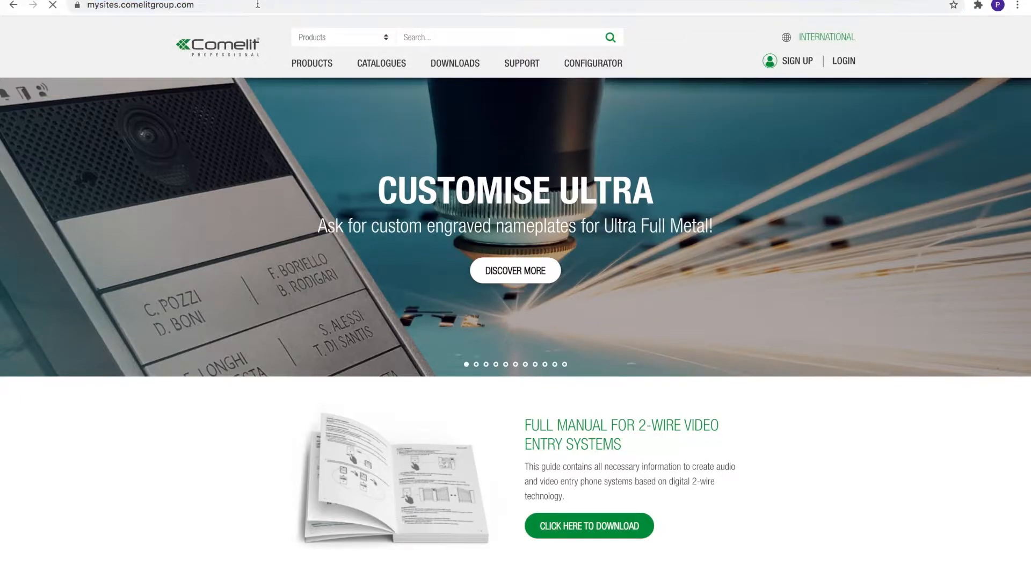
Reach the MySites sign-in page and follow the Comelit Professional link to register.
left_click(844, 60)
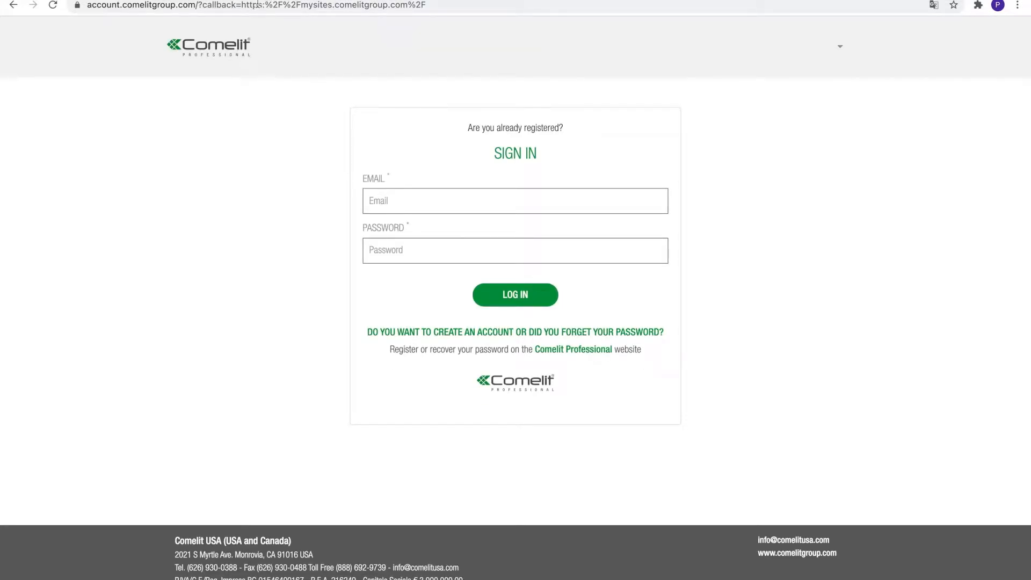
mouse_move(703, 274)
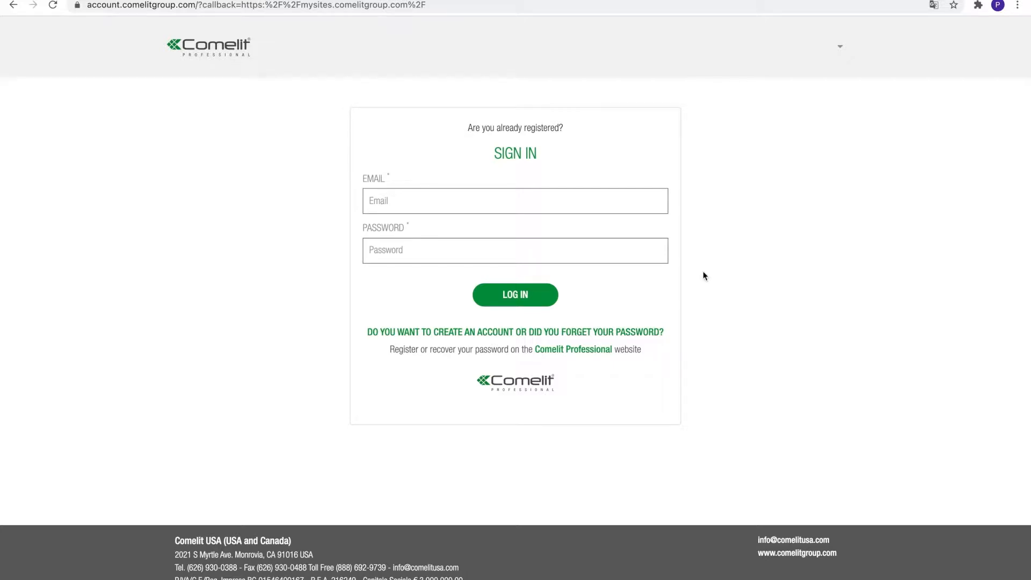
mouse_move(696, 282)
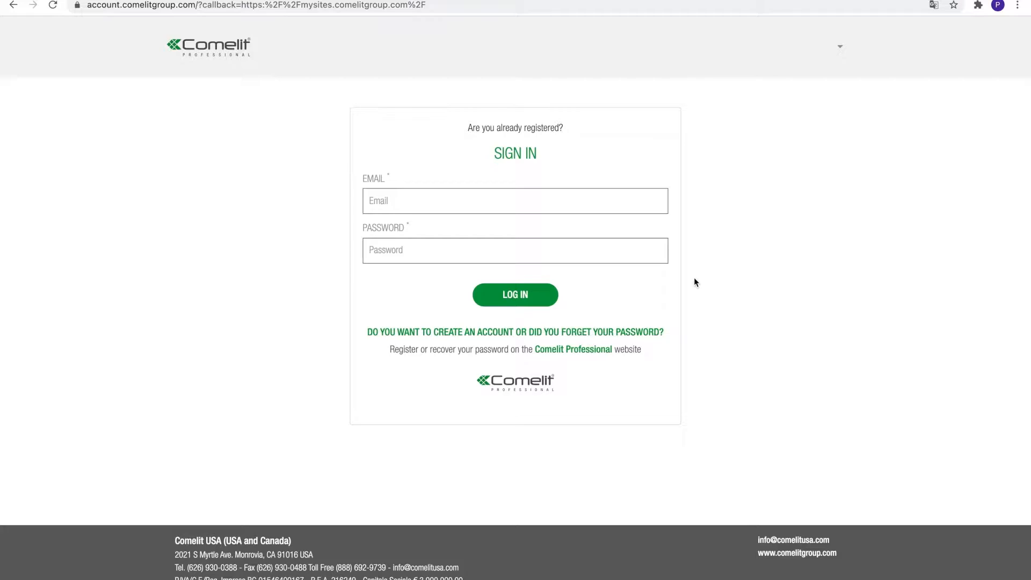
mouse_move(573, 355)
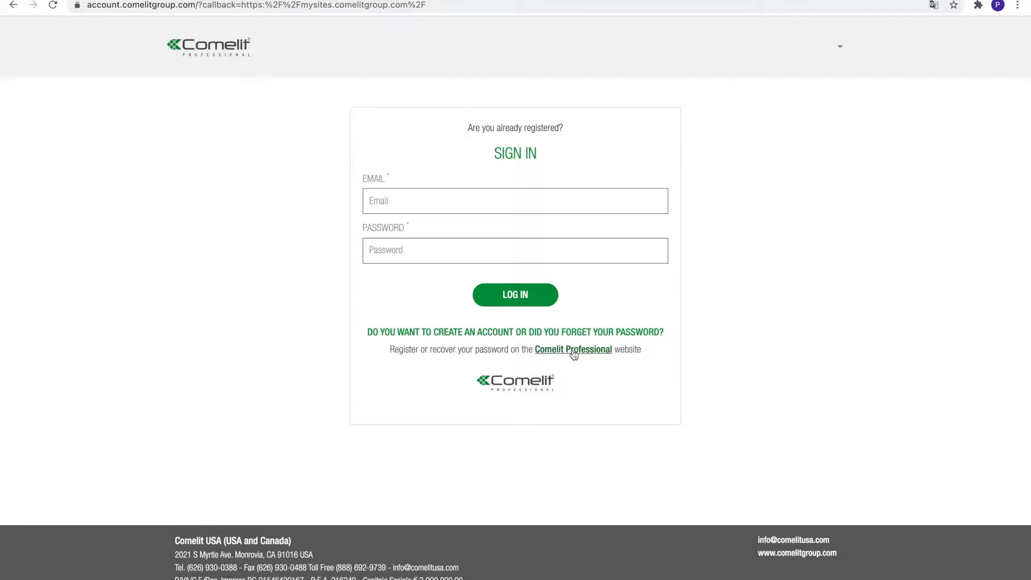
left_click(573, 349)
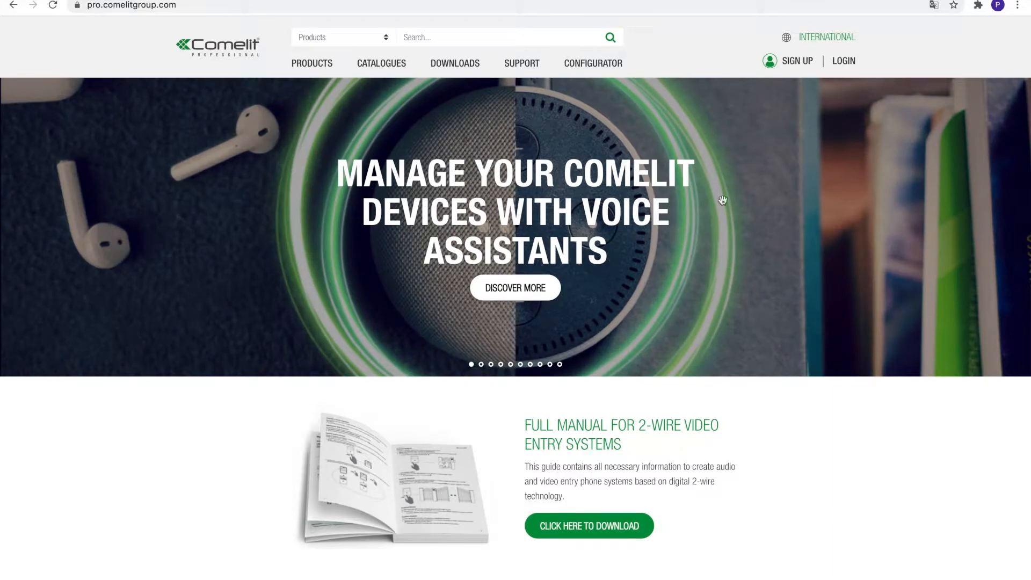
mouse_move(800, 66)
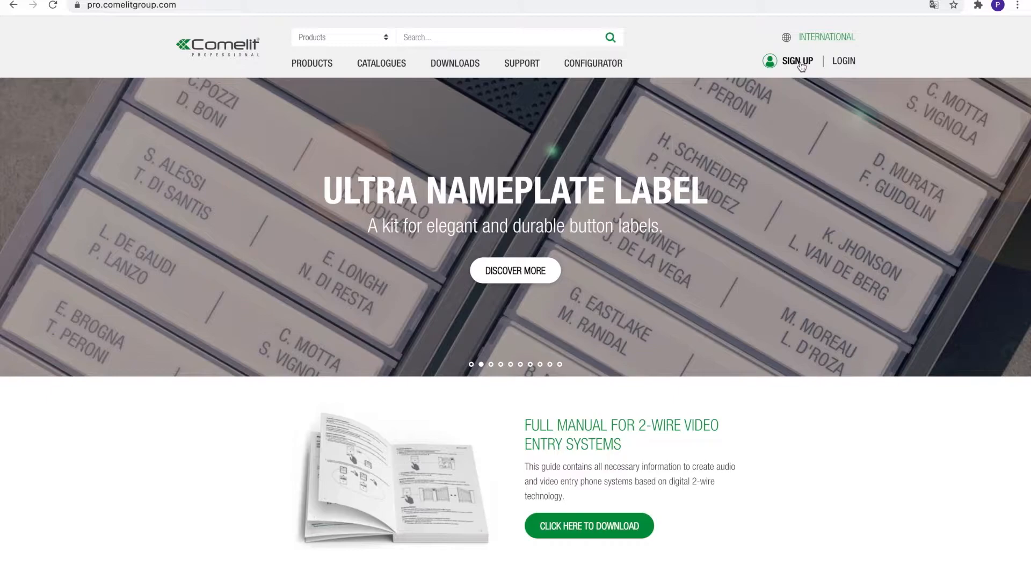
Fill the sign-up form with email, password and Installer as the user type.
left_click(797, 60)
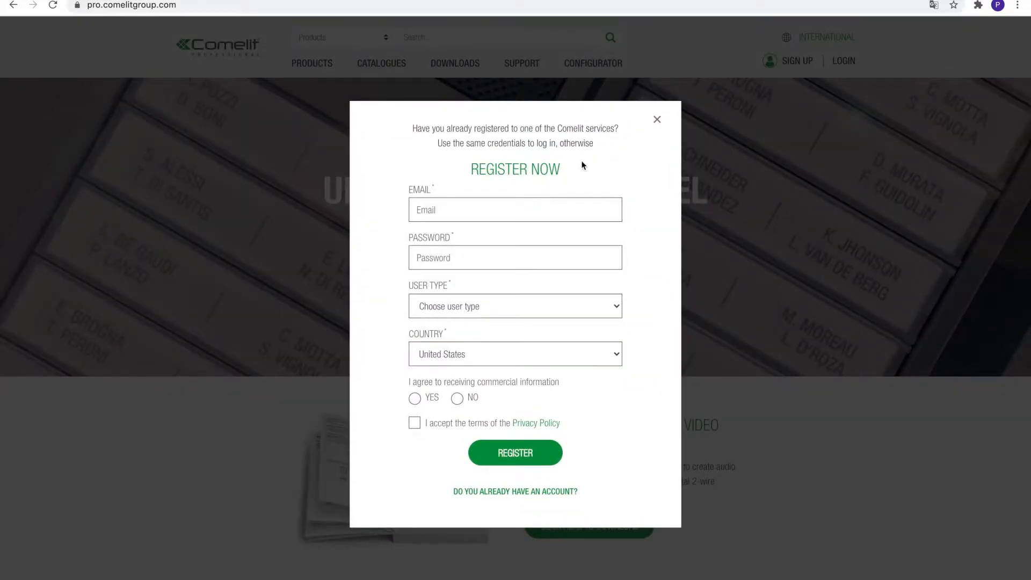
left_click(522, 210)
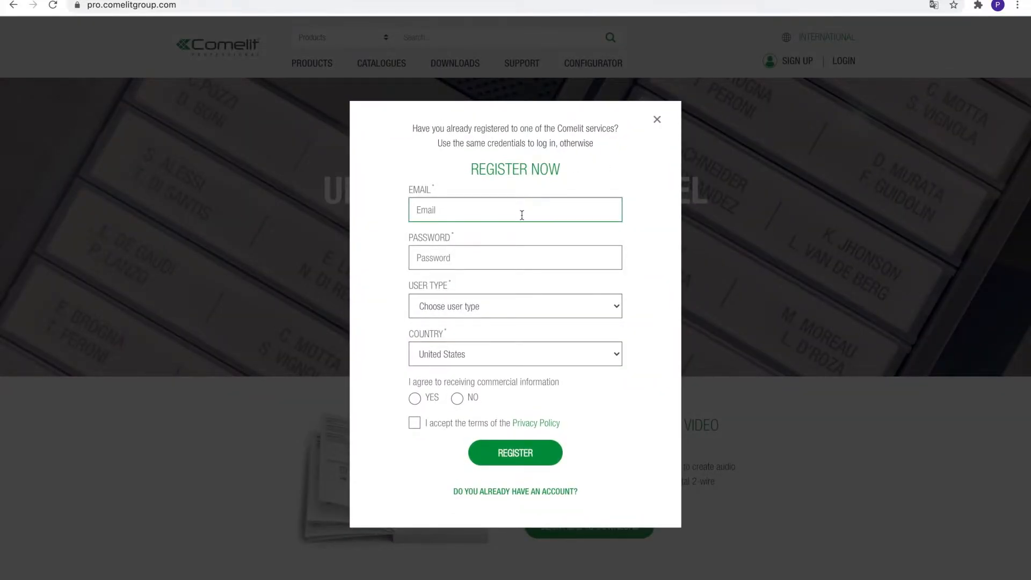
type("•")
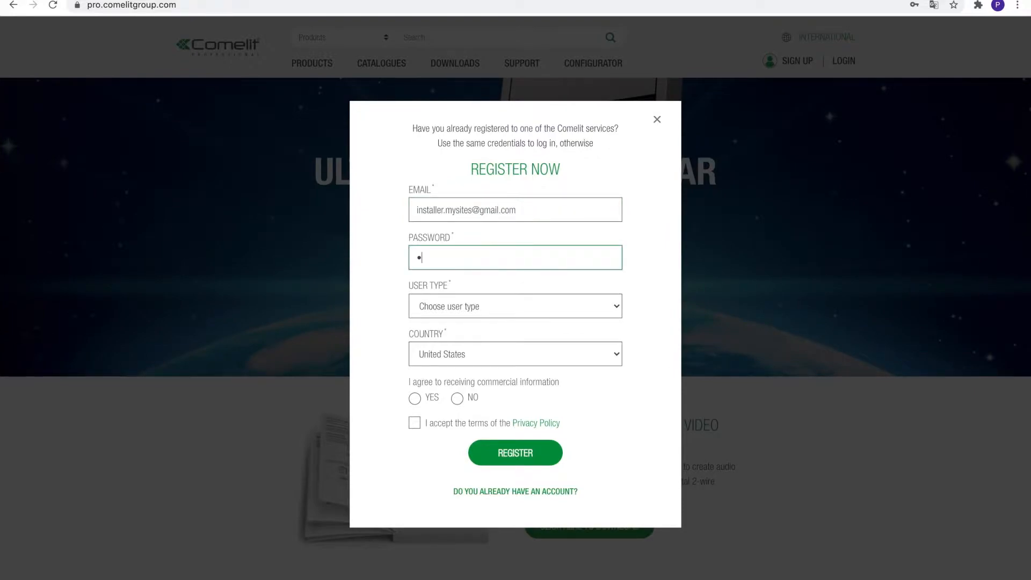
type("password")
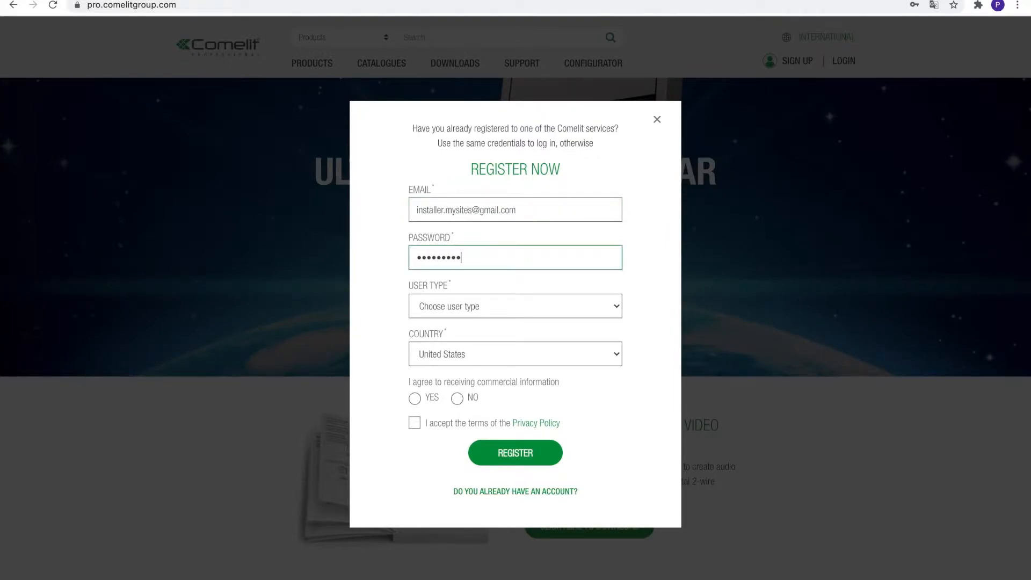
left_click(515, 306)
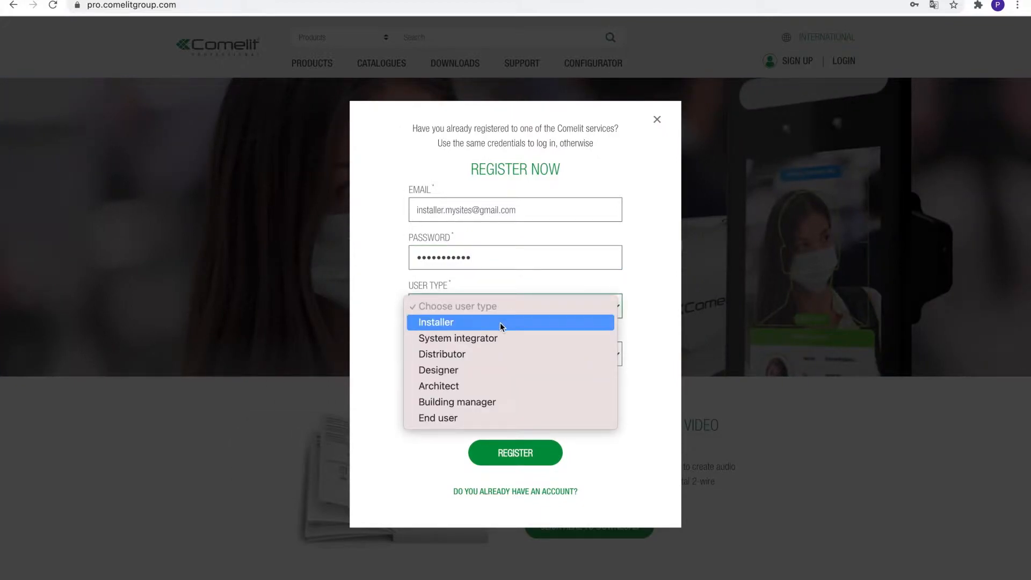
left_click(436, 322)
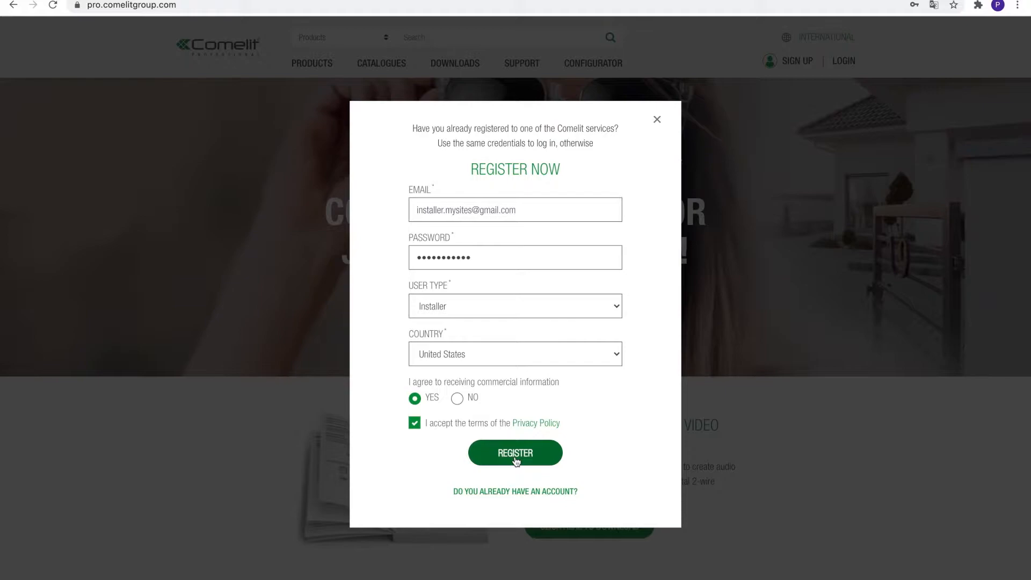
Register the account and dismiss the success message about the verification link.
left_click(515, 452)
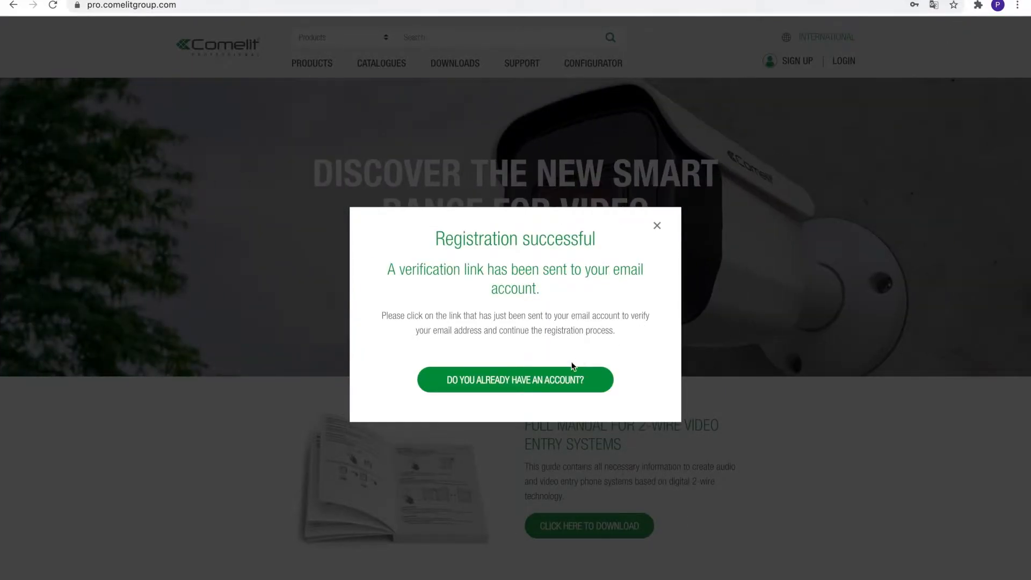
mouse_move(656, 226)
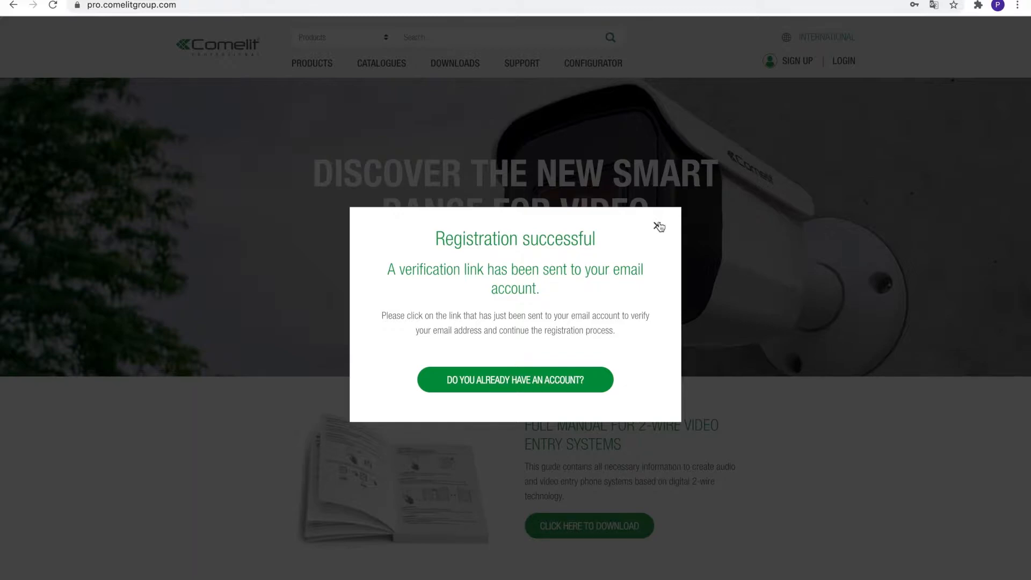
left_click(656, 227)
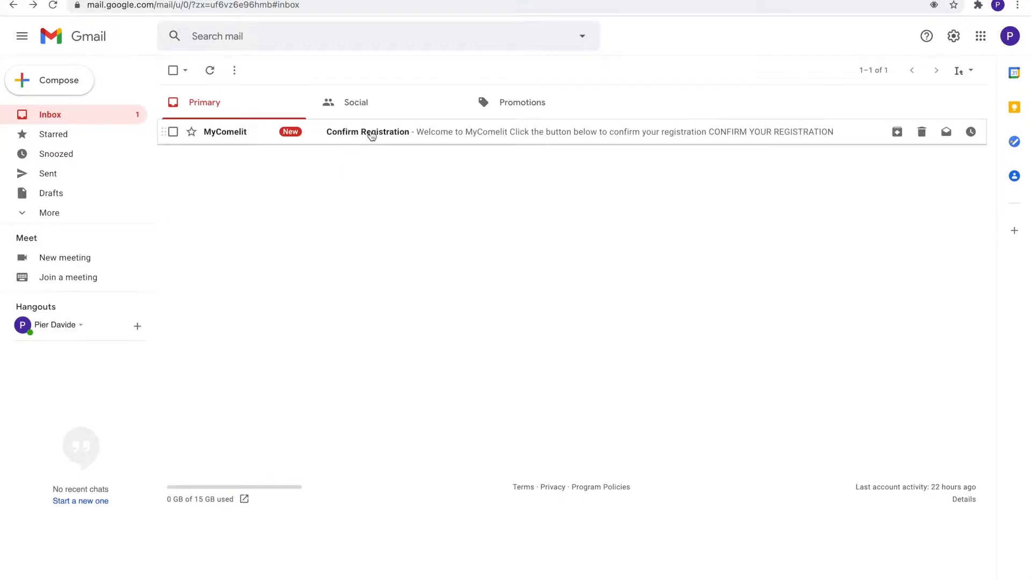
Confirm the registration from the MyComelit Confirm Registration email.
left_click(367, 132)
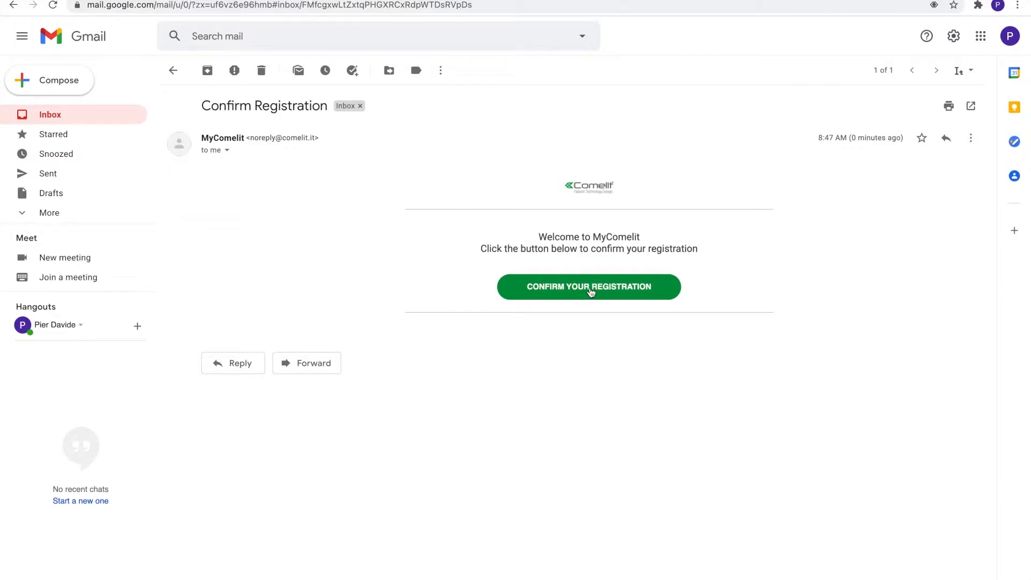
left_click(589, 286)
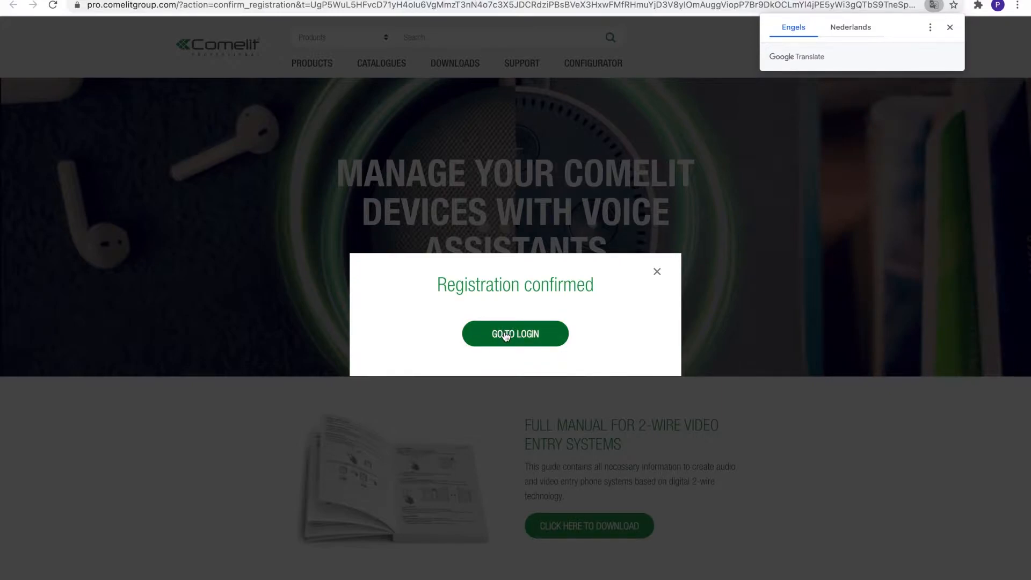
Go to login and dismiss the Comelit Professional sign-in popup.
left_click(516, 333)
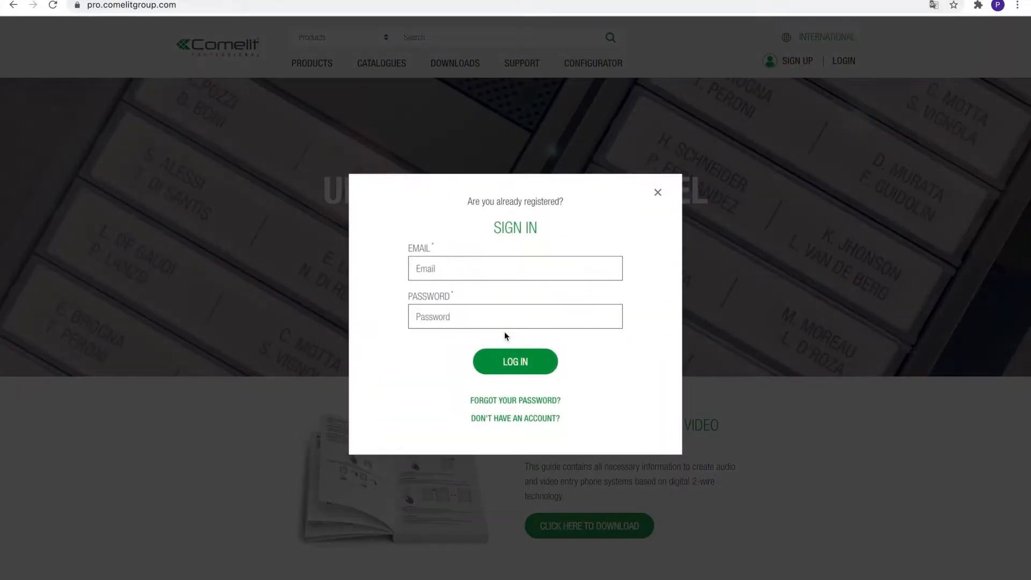
mouse_move(656, 196)
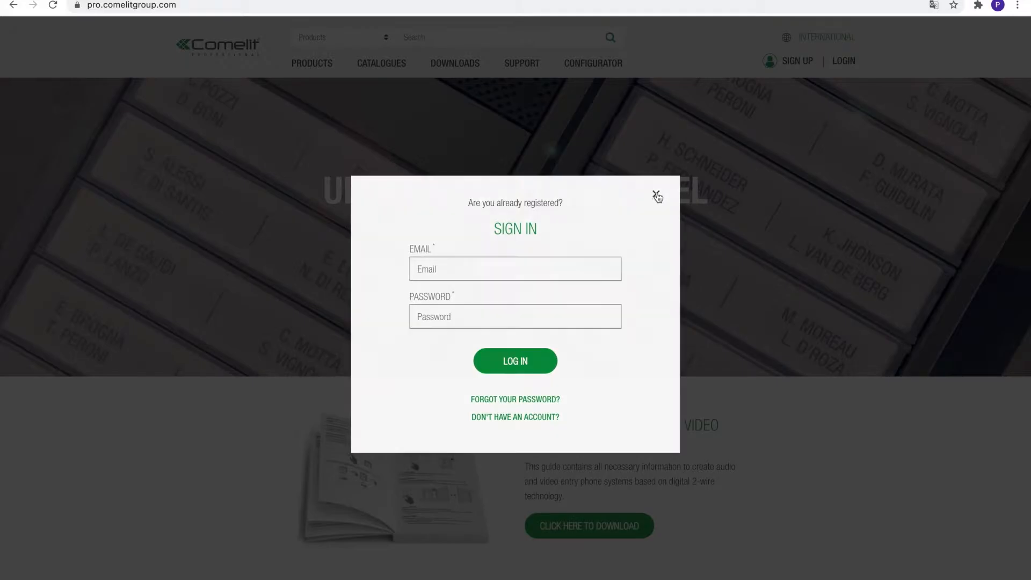
left_click(655, 196)
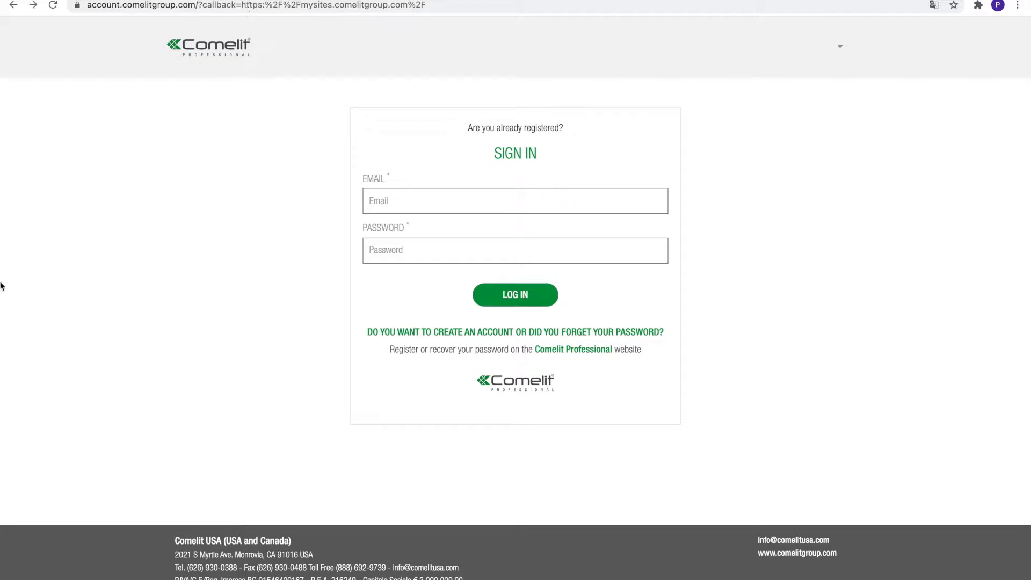
left_click(516, 201)
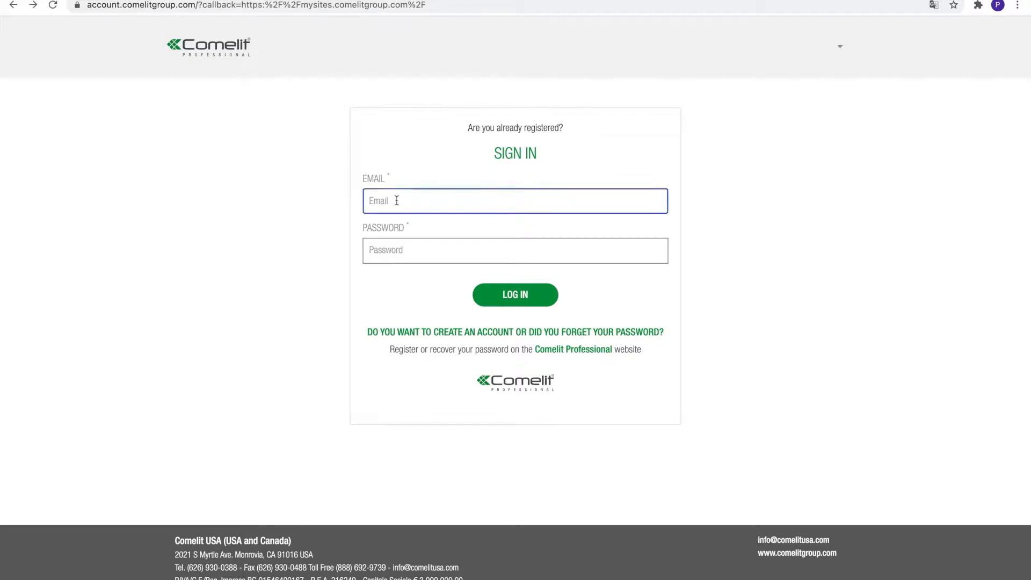
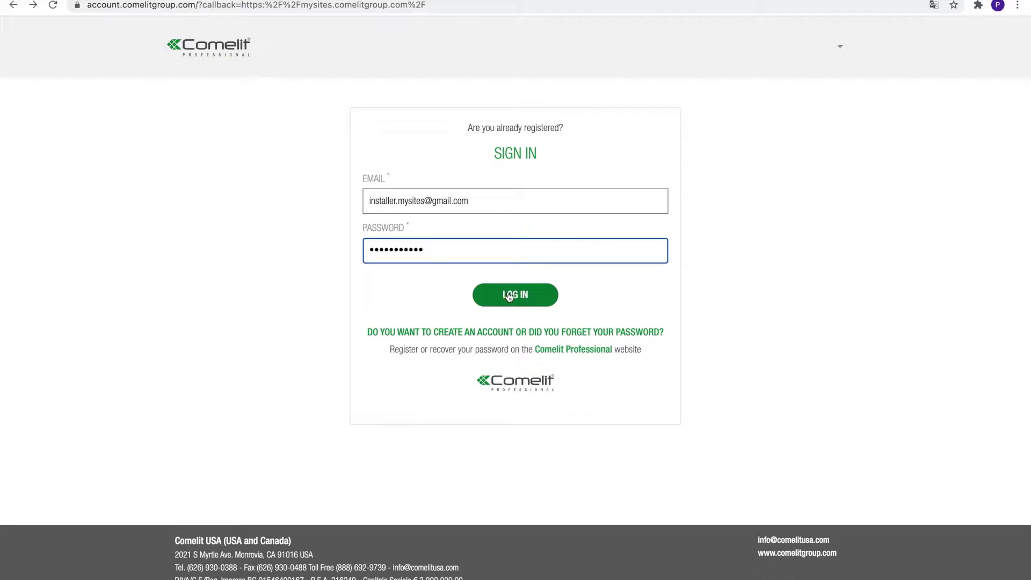
left_click(516, 294)
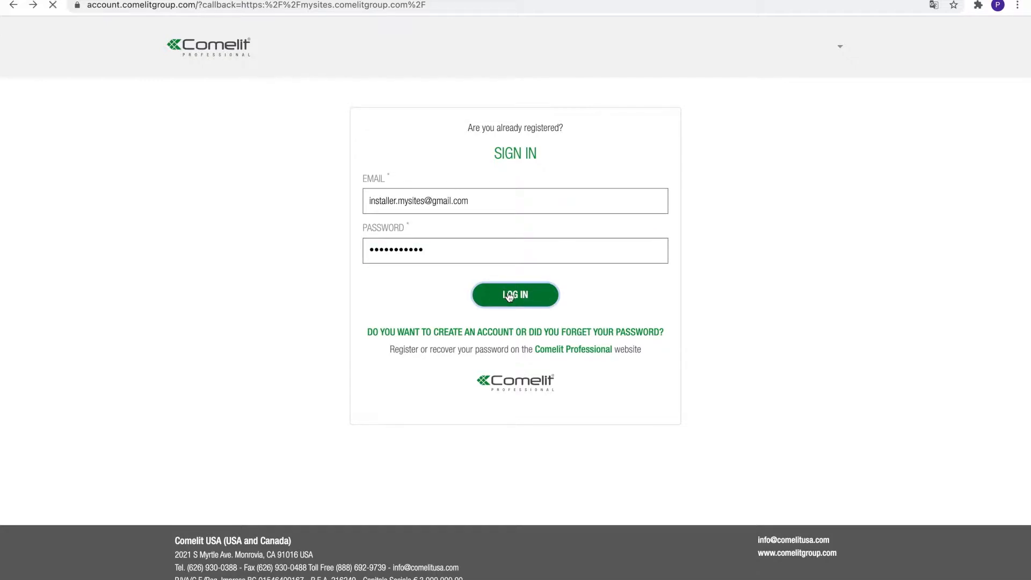
left_click(516, 294)
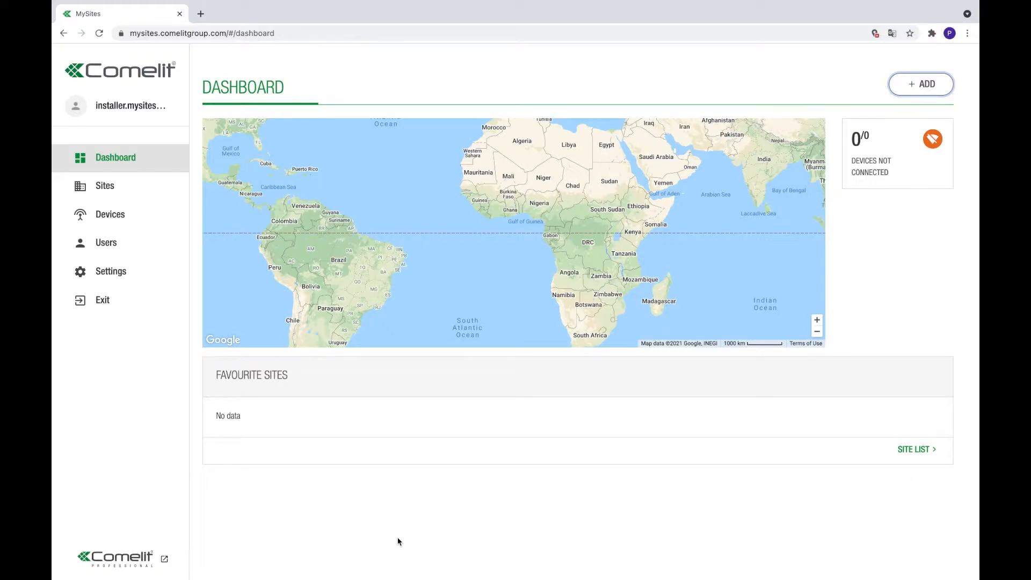
mouse_move(971, 3)
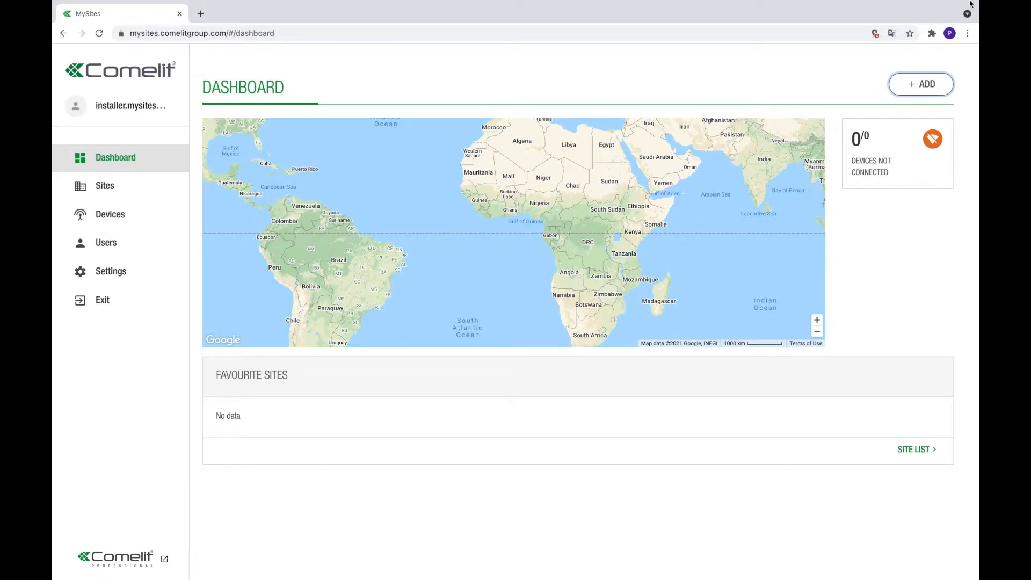
mouse_move(922, 120)
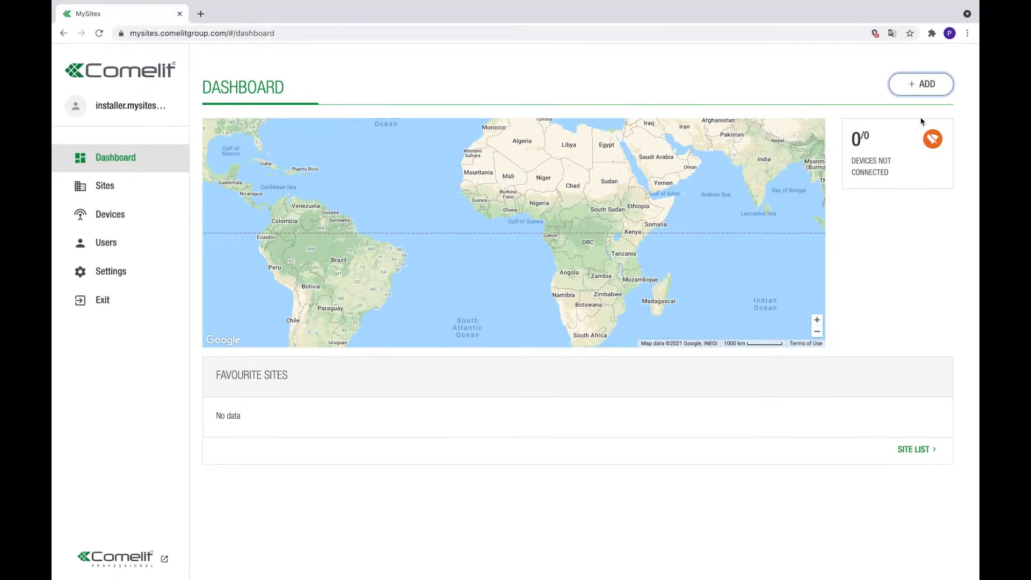
Start creating a new site from the + ADD menu.
left_click(922, 84)
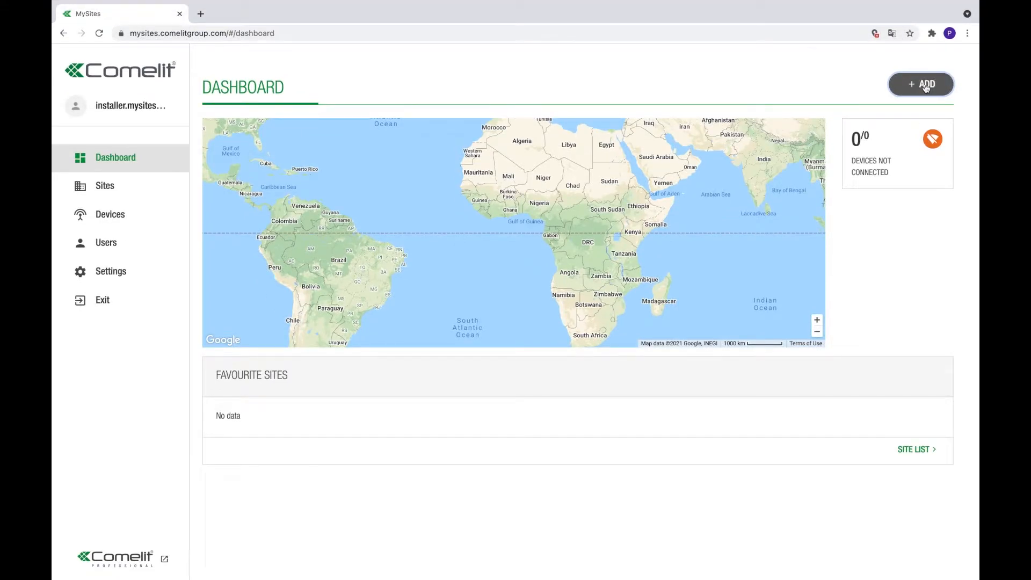
left_click(921, 84)
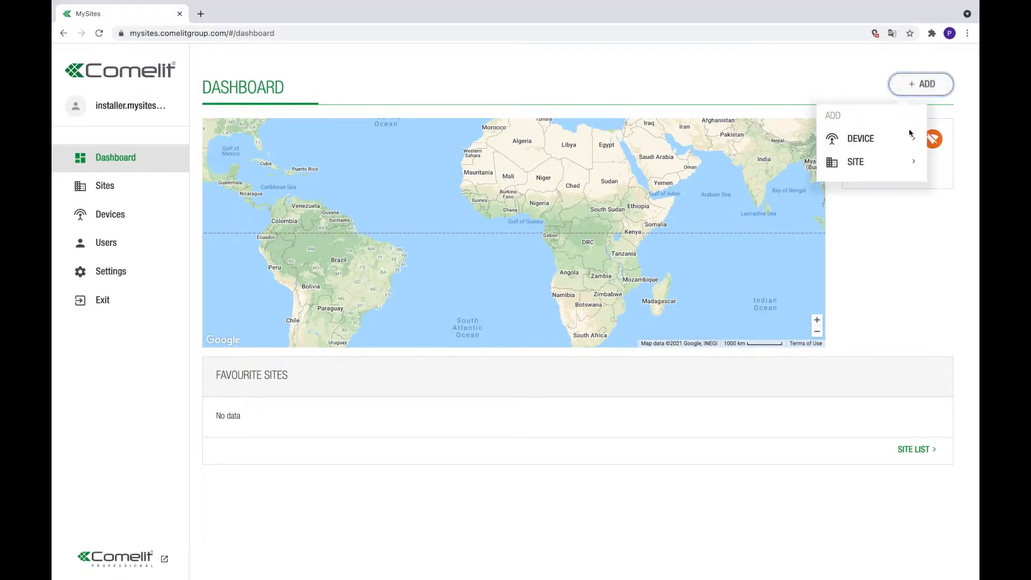
left_click(855, 161)
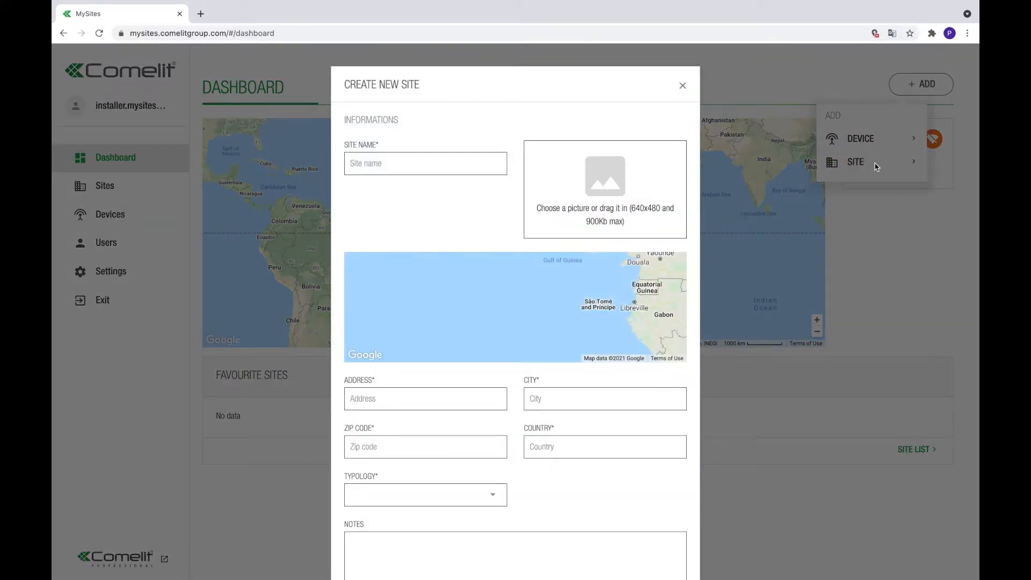
Name the site Avery Pompano Beach and start choosing its picture.
left_click(428, 163)
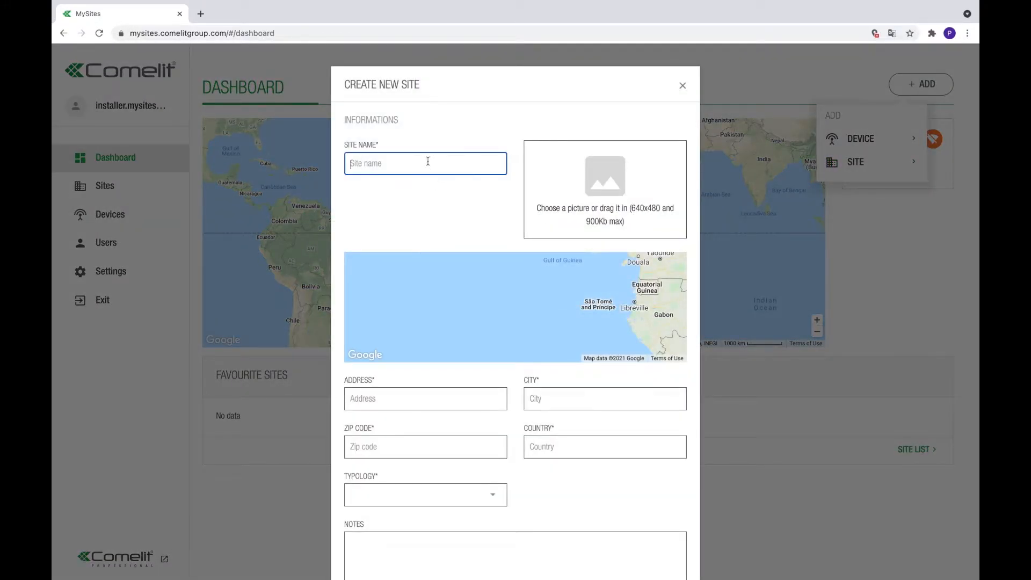
type("Avery Pompano")
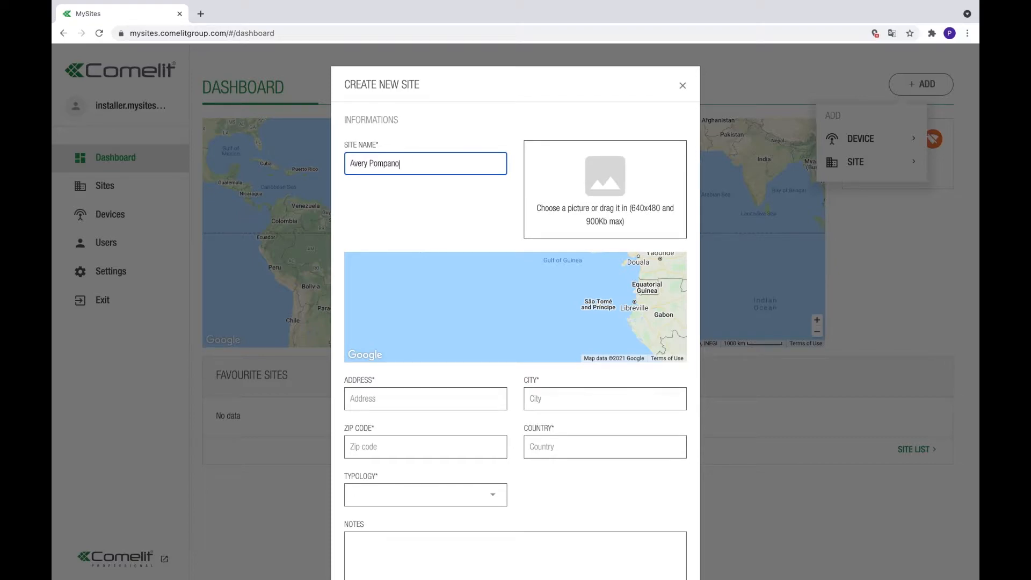
type("Beas")
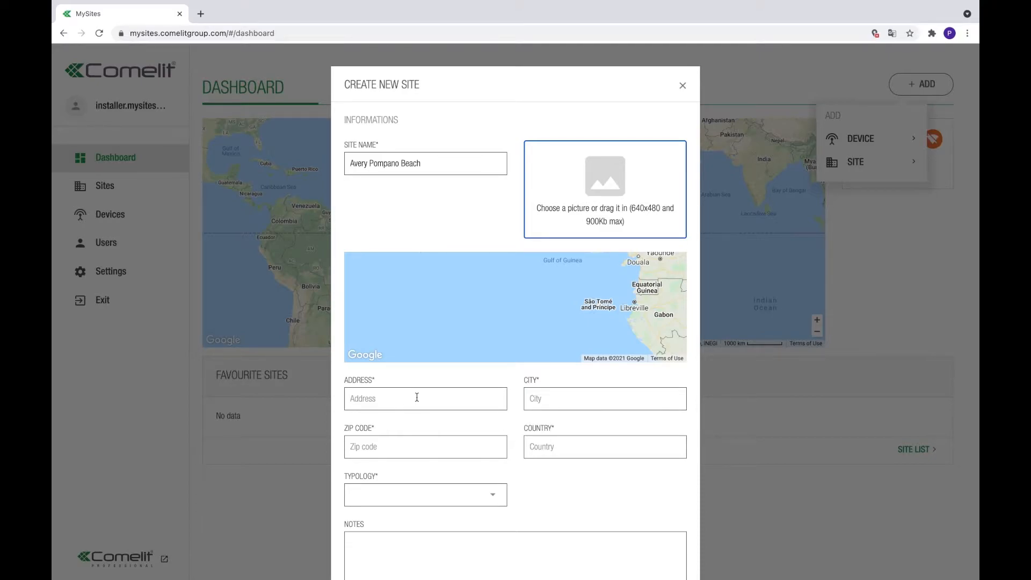
left_click(604, 188)
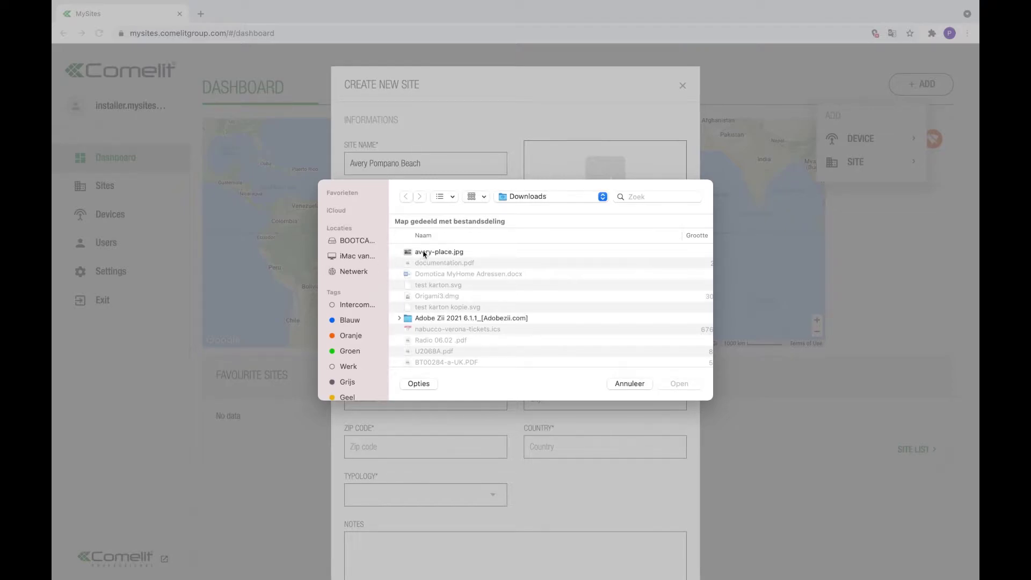
Attach avery-place.jpg as the building photo for the site.
left_click(439, 251)
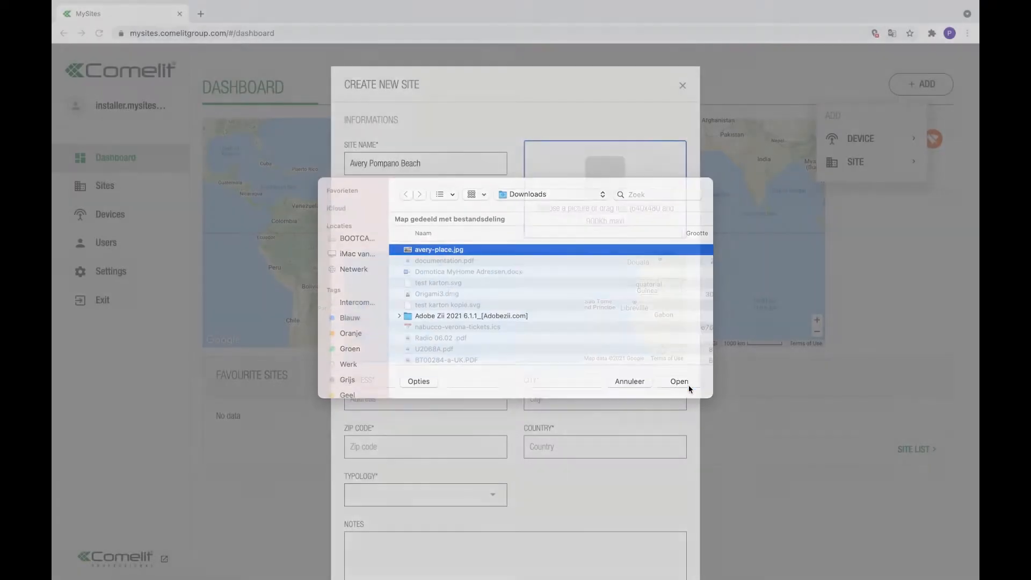
left_click(679, 382)
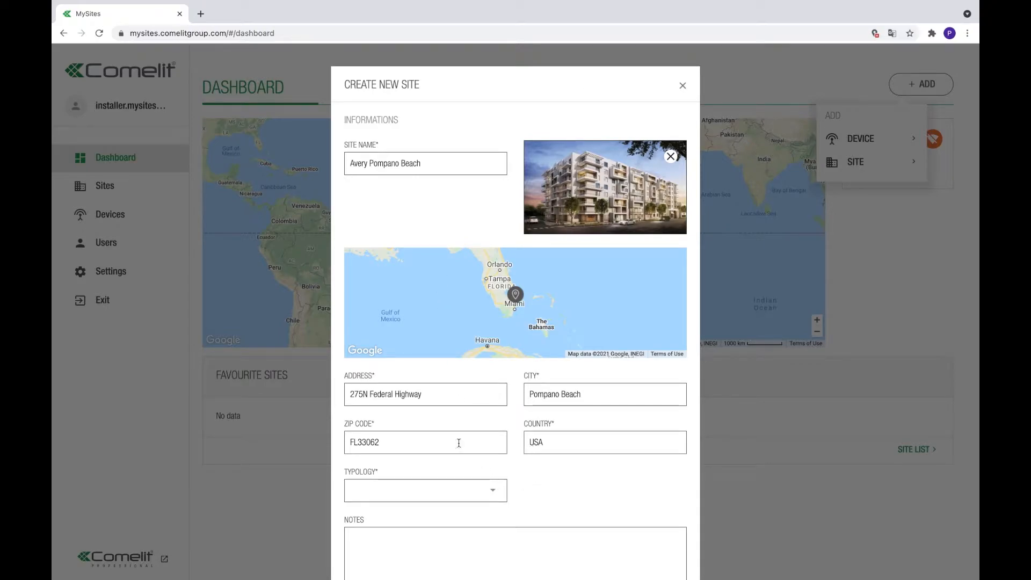
Set typology to Residential and save the Avery Pompano Beach site.
left_click(425, 490)
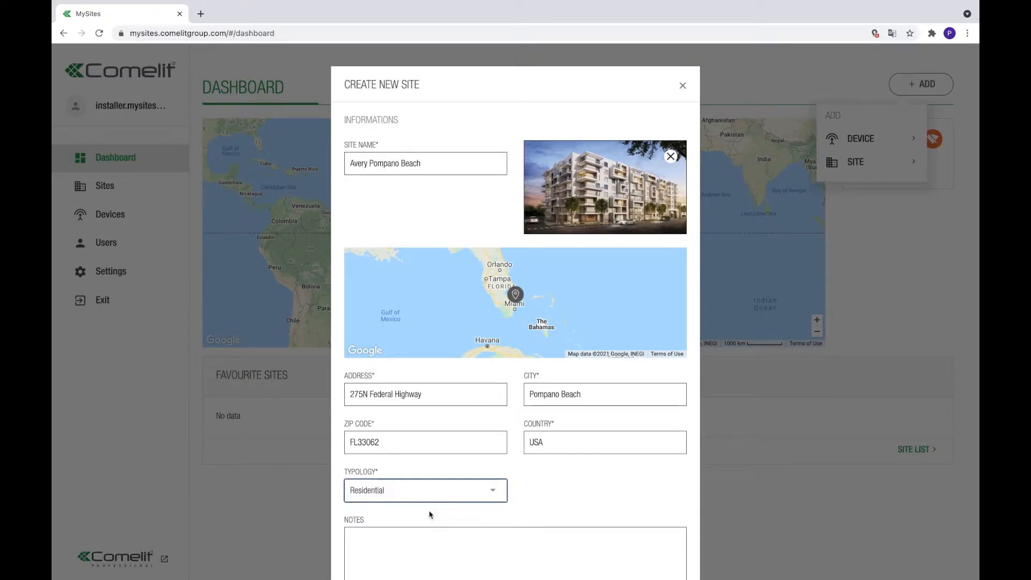
scroll("down", 3)
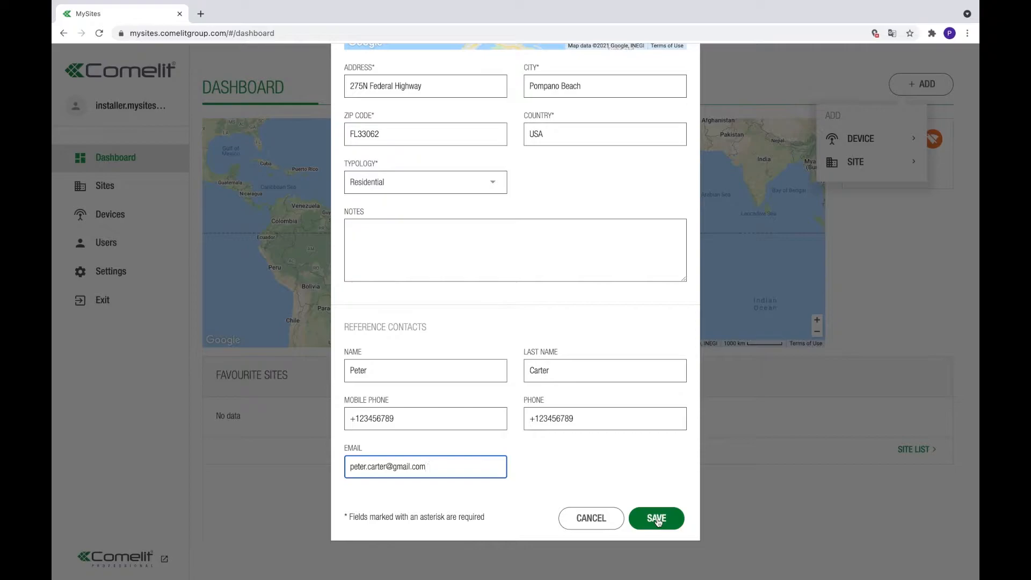
left_click(658, 519)
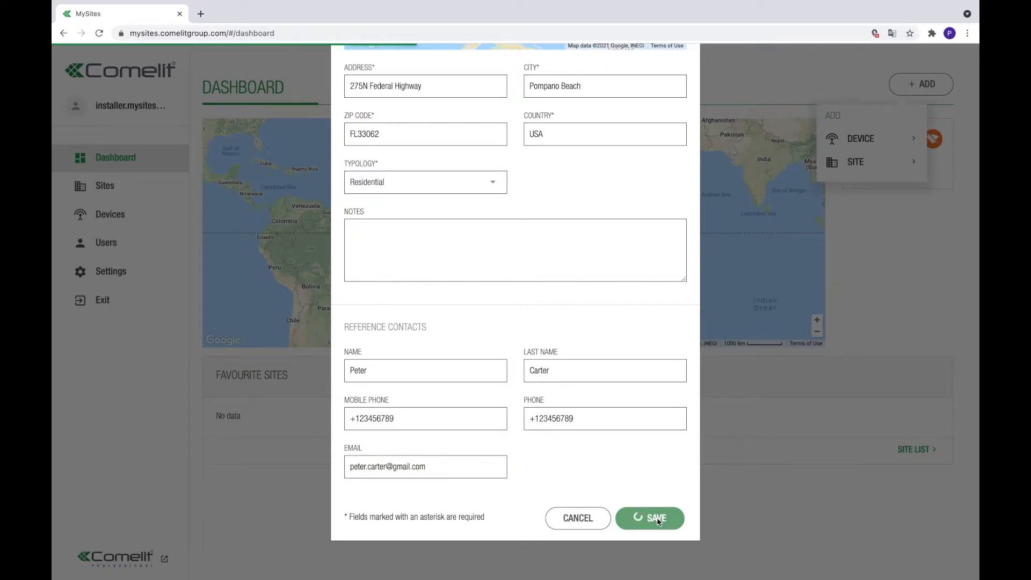
left_click(660, 519)
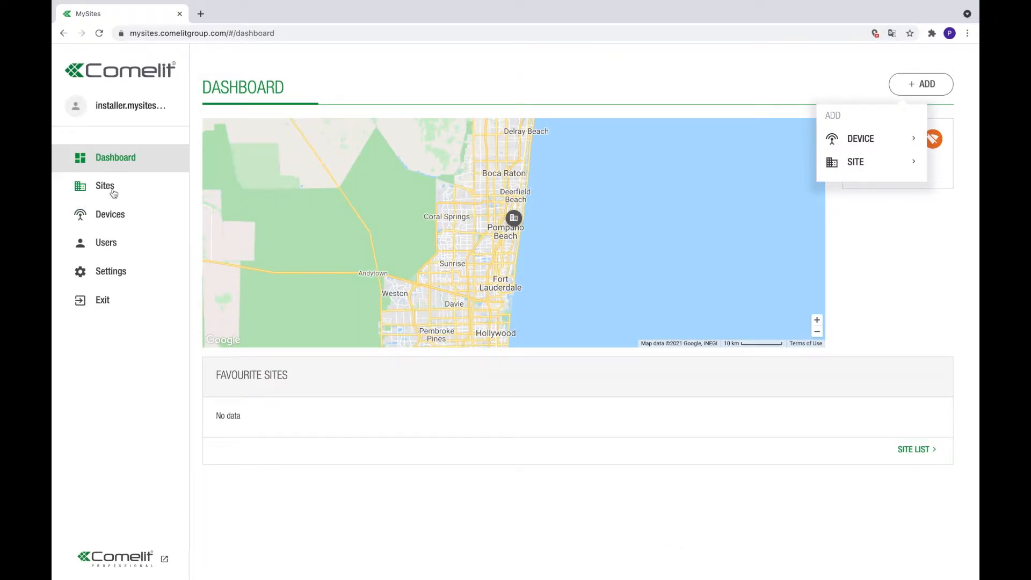
View Avery Pompano Beach's Edit Site Details from the Sites list and close it unchanged.
left_click(105, 187)
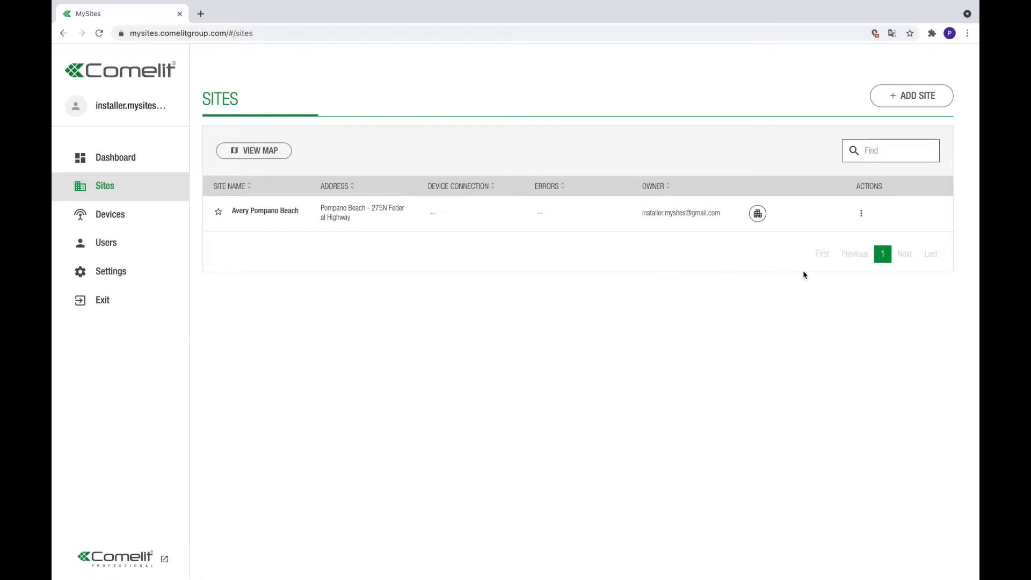
left_click(861, 212)
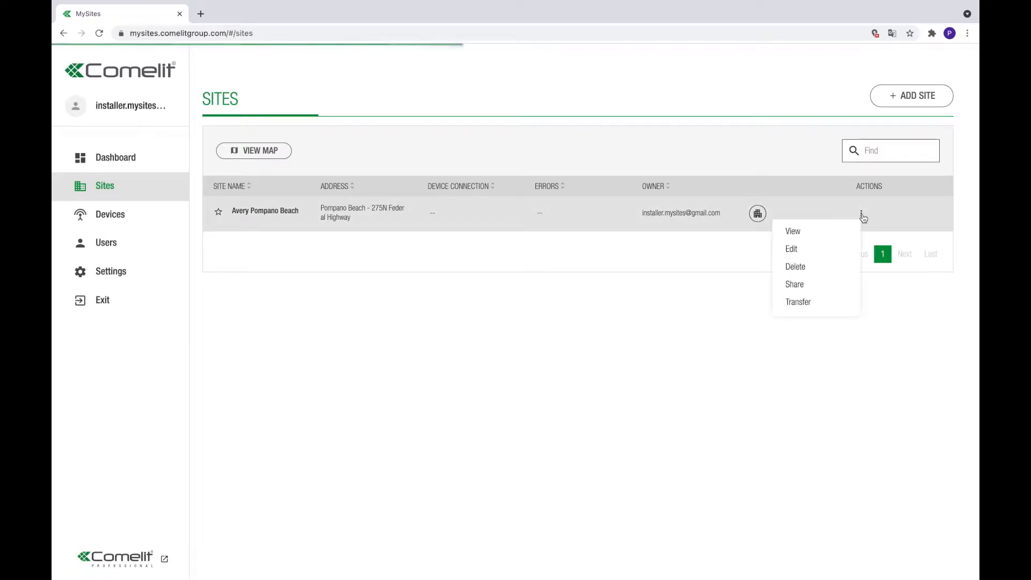
mouse_move(790, 252)
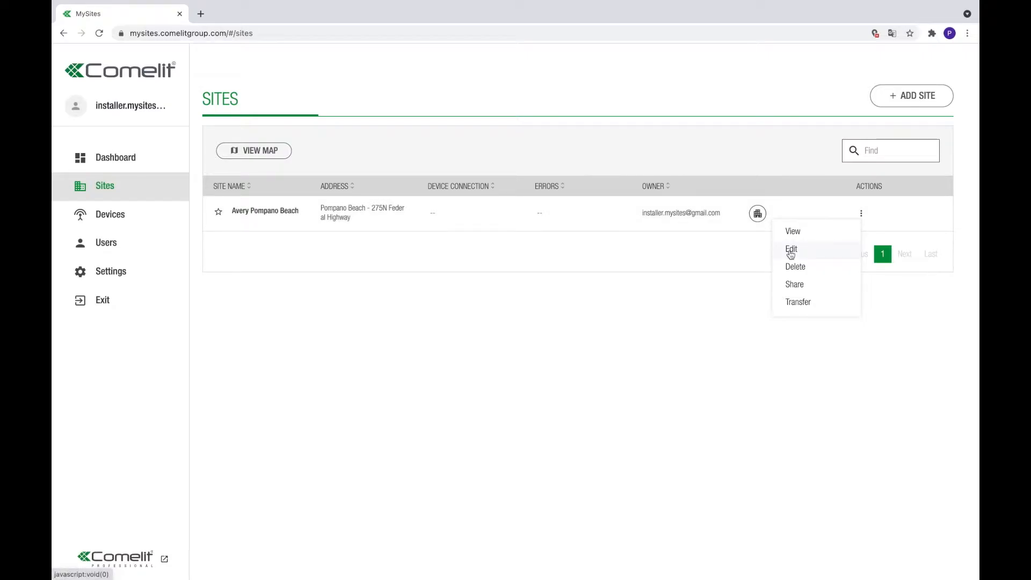
left_click(790, 249)
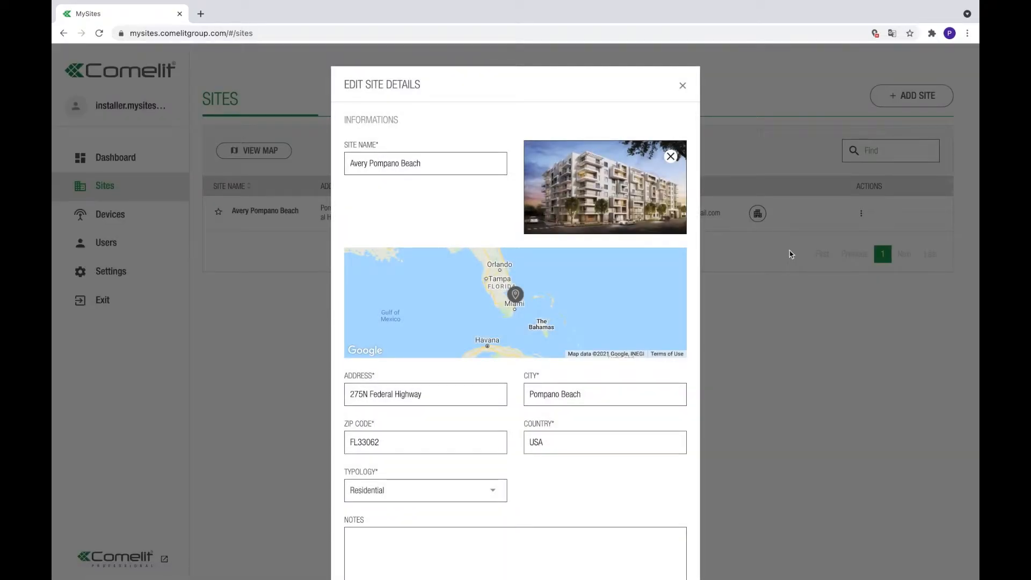
mouse_move(692, 99)
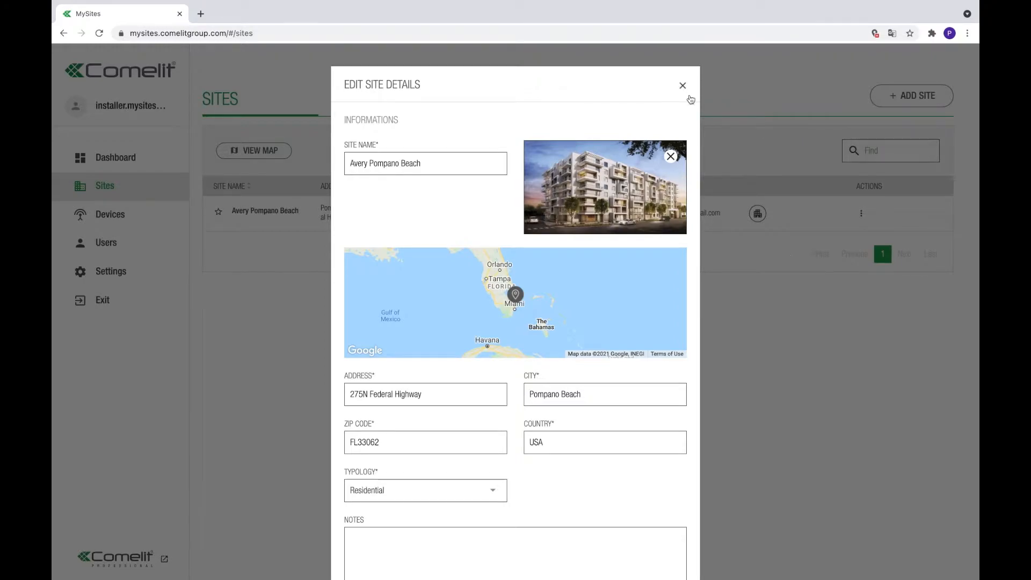
left_click(683, 86)
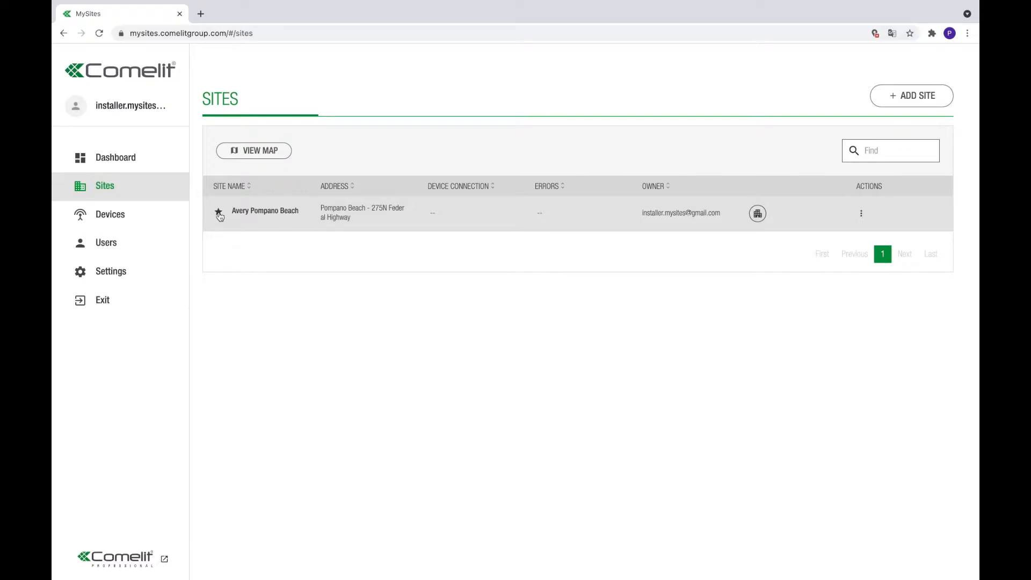
Star Avery Pompano Beach as a favourite site.
left_click(115, 157)
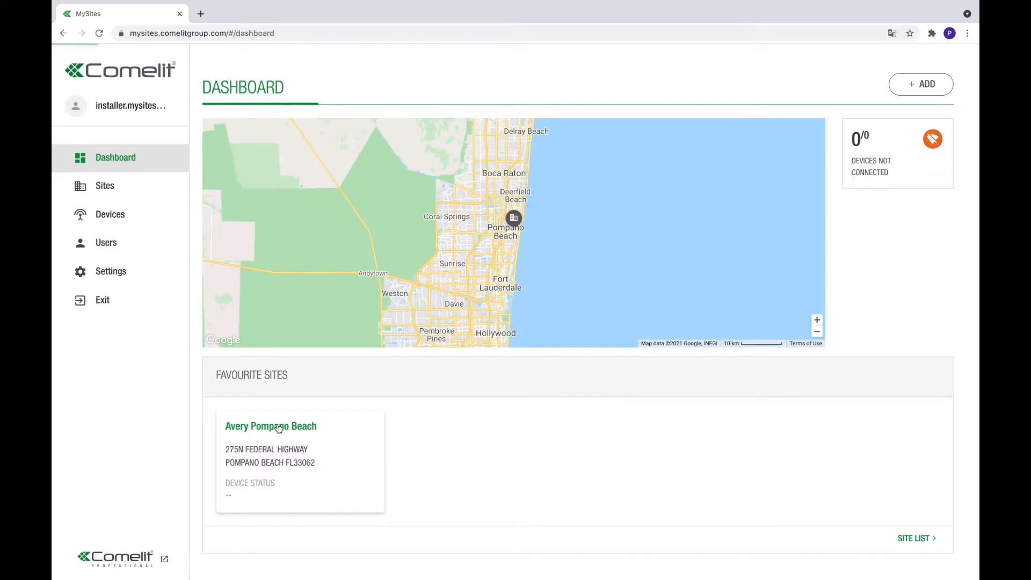
left_click(271, 426)
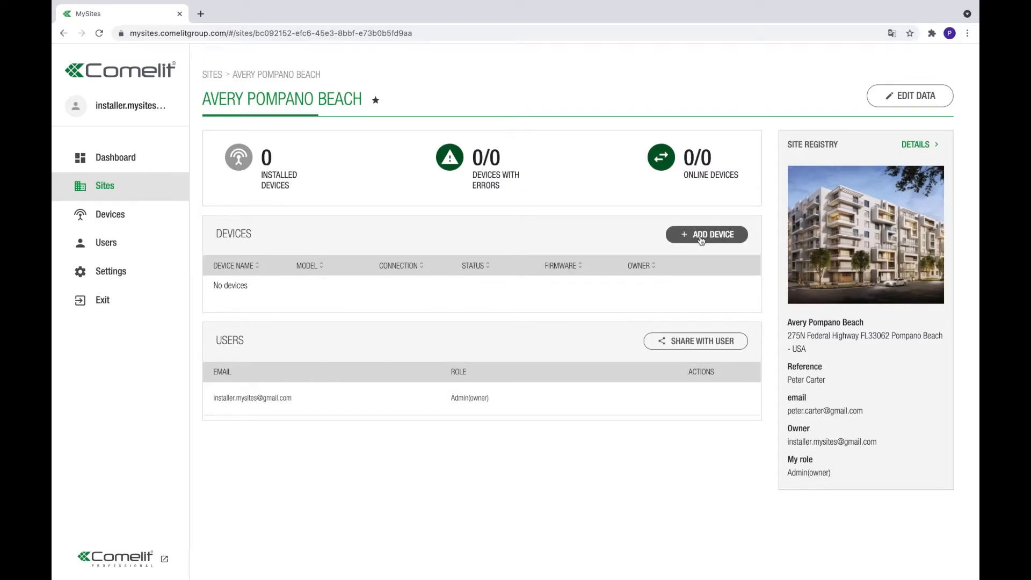
left_click(706, 234)
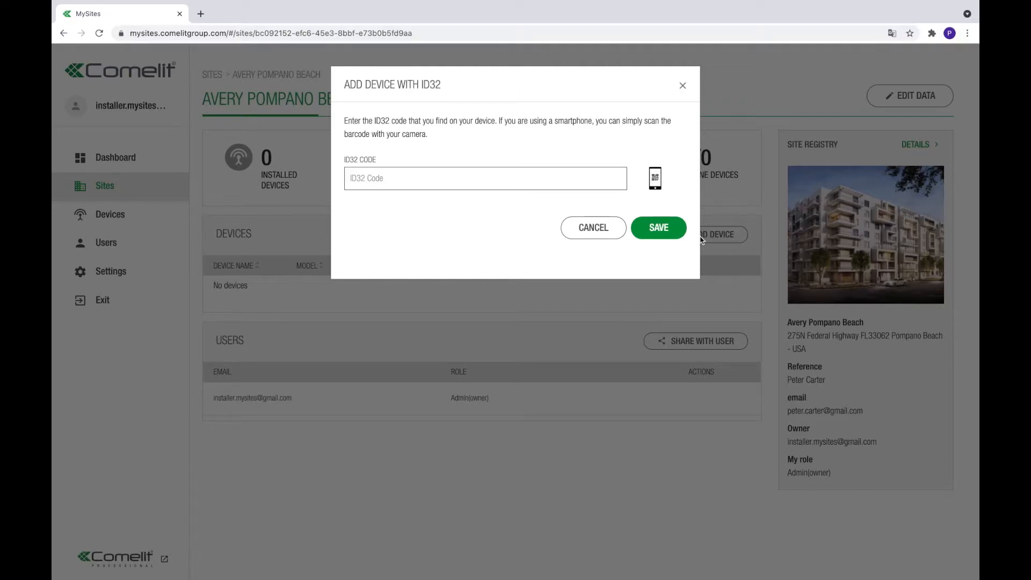
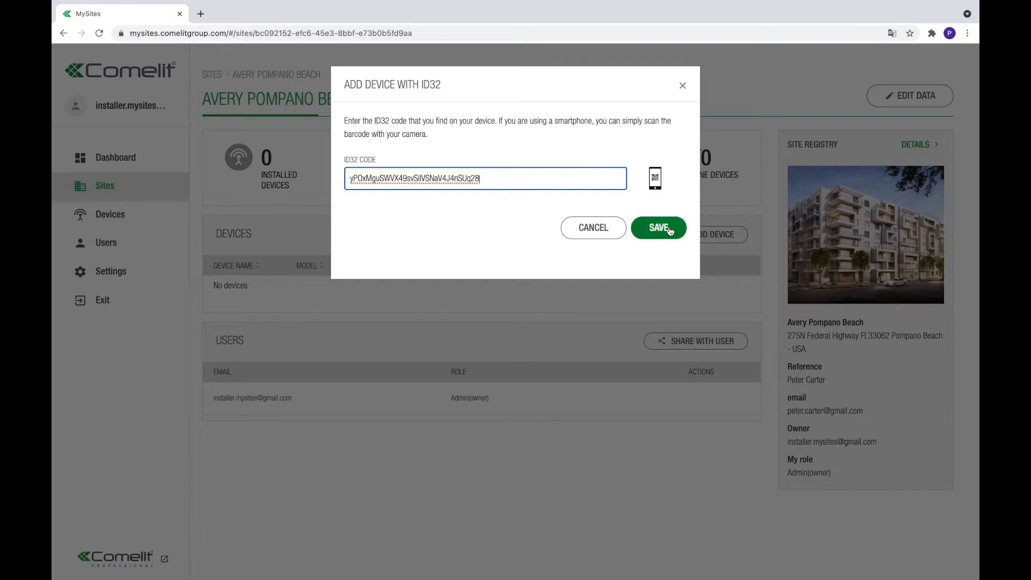
left_click(658, 228)
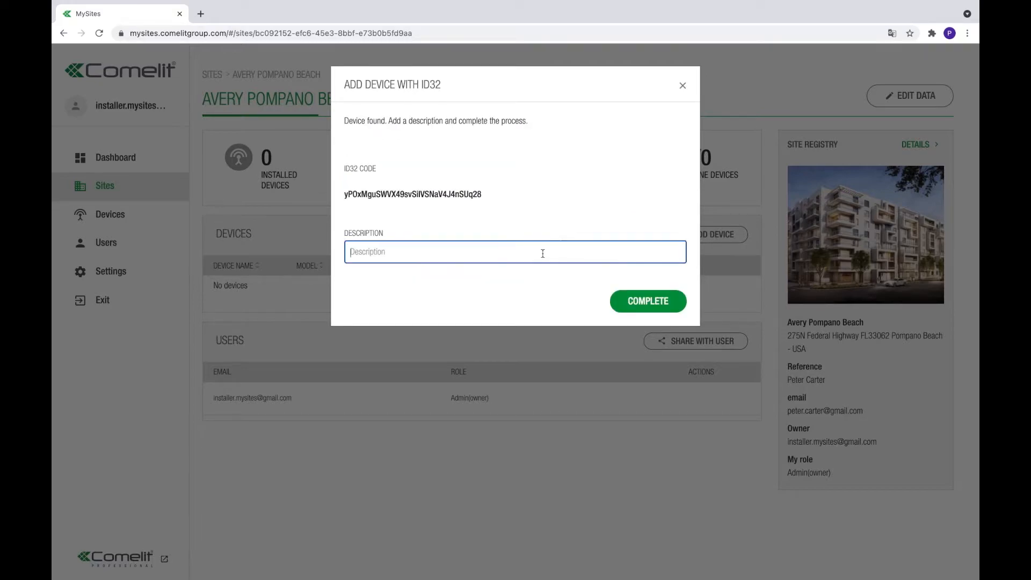
Complete adding the device with description Avery Building 1.
type("Avery Building 1")
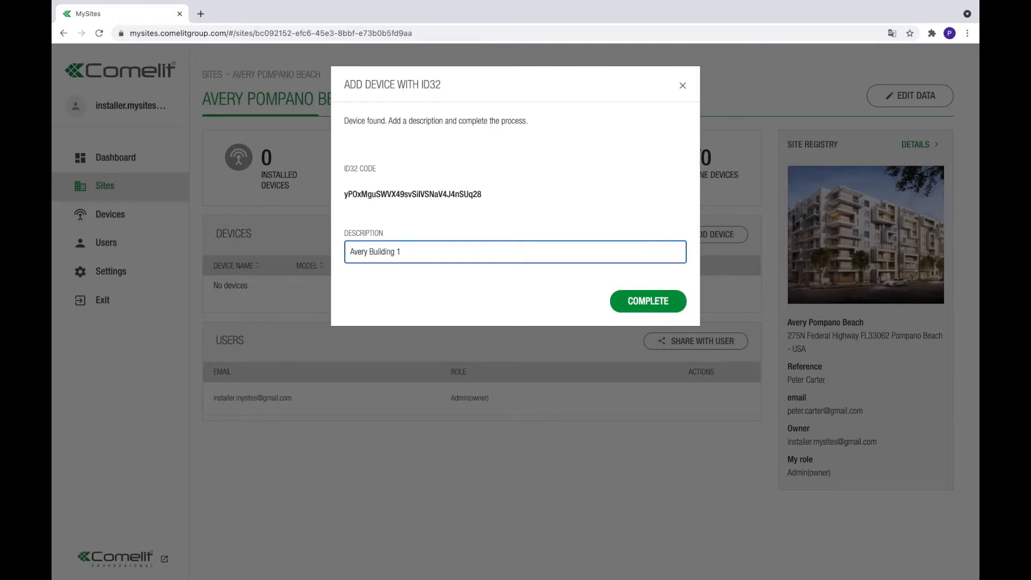
left_click(647, 301)
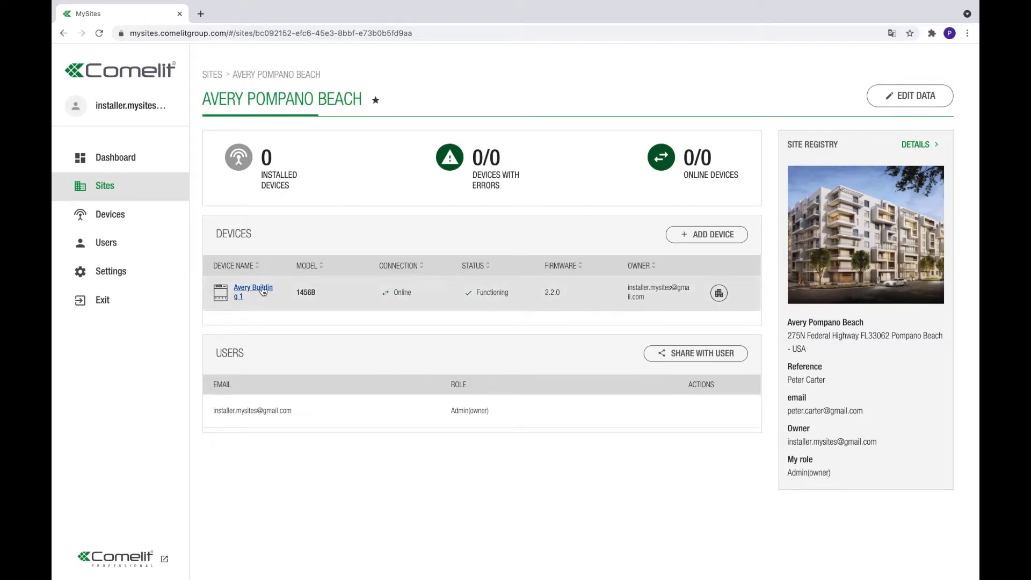
Review the Avery Building 1 device details, scrolling down through its settings.
left_click(252, 288)
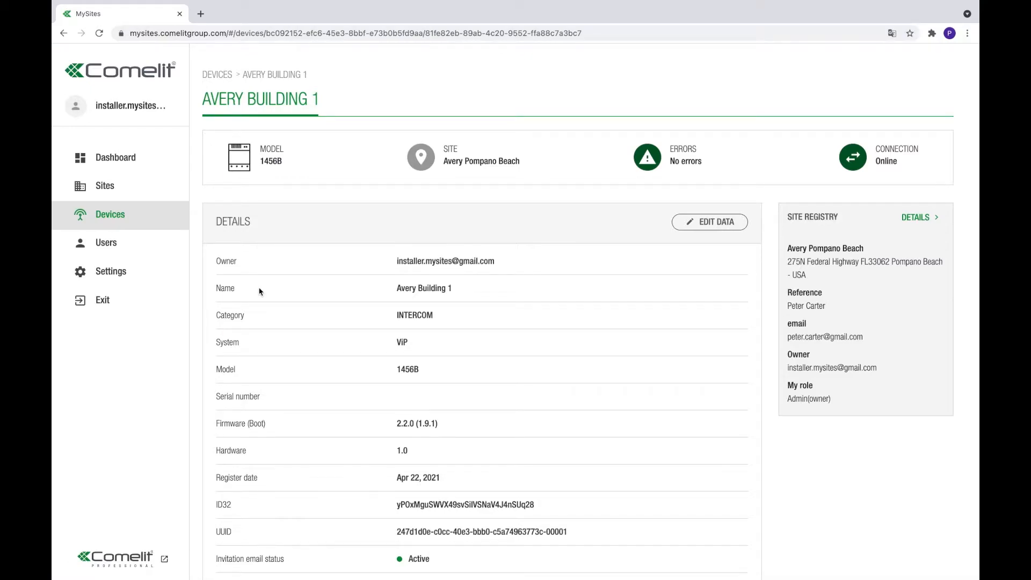
mouse_move(321, 337)
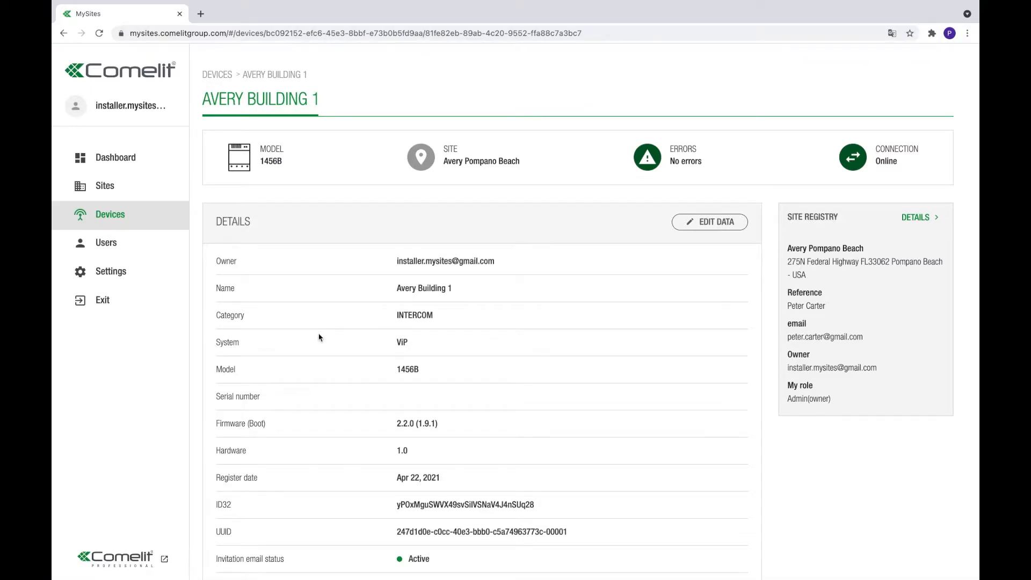
scroll("down", 3)
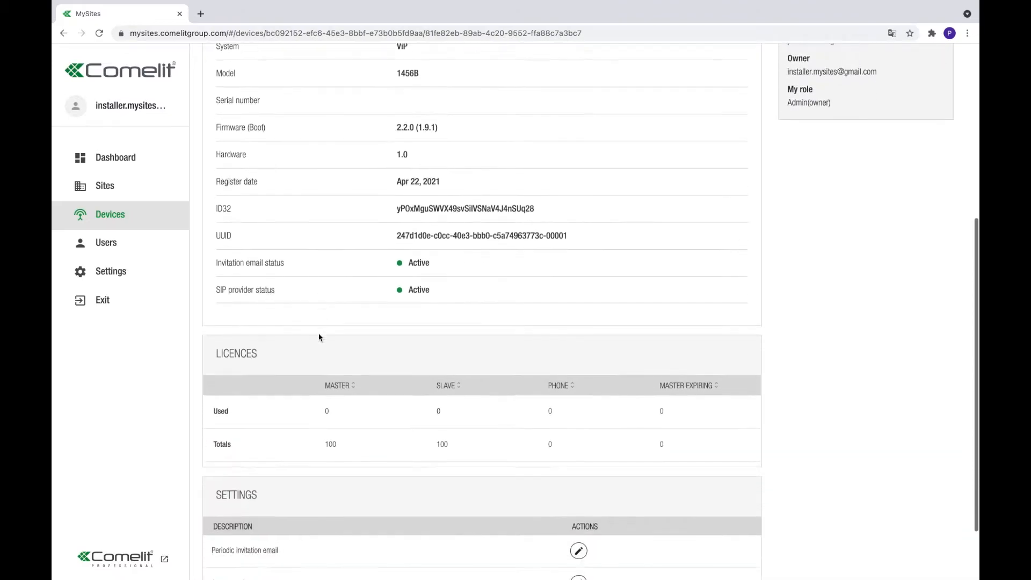
scroll("down", 3)
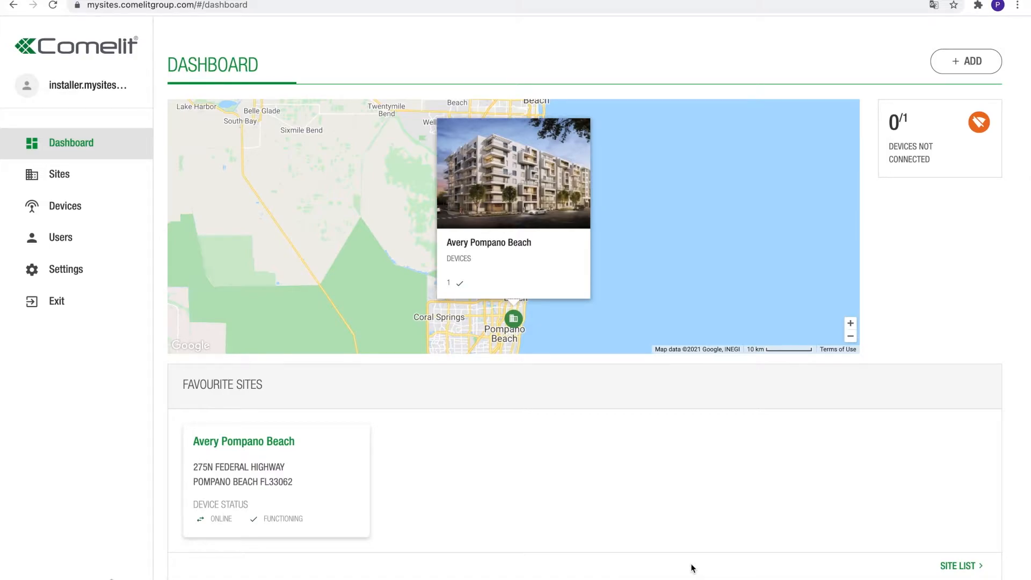
Show the empty apartment list of Avery Building 1 at Avery Pompano Beach.
left_click(243, 441)
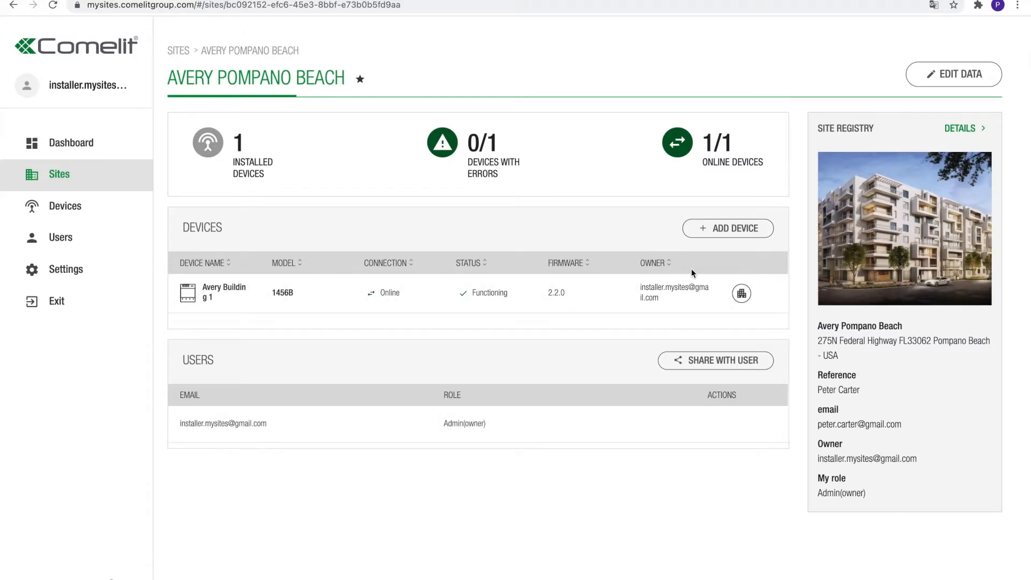
mouse_move(741, 301)
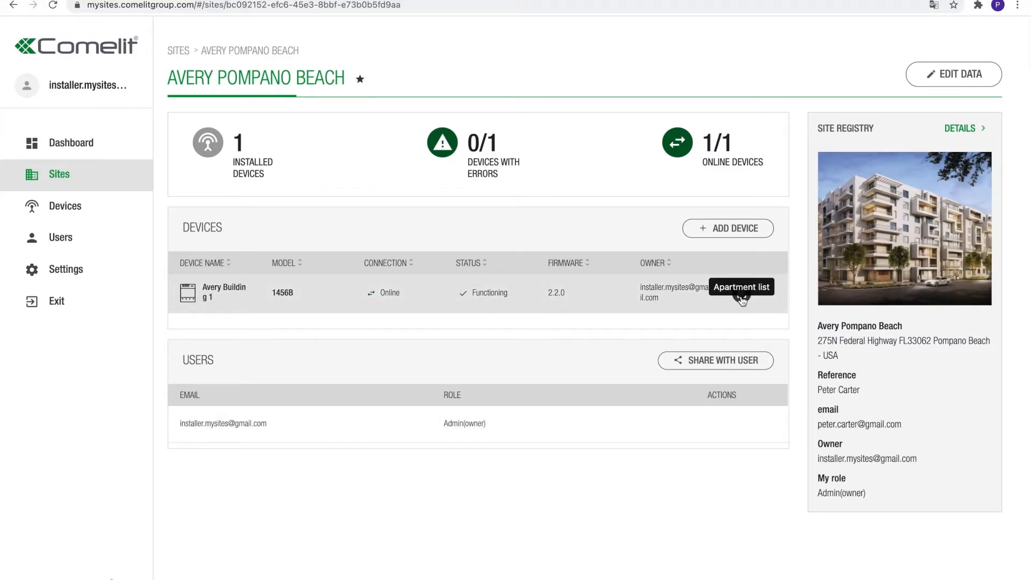
left_click(741, 287)
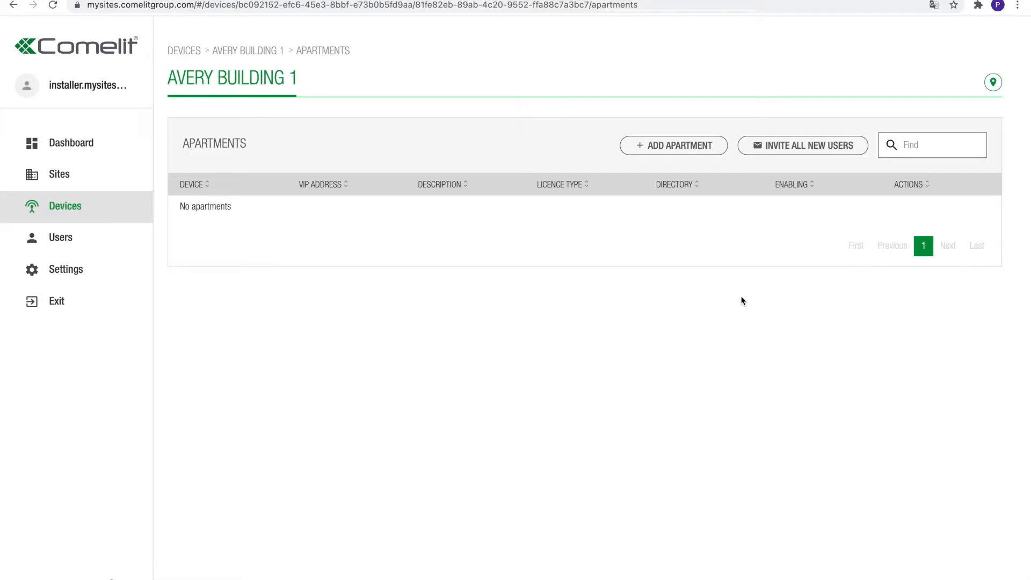
mouse_move(720, 225)
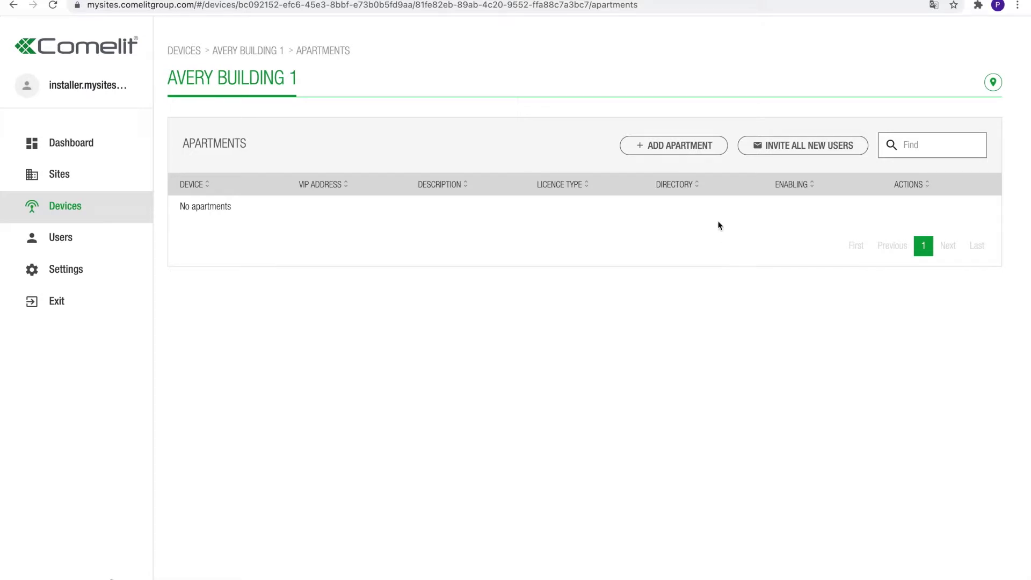
mouse_move(676, 154)
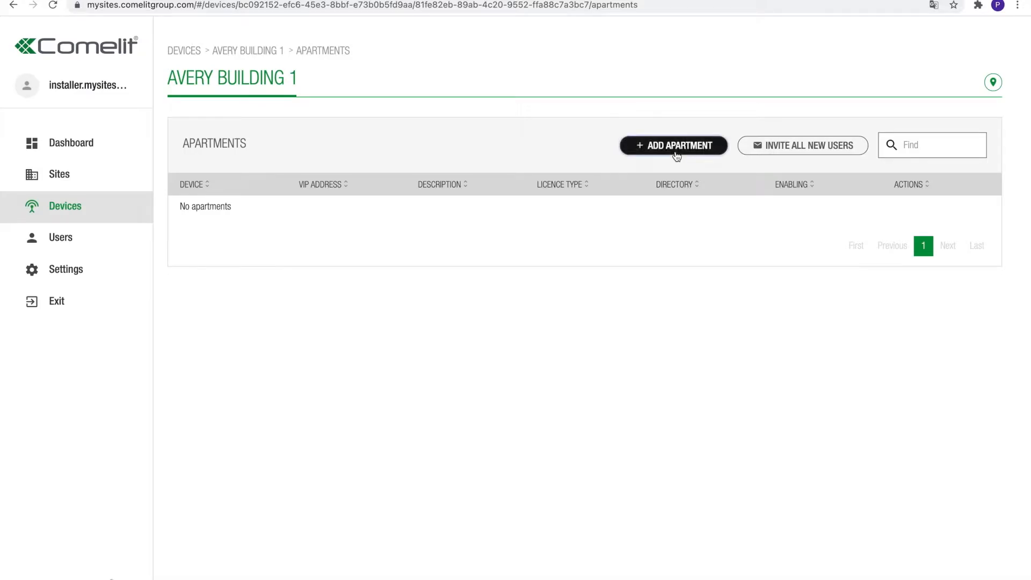
Start a new apartment with VIP address 01010001 and description Adams.
left_click(674, 146)
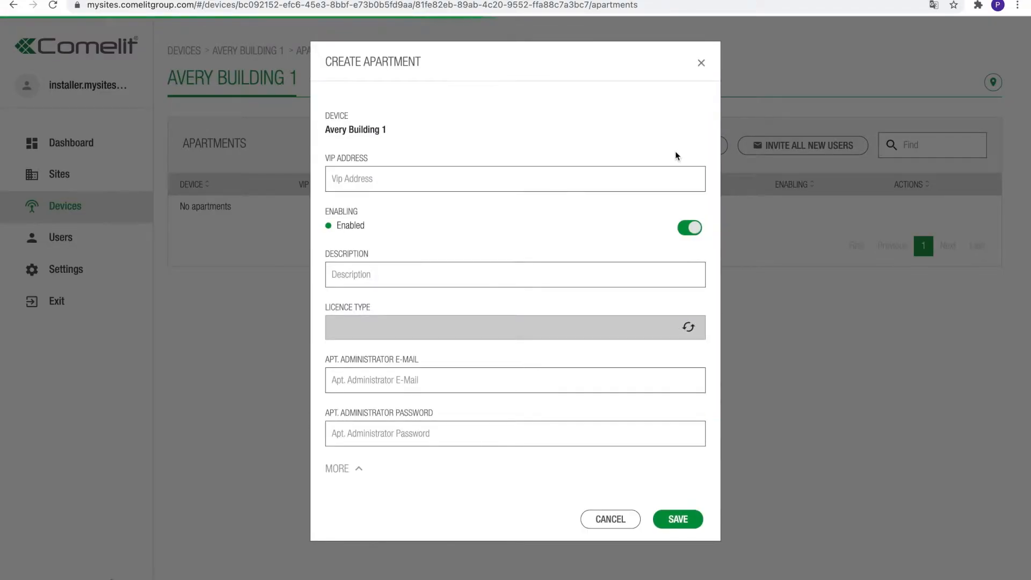
left_click(515, 178)
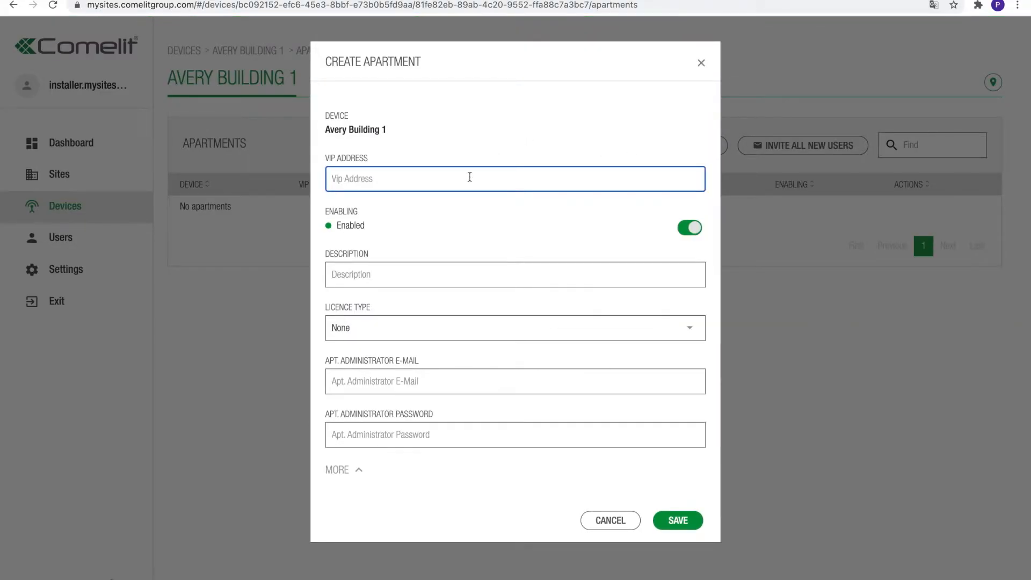
type("0101000")
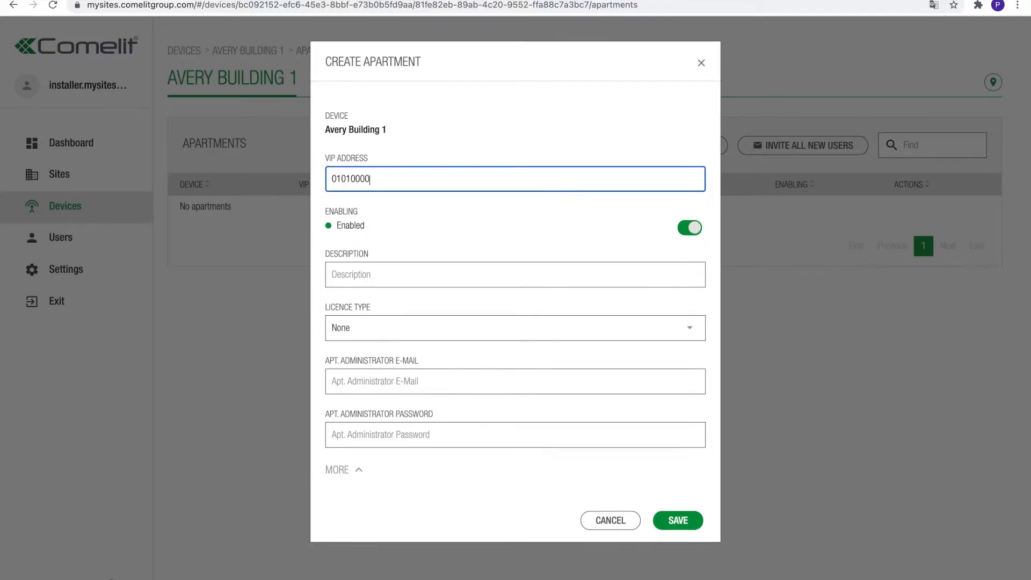
type("01010001")
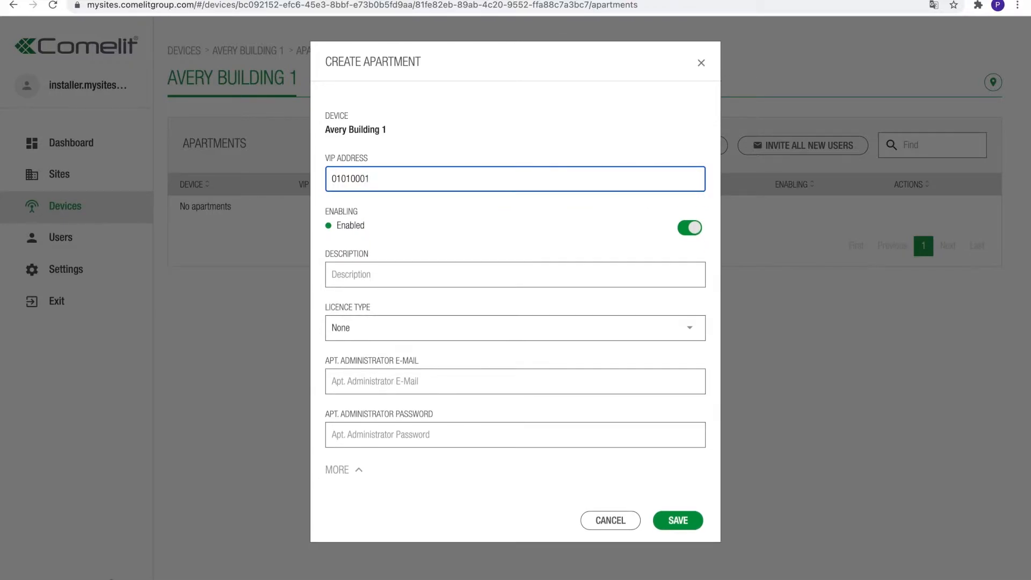
mouse_move(304, 228)
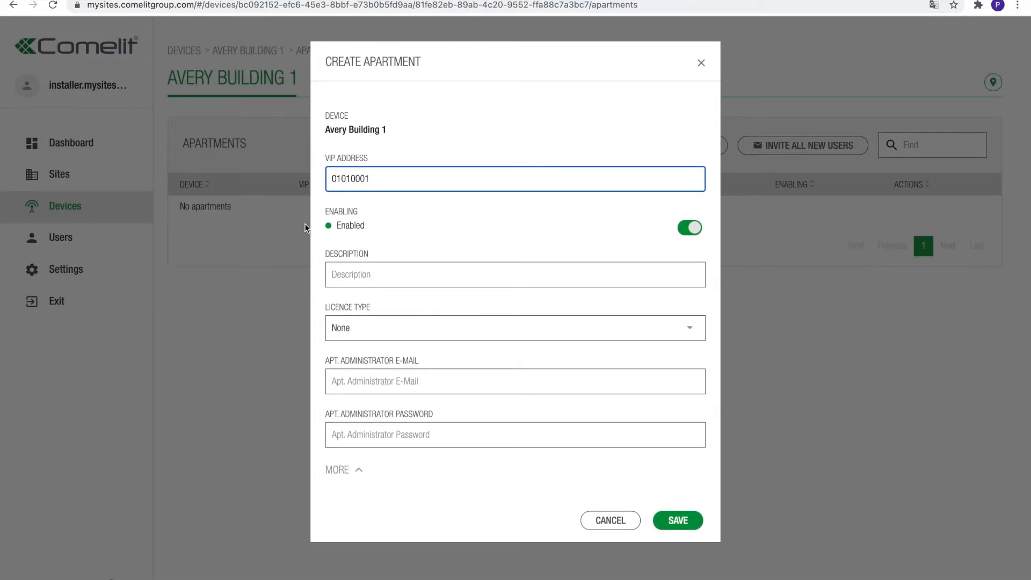
mouse_move(419, 253)
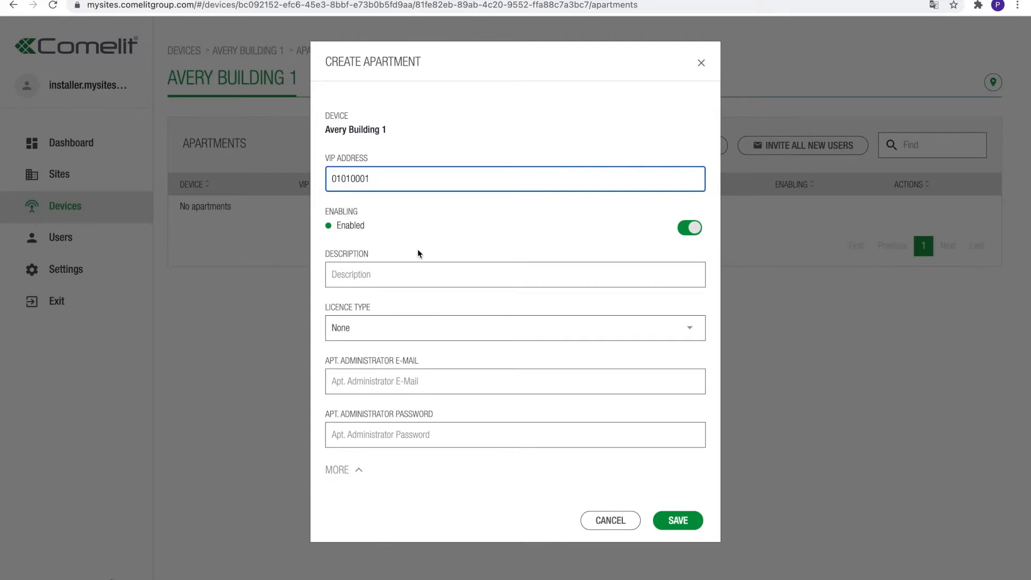
left_click(516, 275)
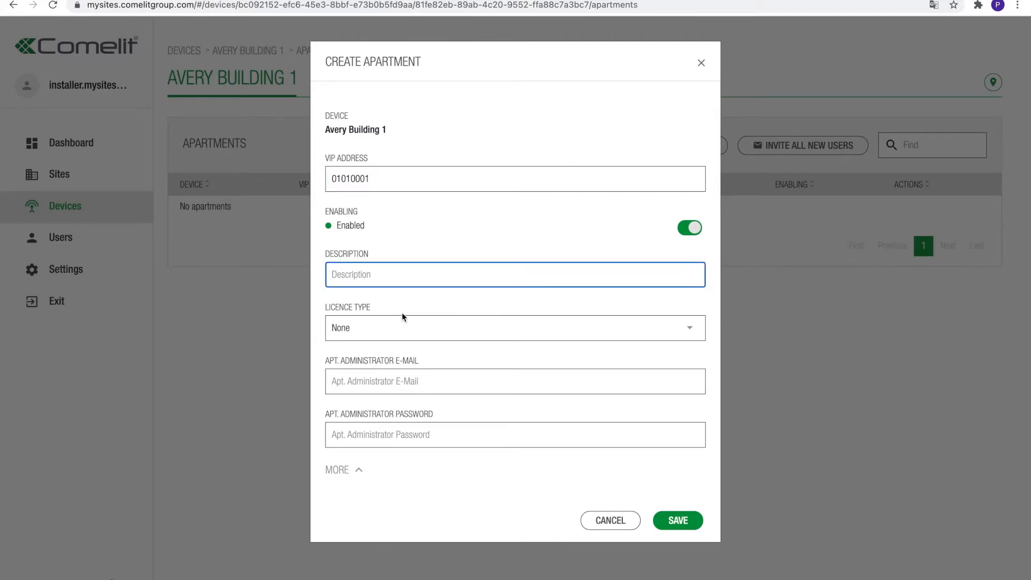
type("A")
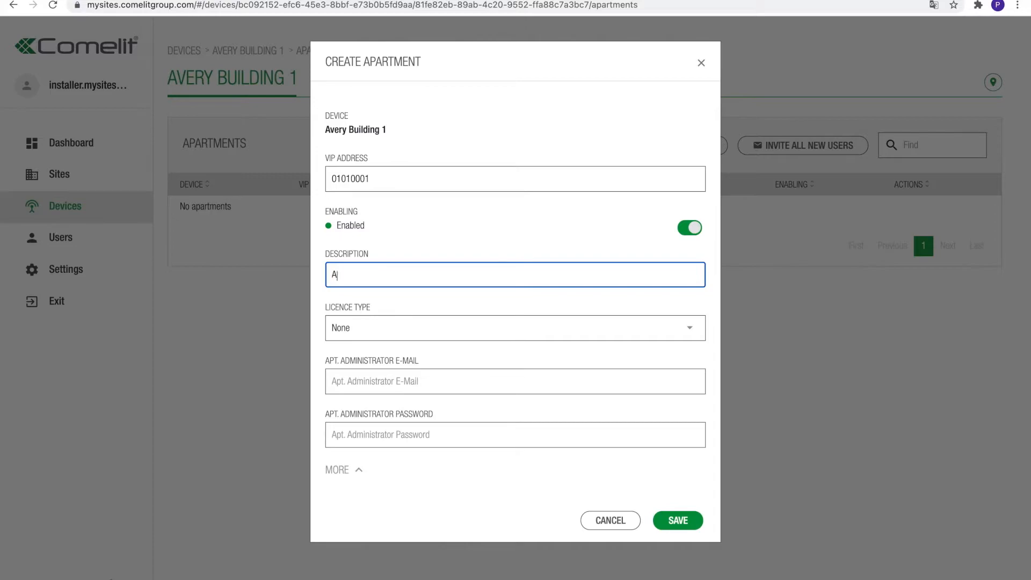
type("dams")
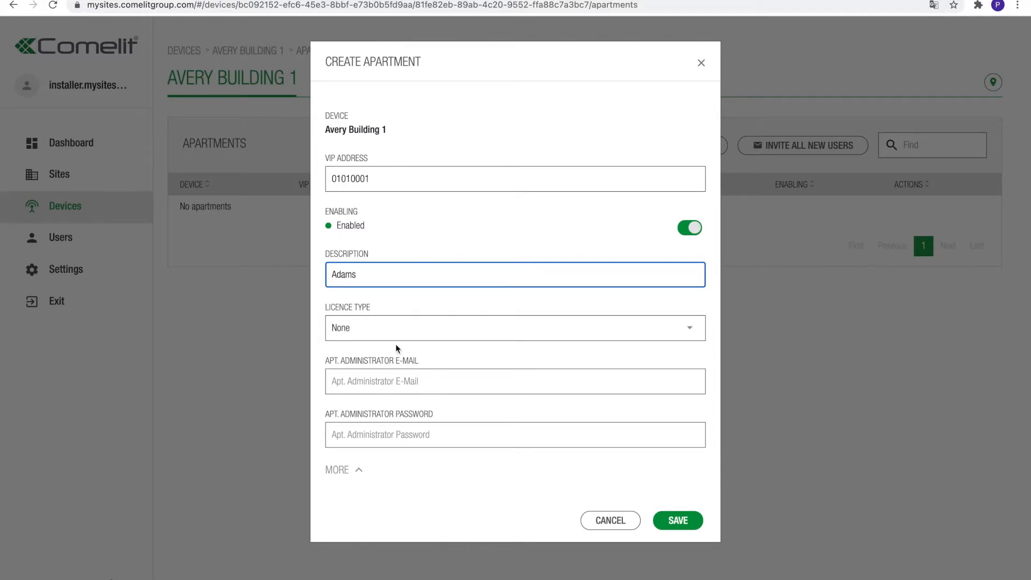
Set the licence type to Master and save the new apartment.
left_click(516, 327)
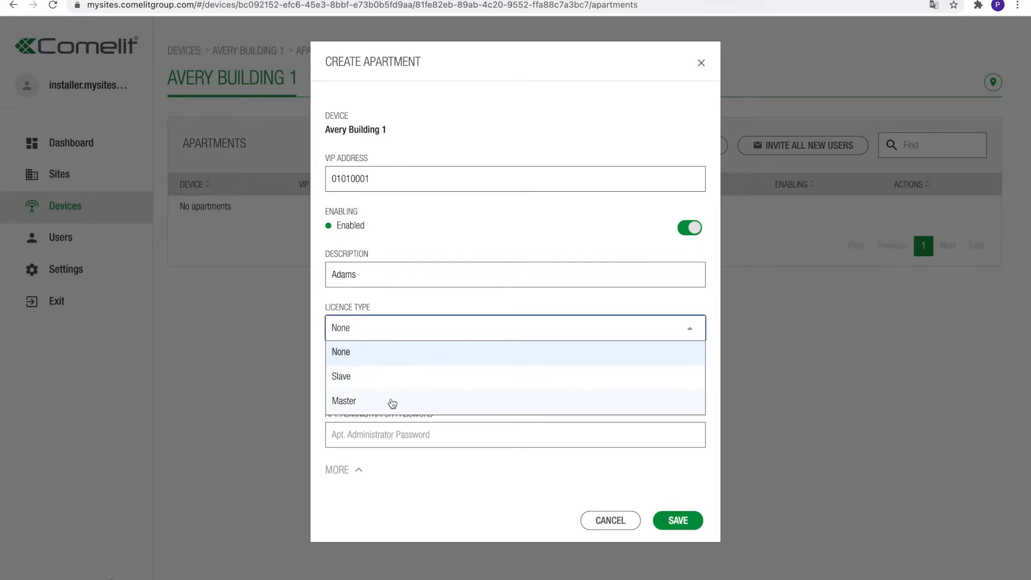
left_click(344, 401)
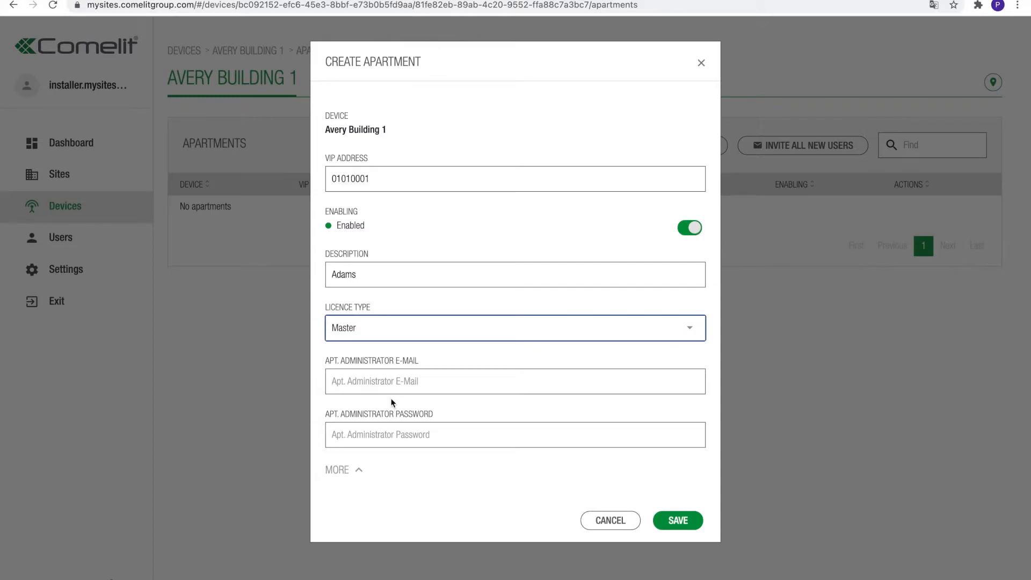
mouse_move(589, 541)
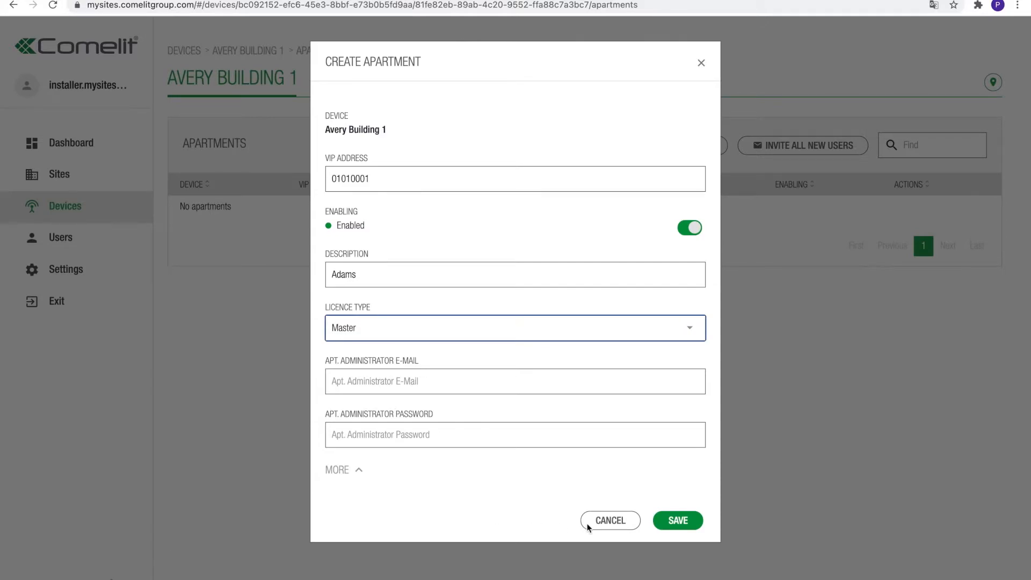
left_click(677, 520)
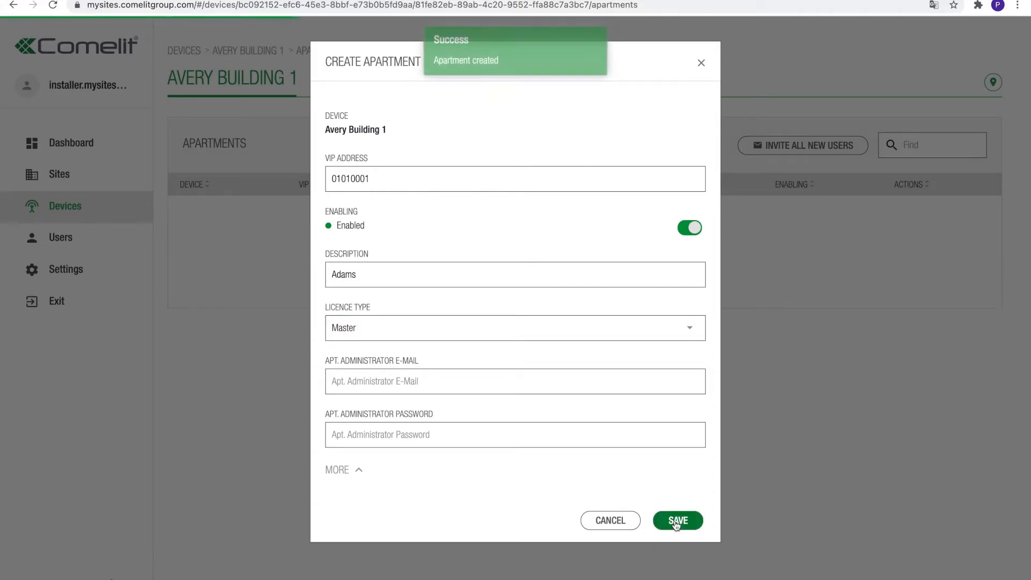
Open the details page of apartment 01010001 (Adams) from the apartments table.
left_click(677, 520)
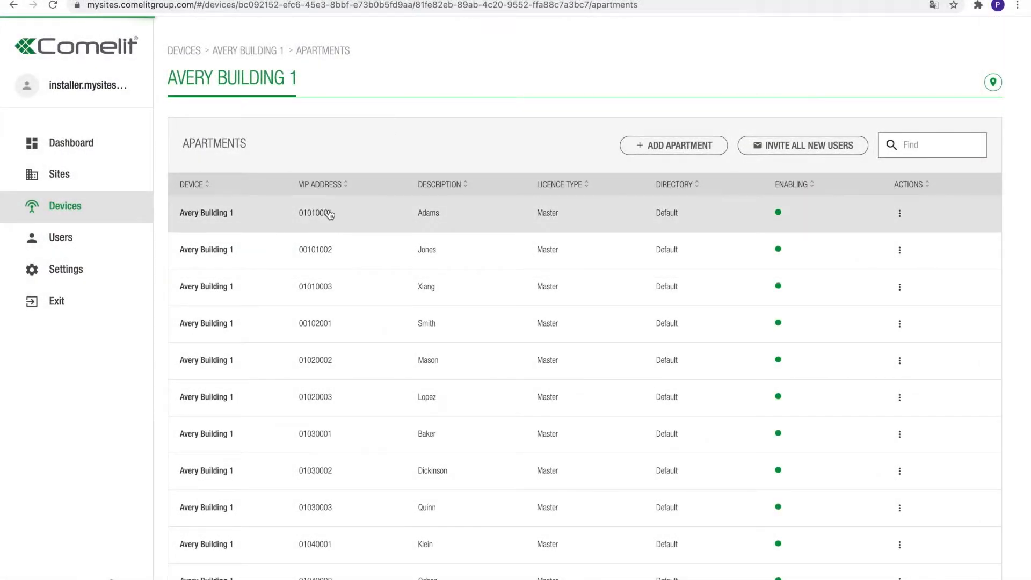
left_click(318, 213)
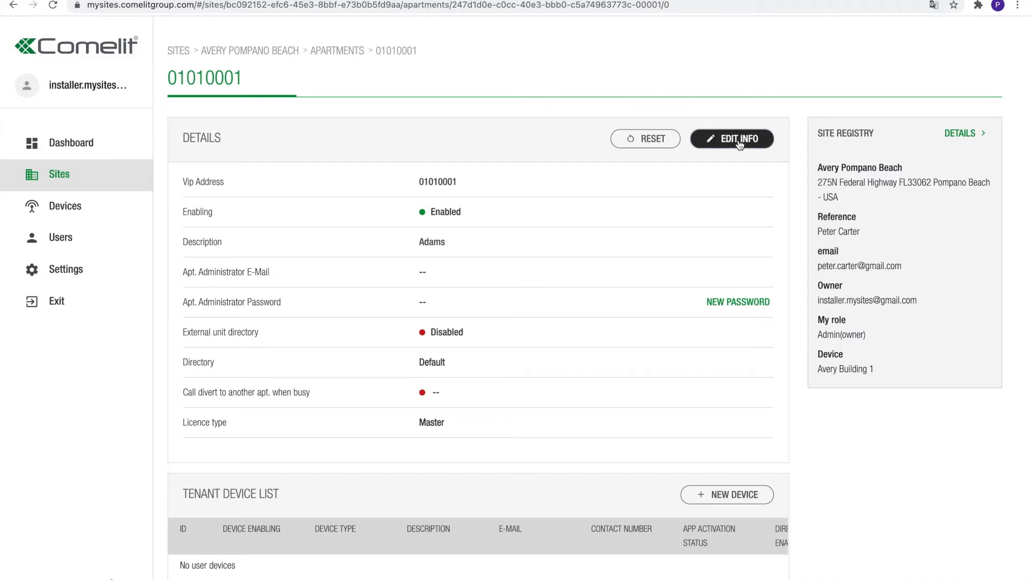
Enable the External unit directory toggle for apartment 01010001 and save, then return to the dashboard.
left_click(732, 138)
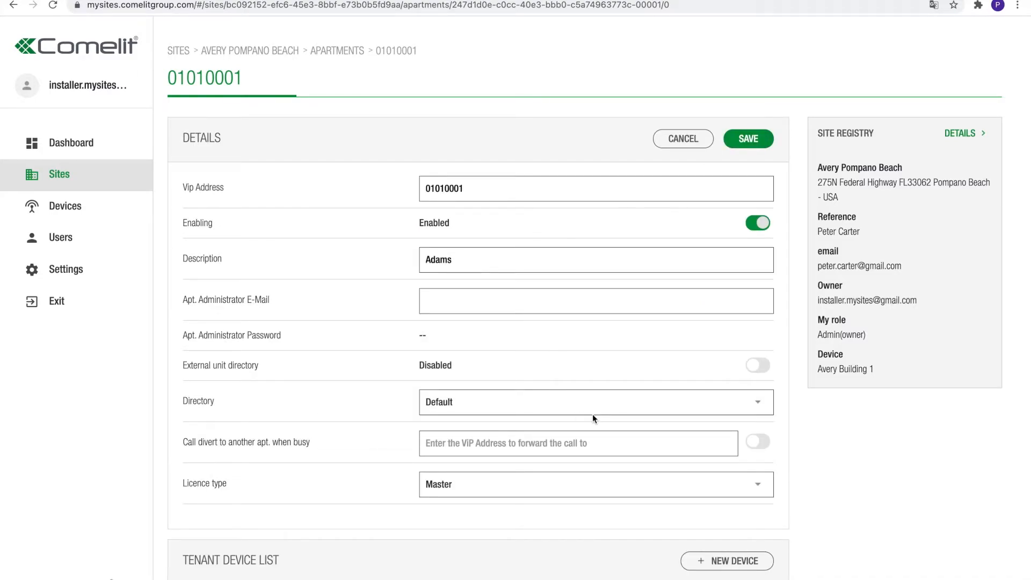
mouse_move(762, 368)
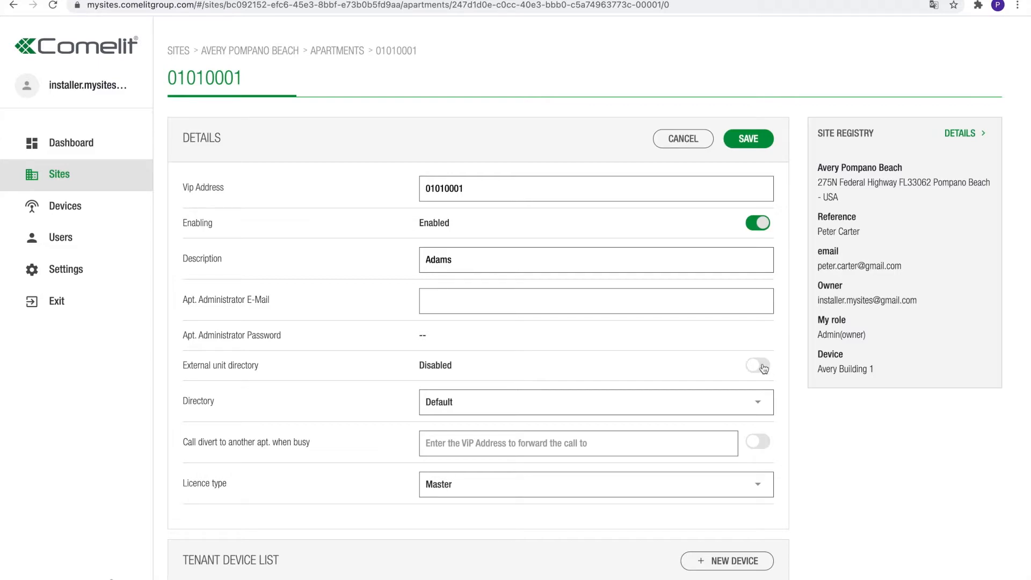
left_click(758, 365)
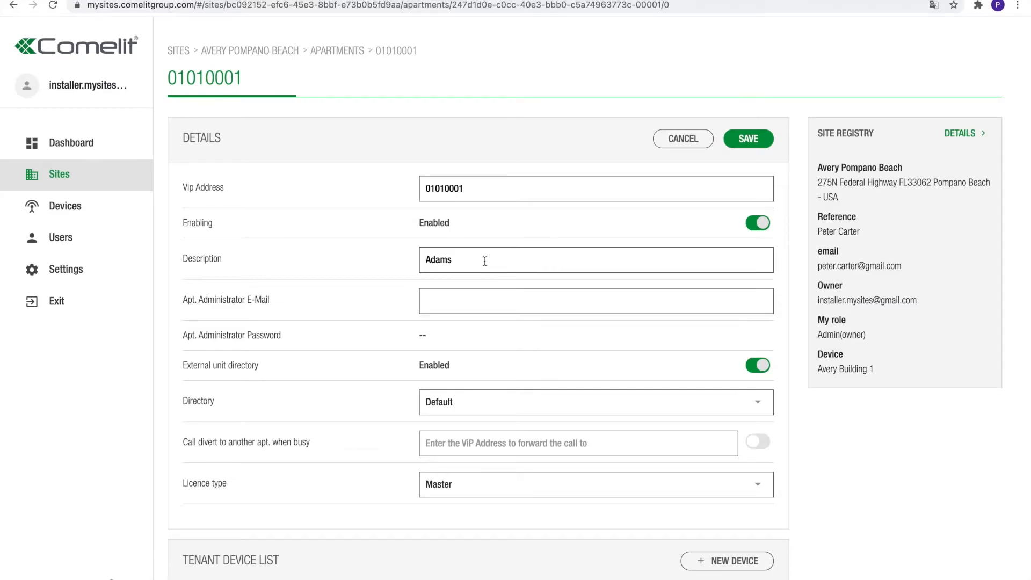
left_click(747, 139)
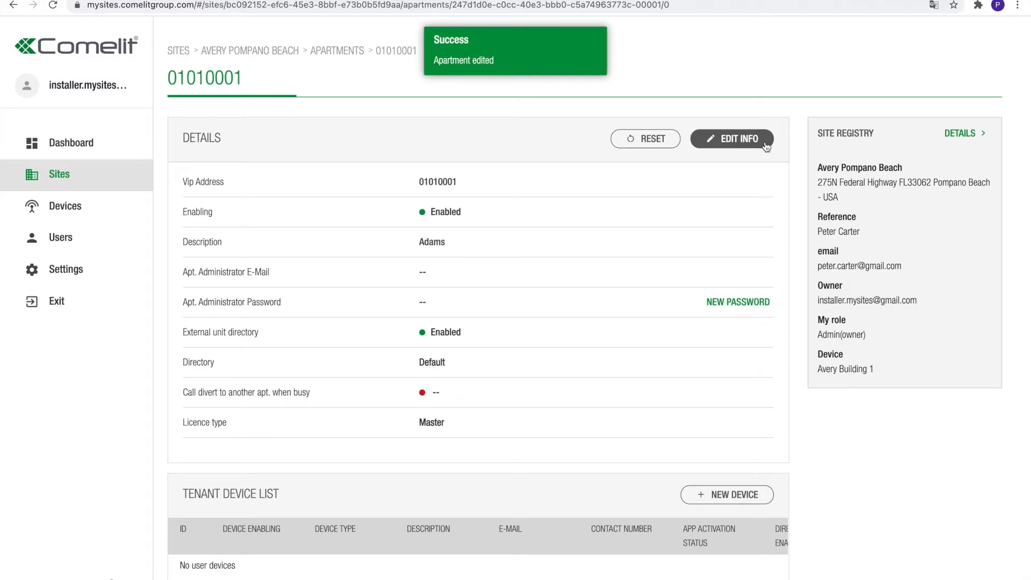
left_click(71, 142)
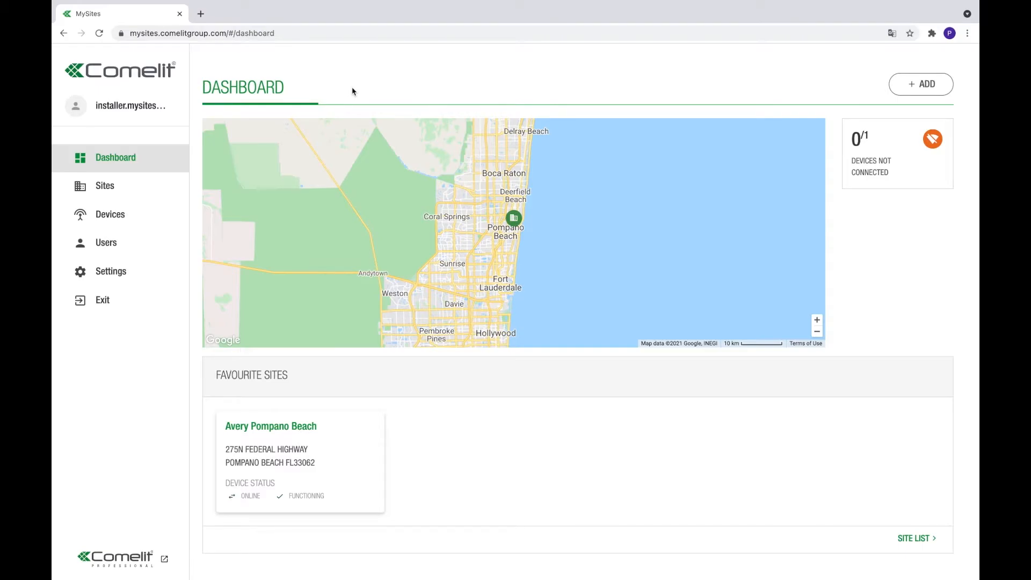
Reopen apartment 01010001 under Avery Pompano Beach and scroll to its empty Tenant Device List.
left_click(270, 425)
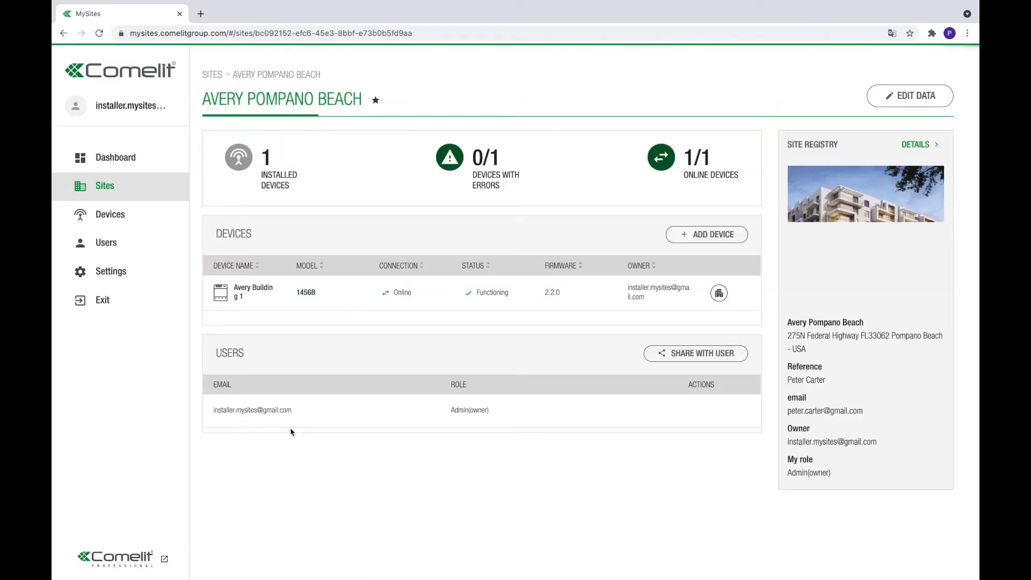
mouse_move(720, 292)
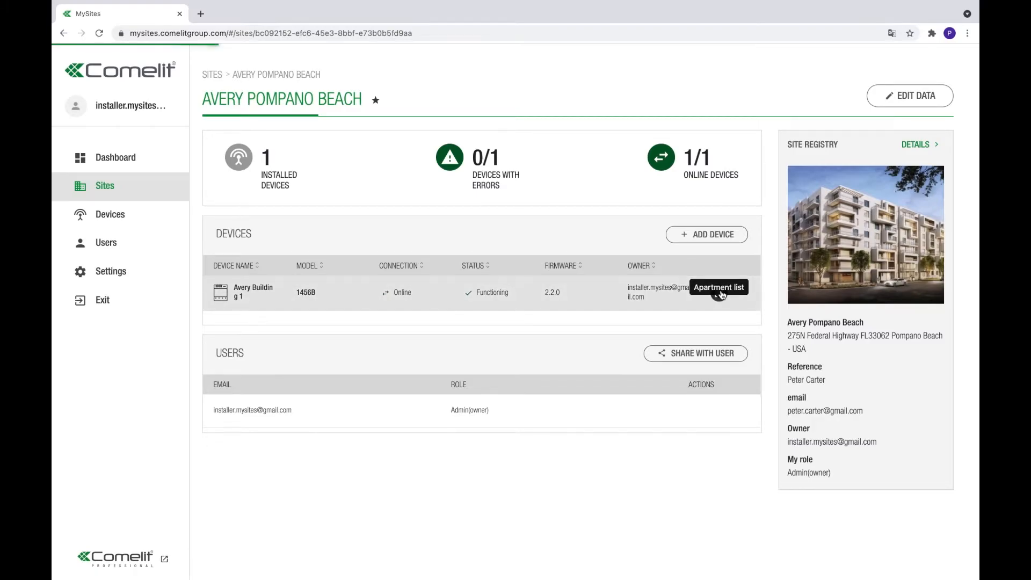
left_click(720, 289)
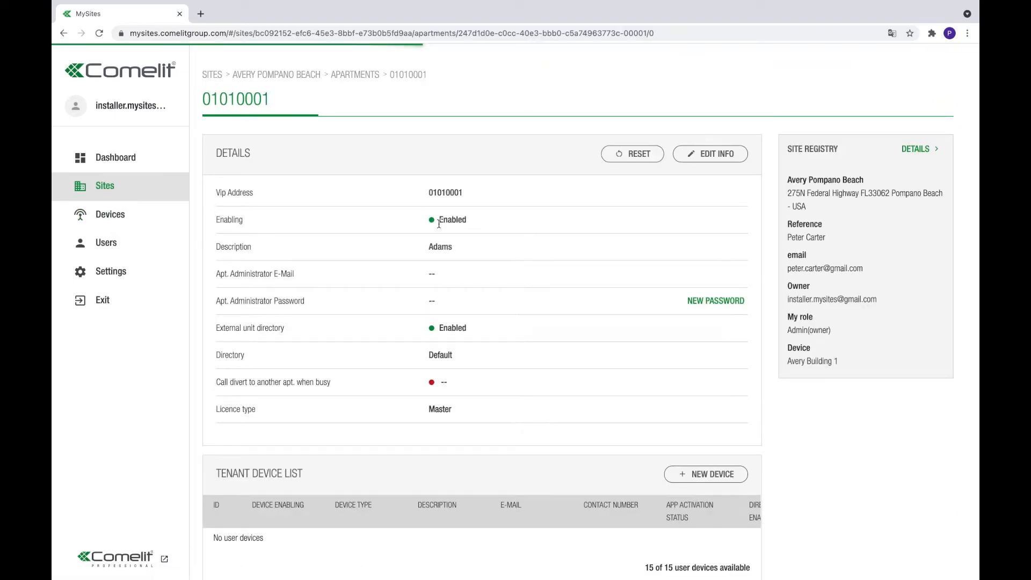
scroll("down", 3)
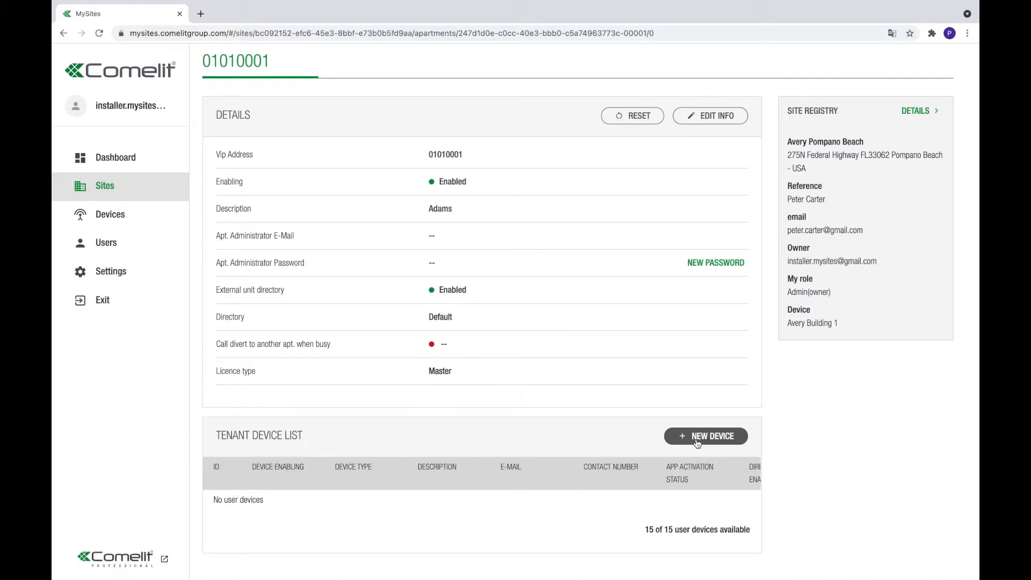
left_click(707, 436)
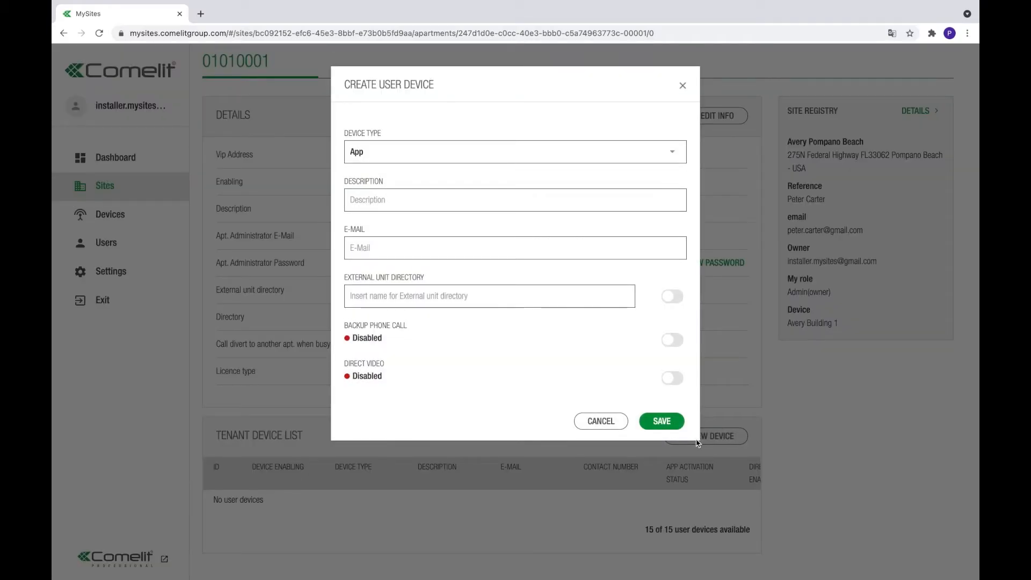
left_click(499, 200)
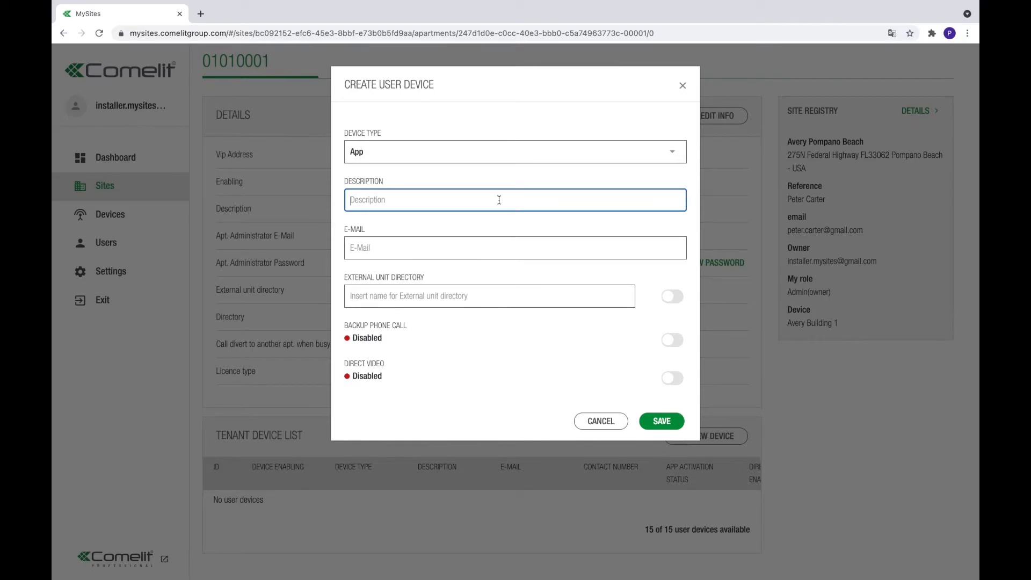
type("P")
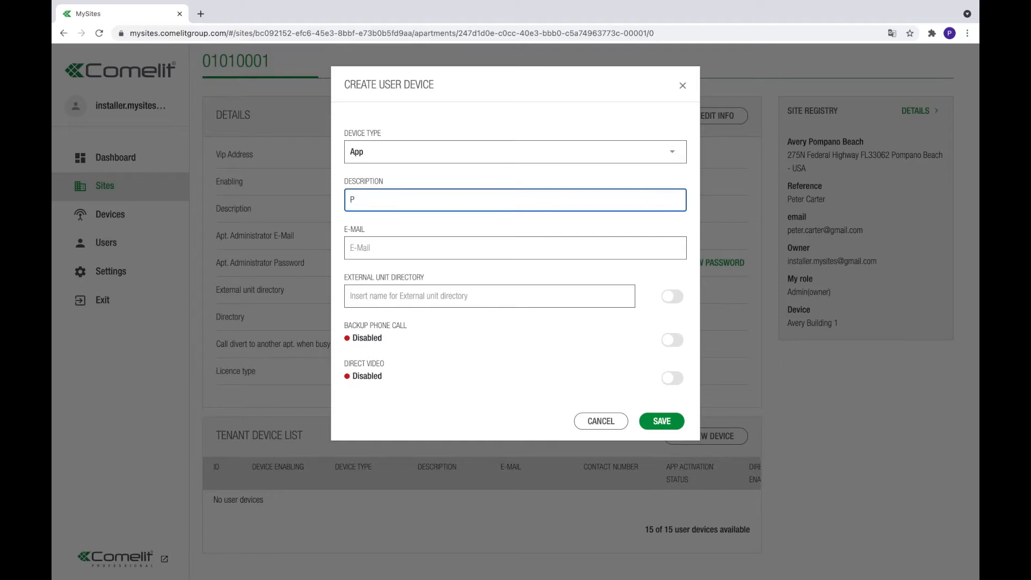
type("Mobile Phone Peter")
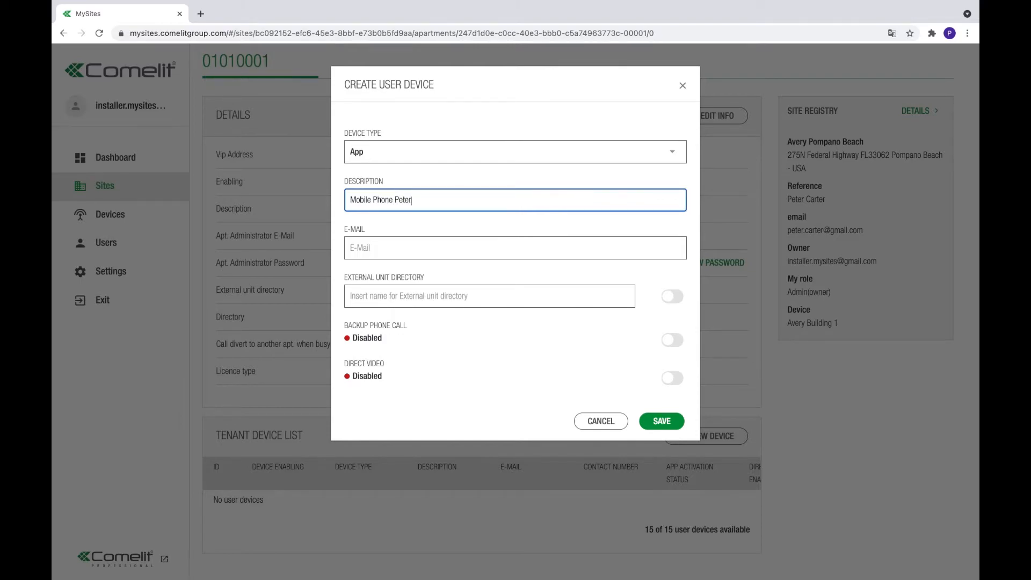
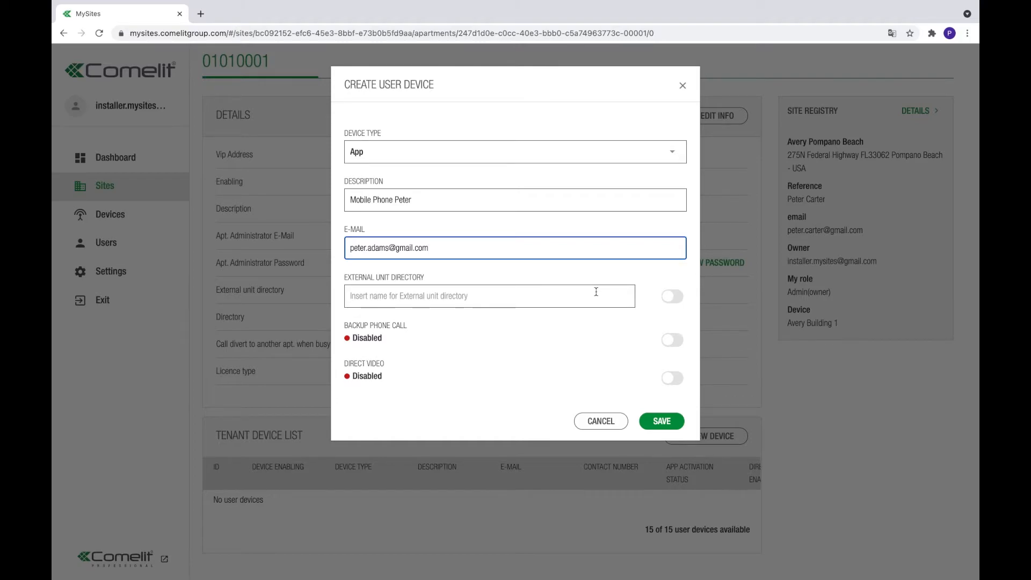
mouse_move(502, 296)
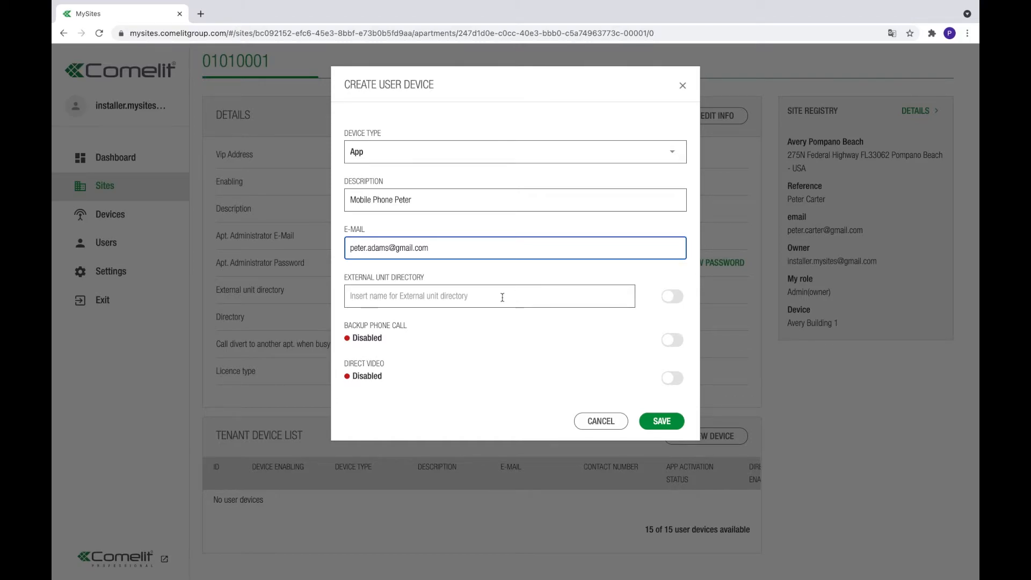
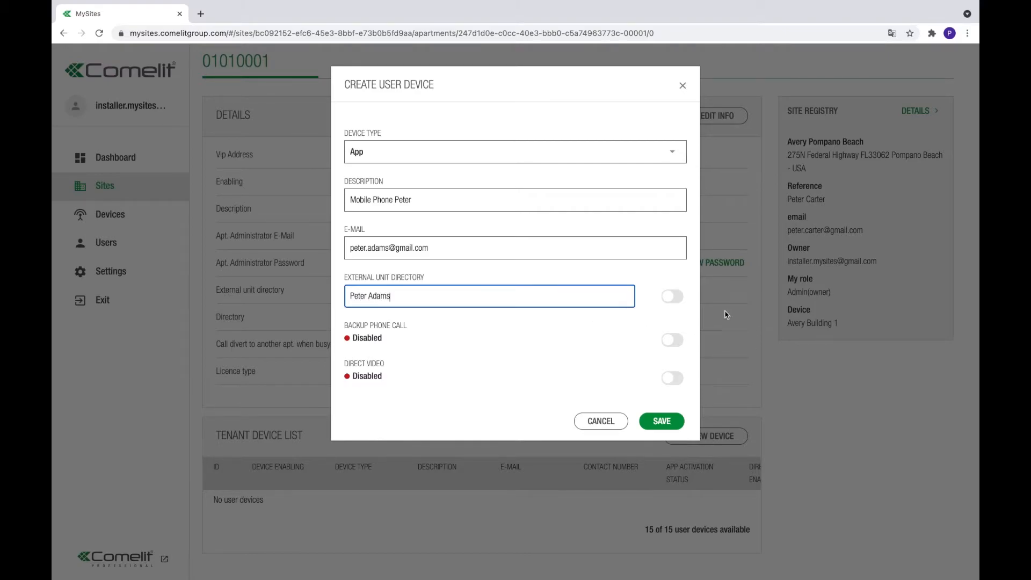
mouse_move(703, 307)
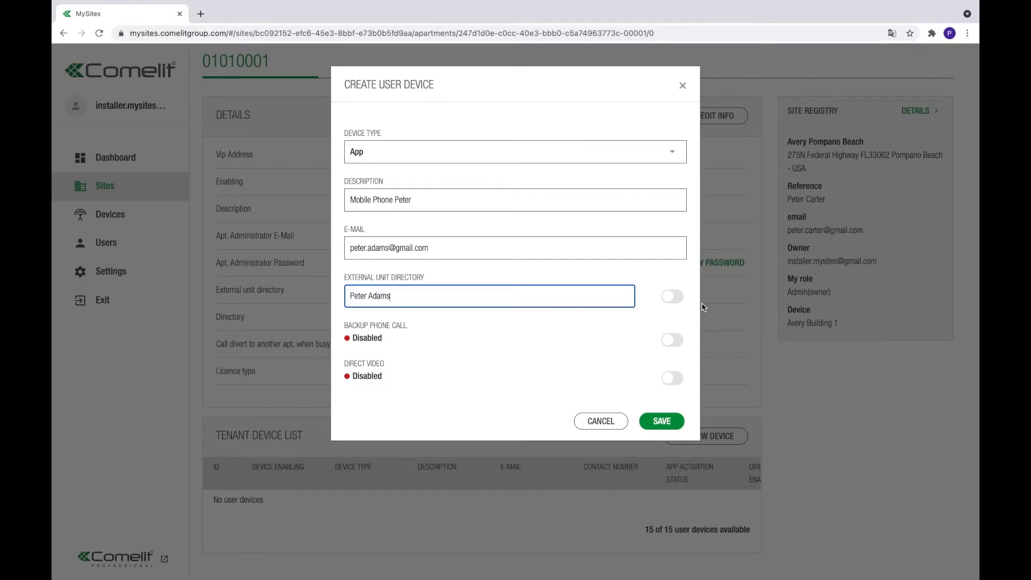
Show the name in the external unit directory and save the app device.
left_click(672, 296)
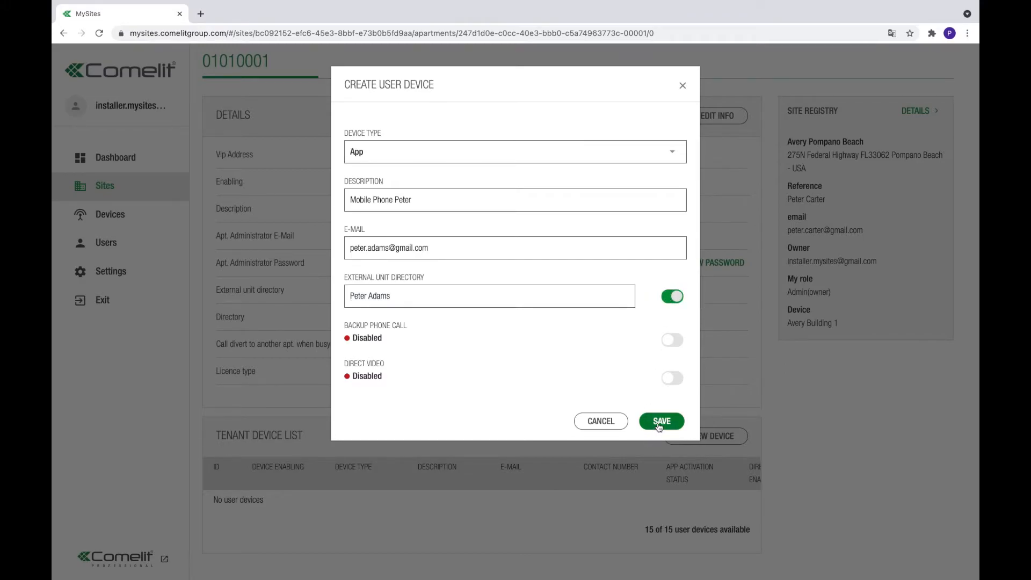
left_click(661, 421)
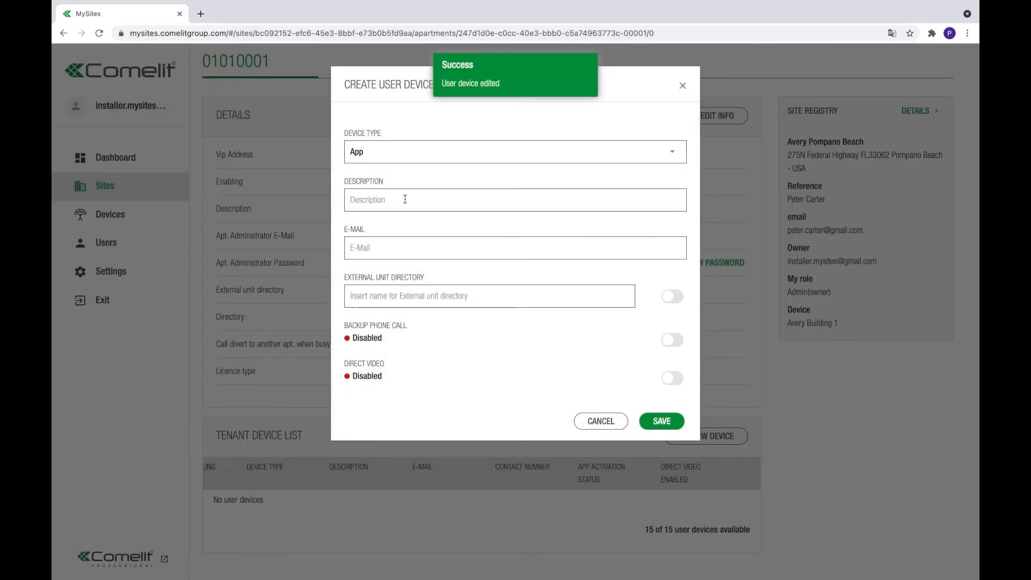
type("Peter")
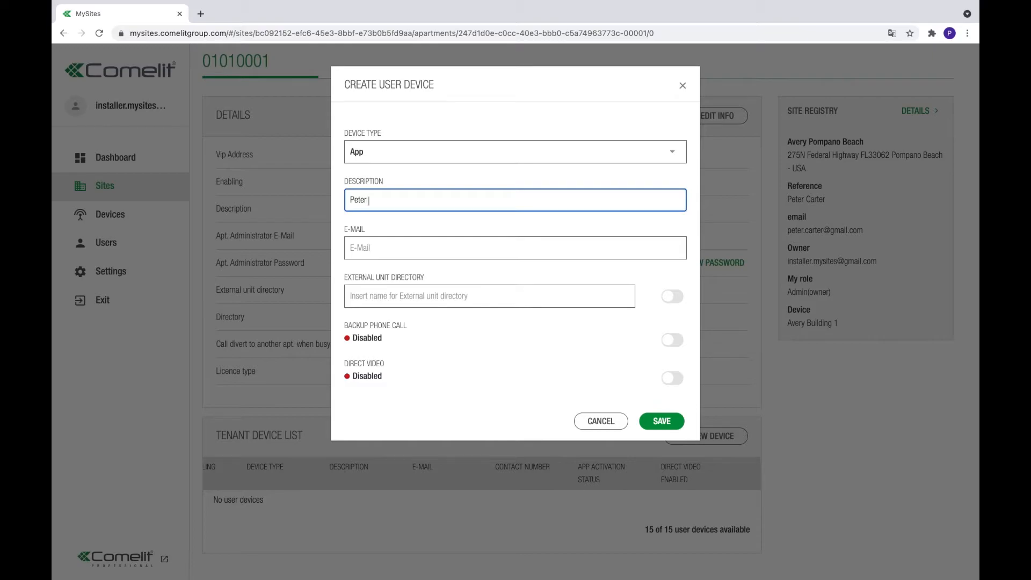
Cancel the repeated Create User Device dialog and return to the dashboard.
left_click(661, 421)
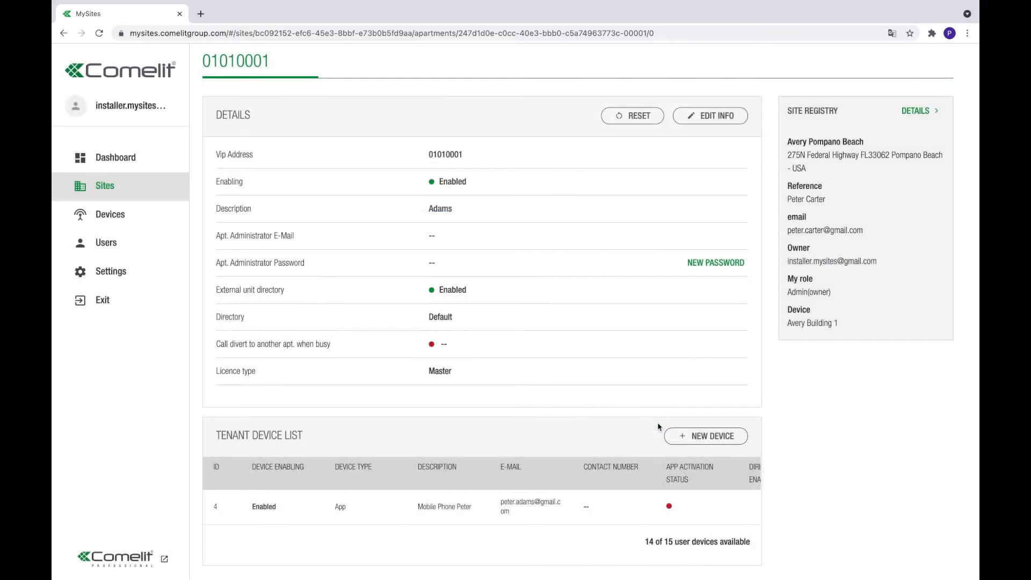
mouse_move(673, 440)
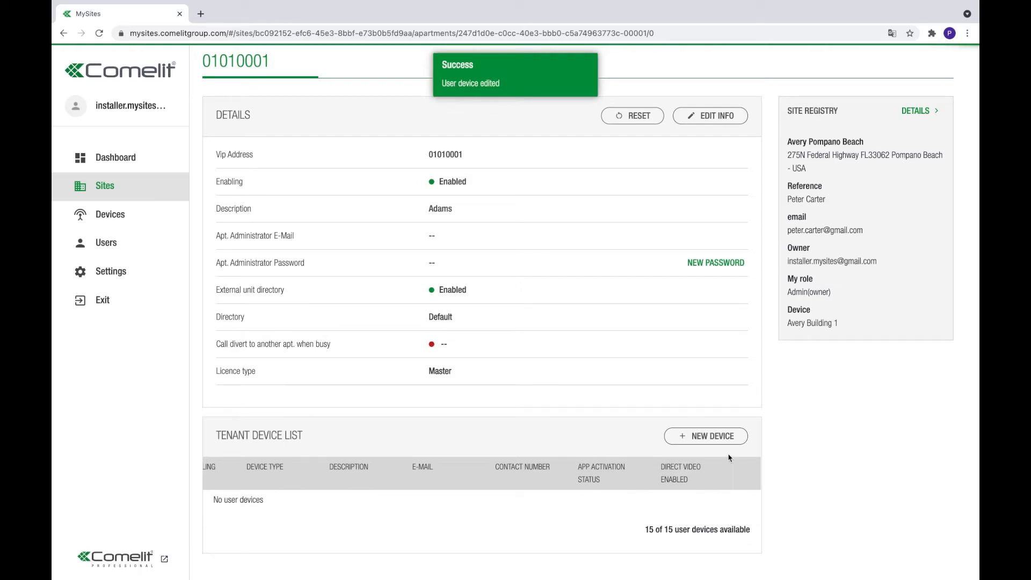
left_click(114, 157)
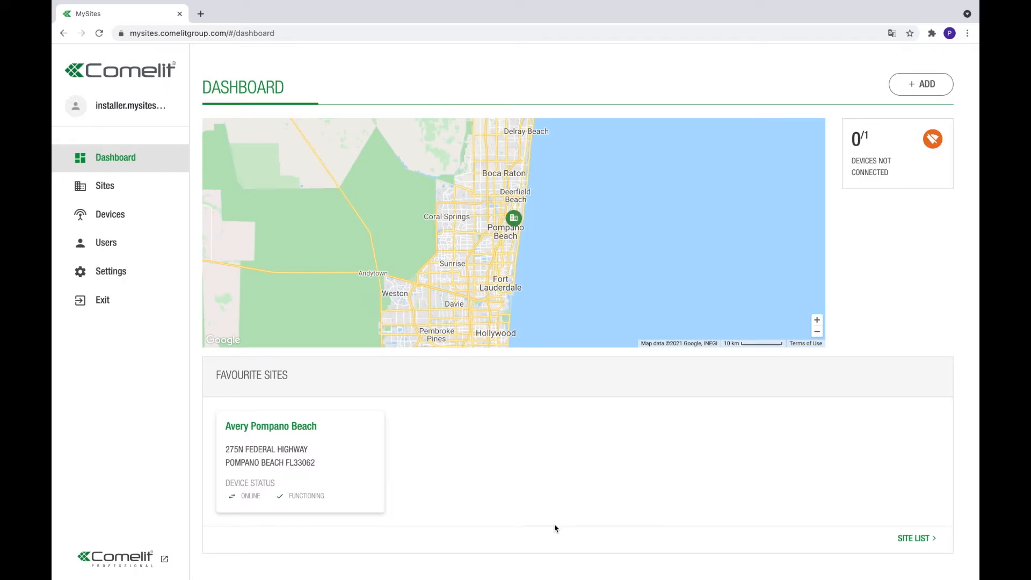
Show the Avery Building 1 device details at Avery Pompano Beach, down to its Settings section.
left_click(271, 425)
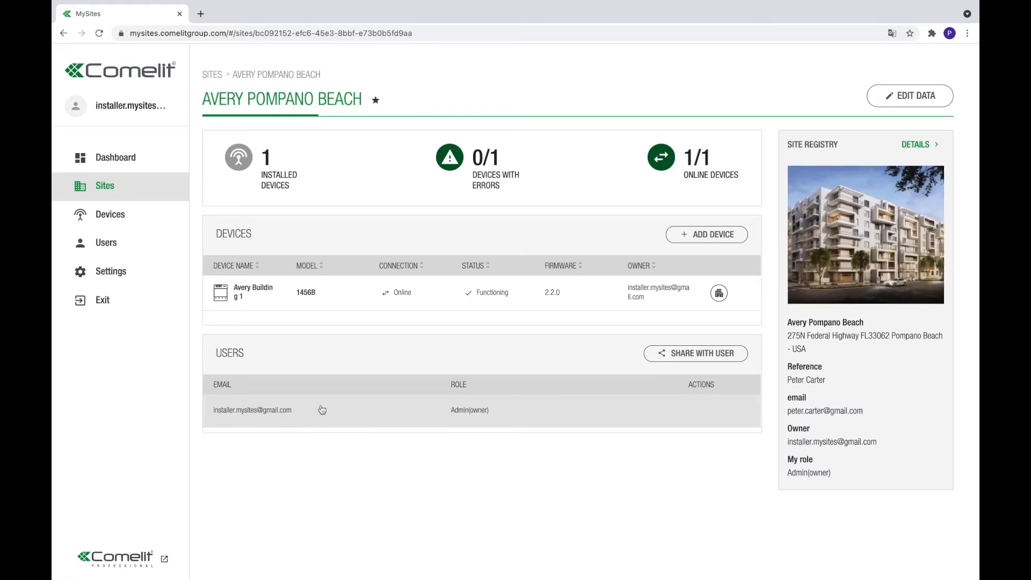
mouse_move(249, 293)
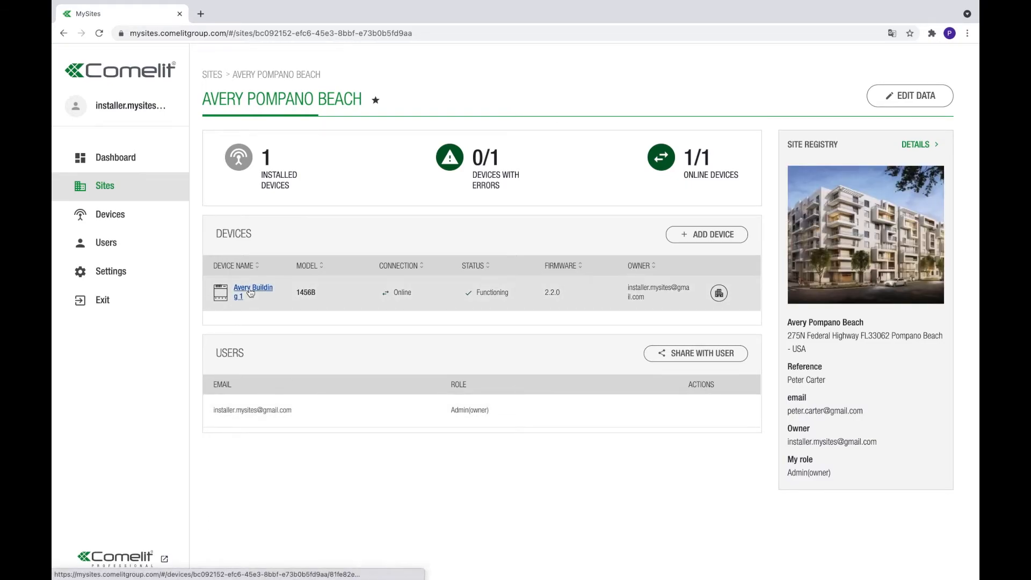
left_click(238, 292)
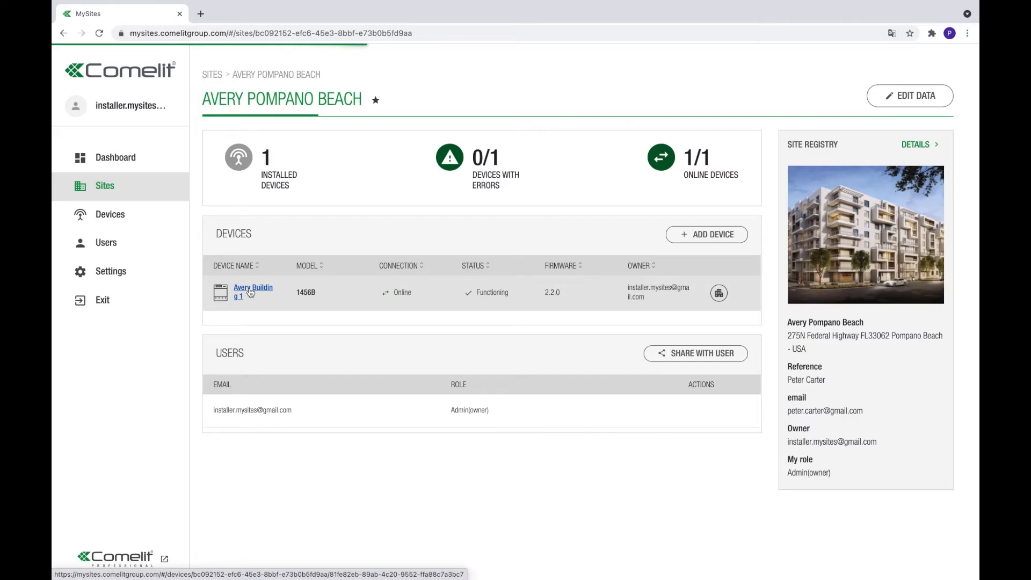
left_click(250, 292)
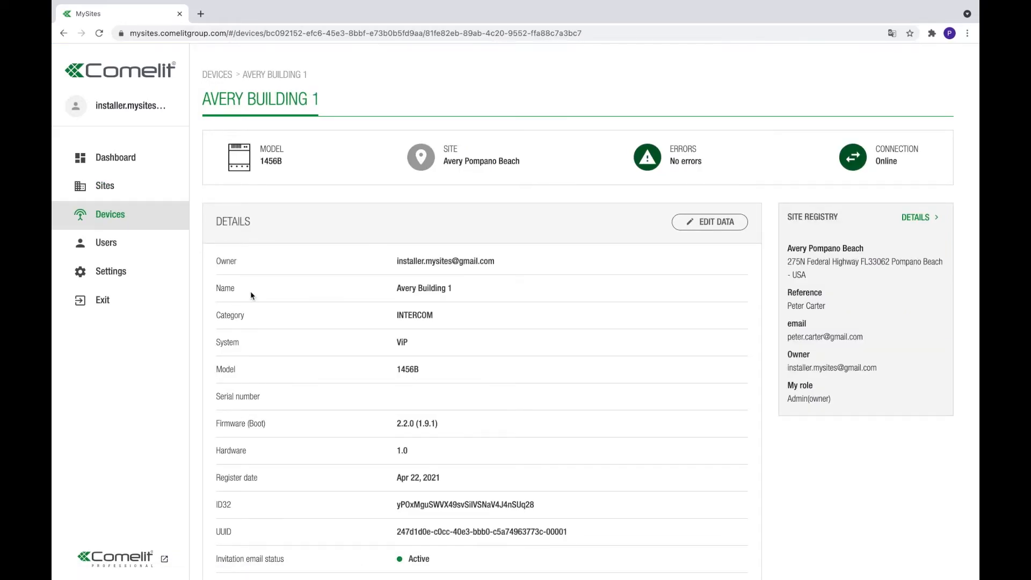
scroll("down", 3)
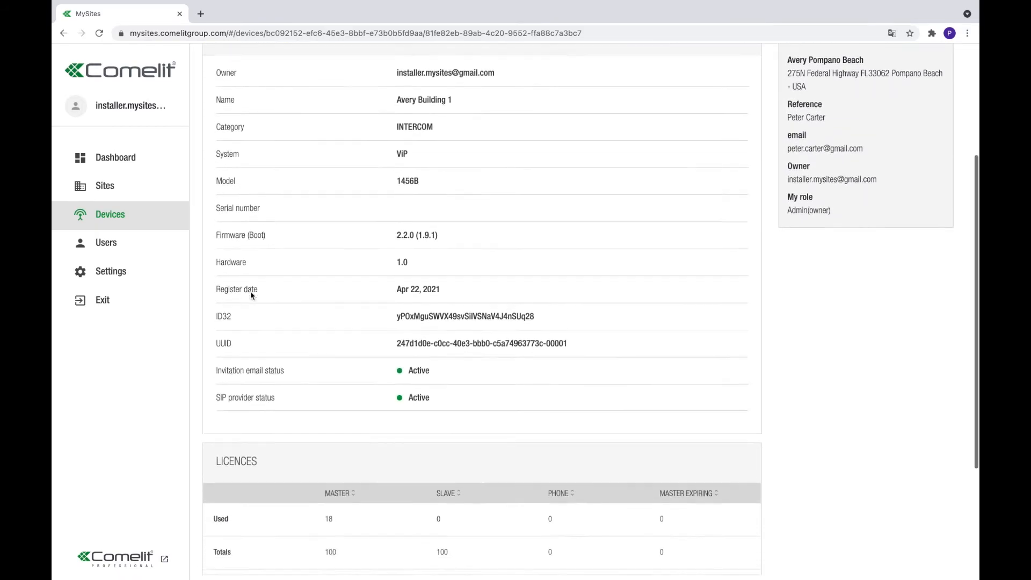
scroll("down", 3)
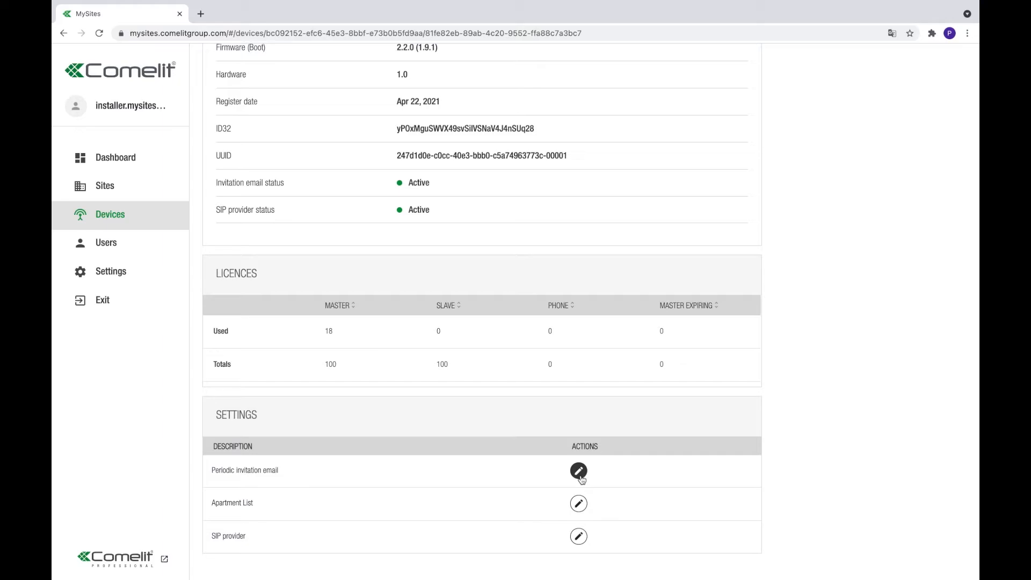
Disable and clear the periodic invitation email settings, then close them without saving.
left_click(578, 471)
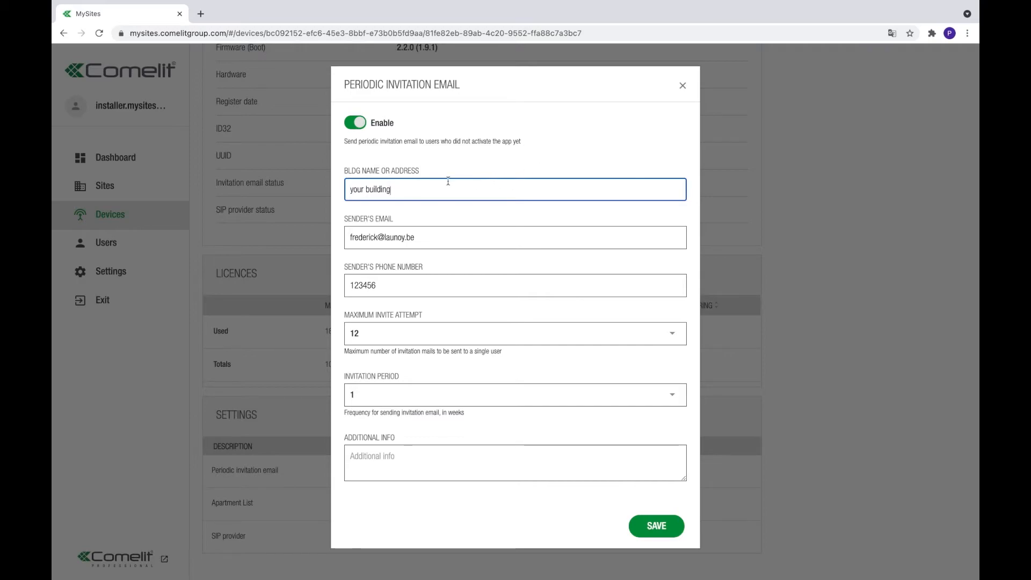
key("Backspace")
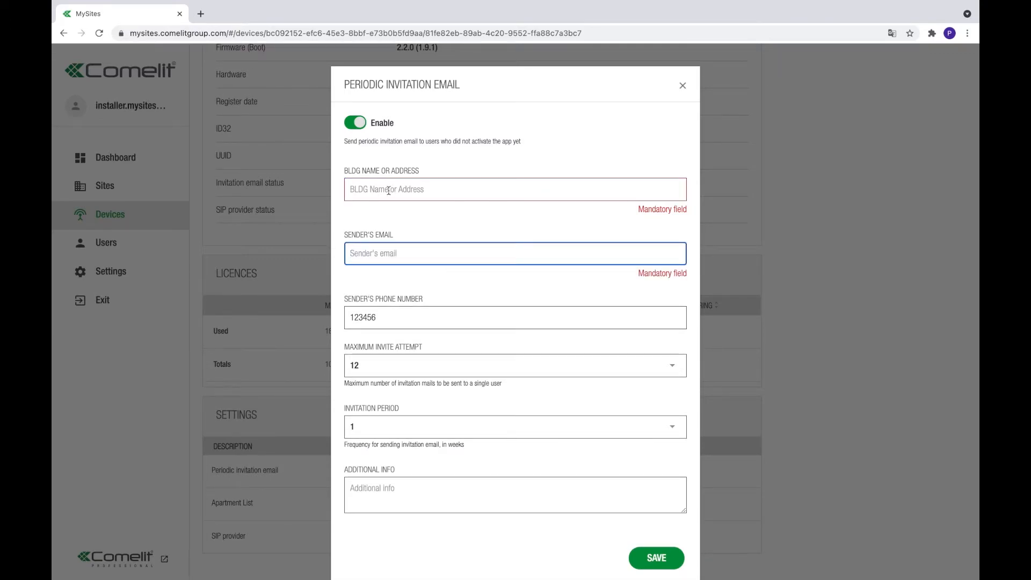
left_click(355, 122)
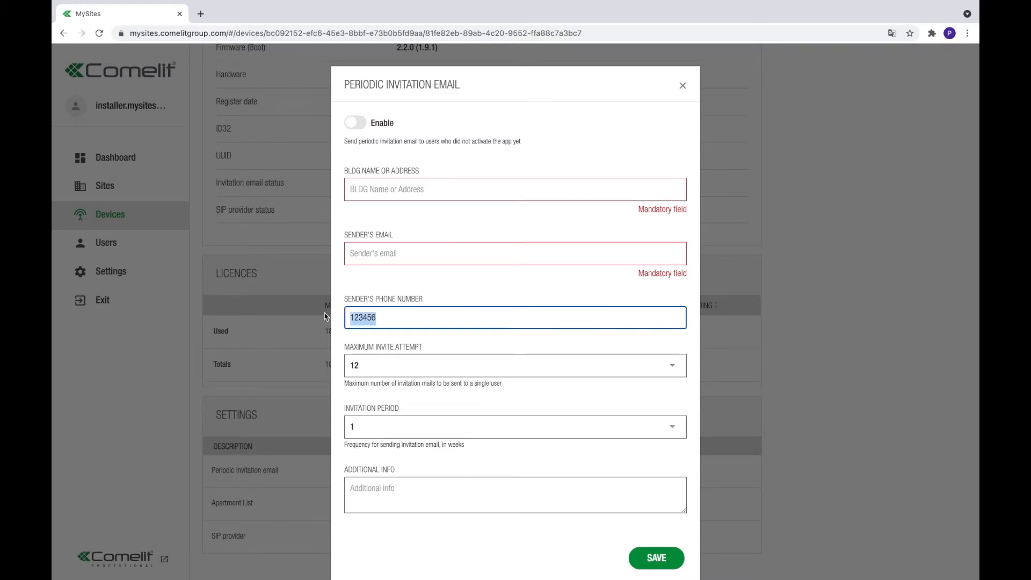
left_click(516, 365)
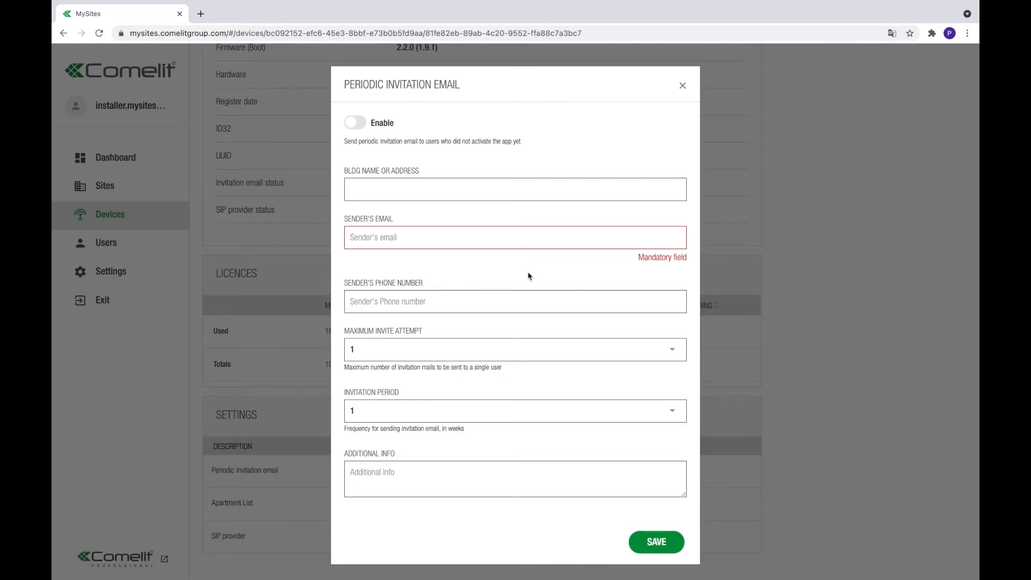
mouse_move(683, 86)
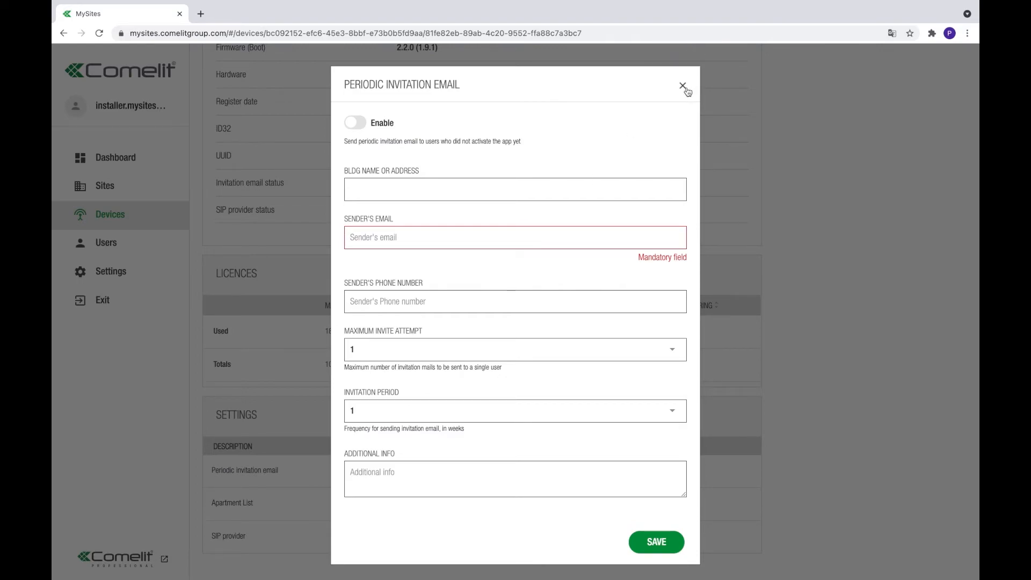
left_click(681, 86)
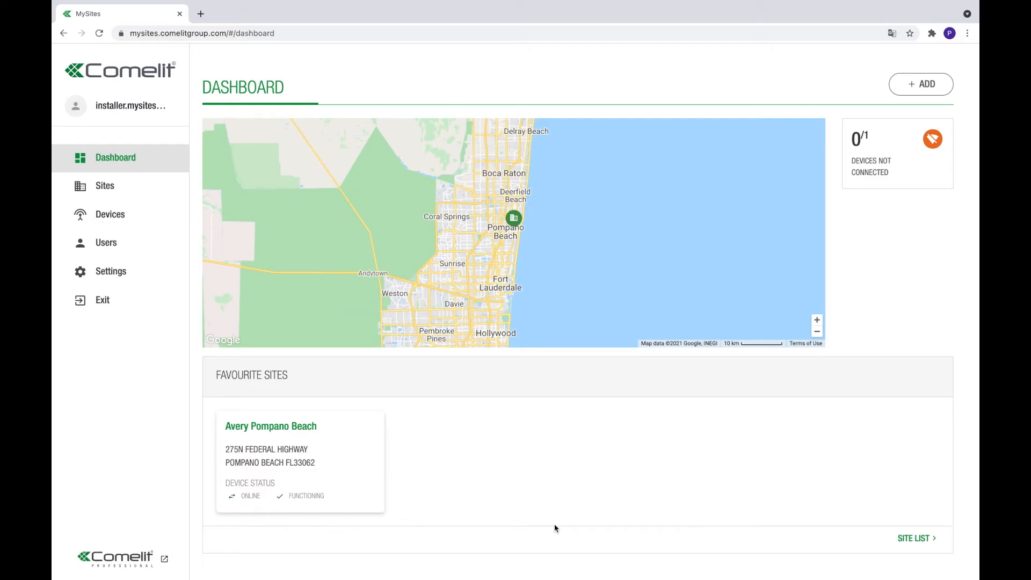
left_click(110, 213)
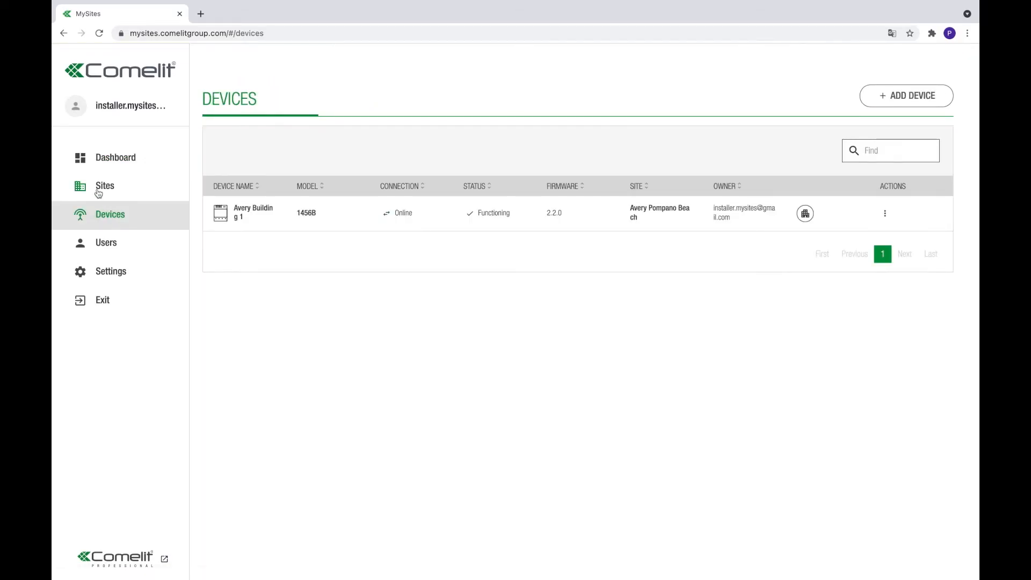
left_click(105, 186)
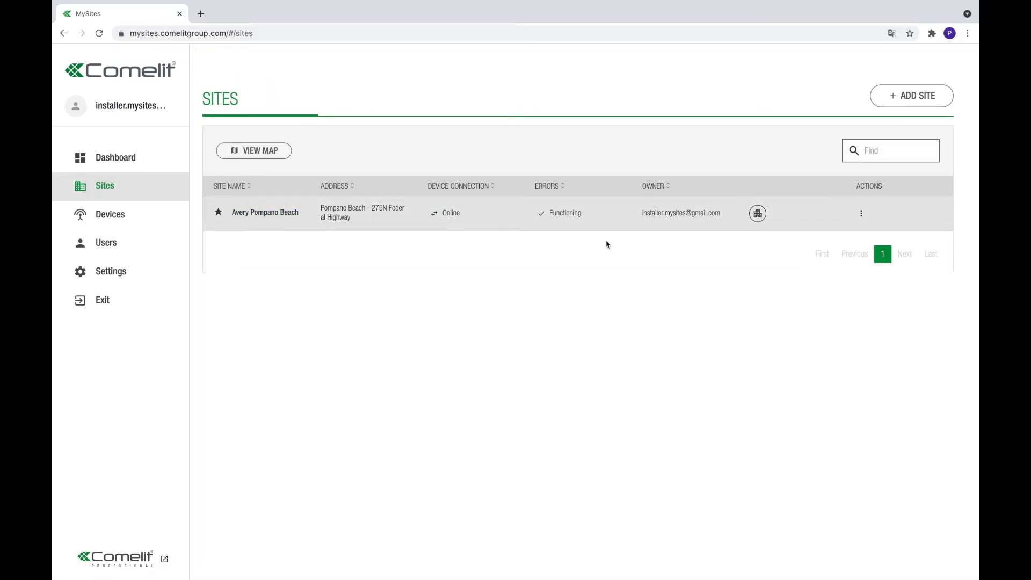
left_click(757, 213)
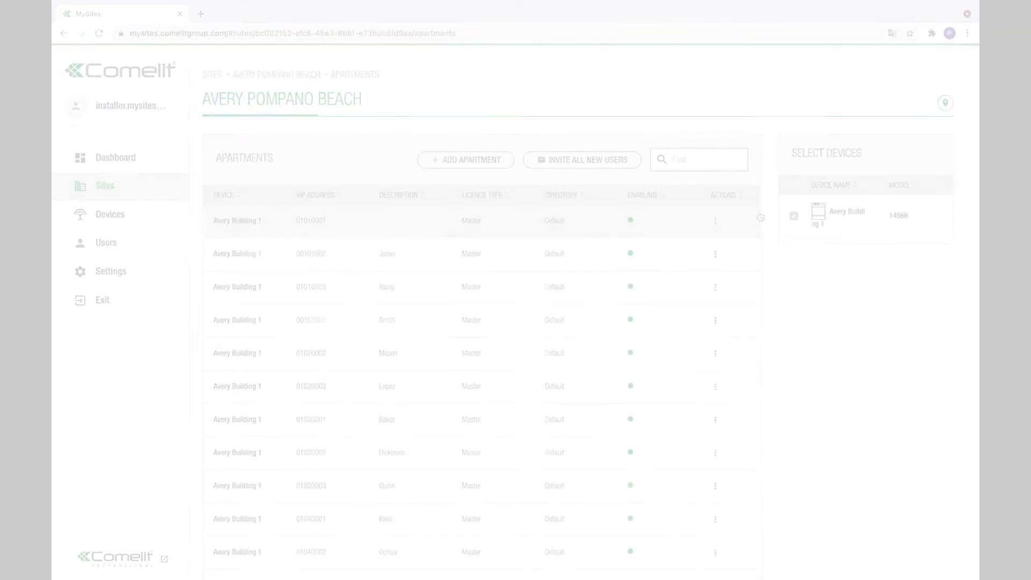
left_click(115, 157)
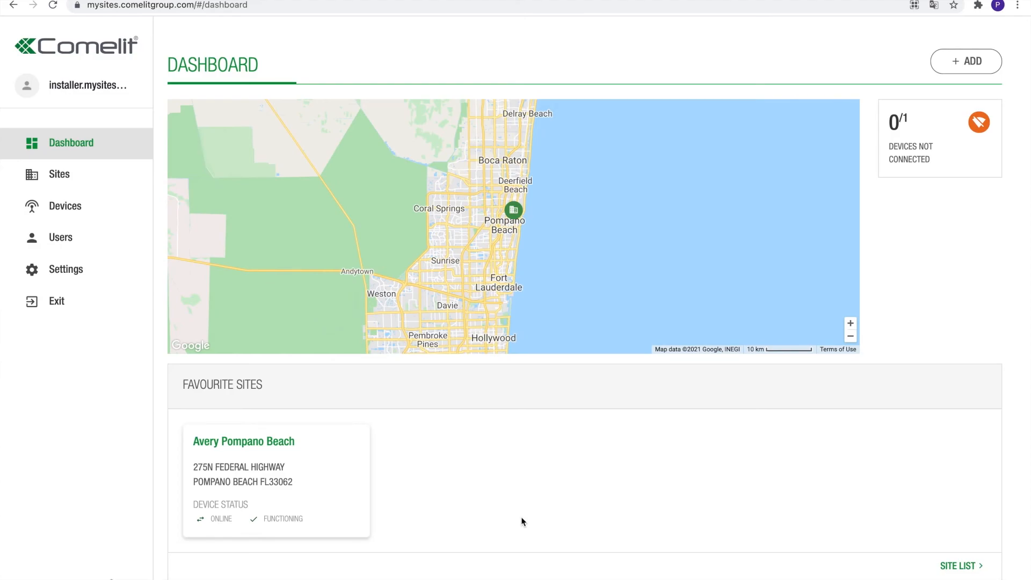
left_click(59, 174)
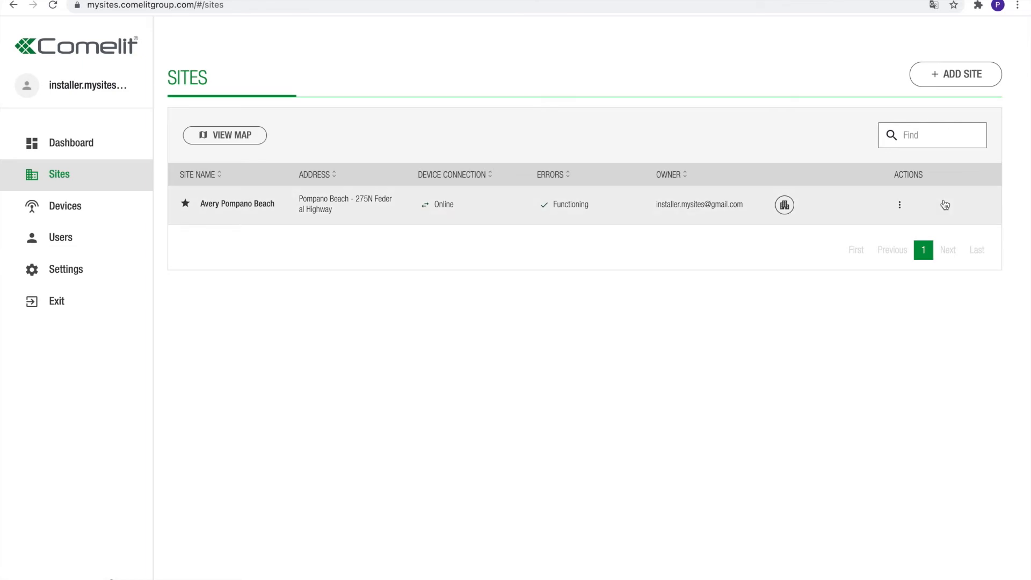
left_click(900, 205)
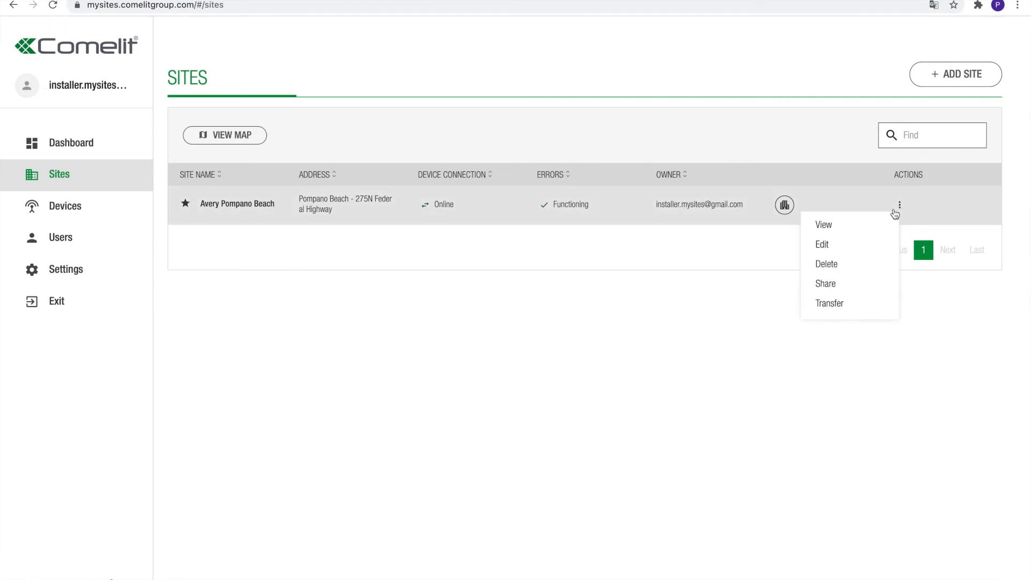
left_click(856, 289)
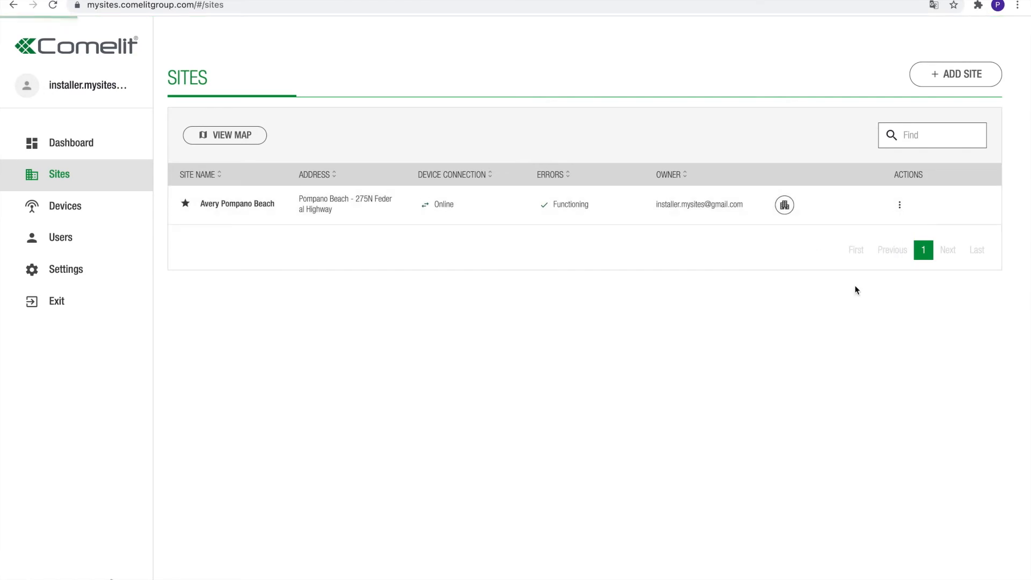
left_click(784, 204)
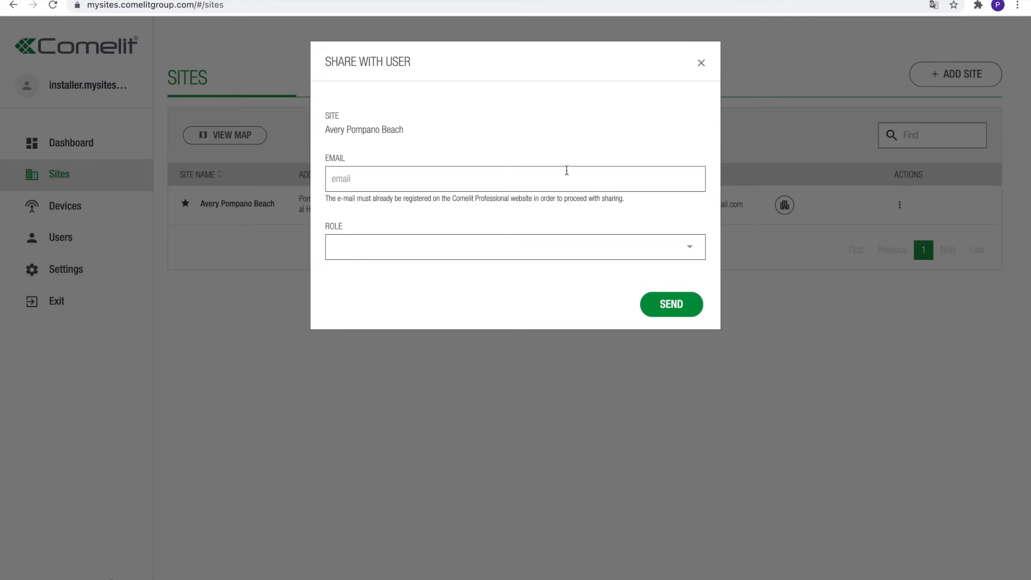
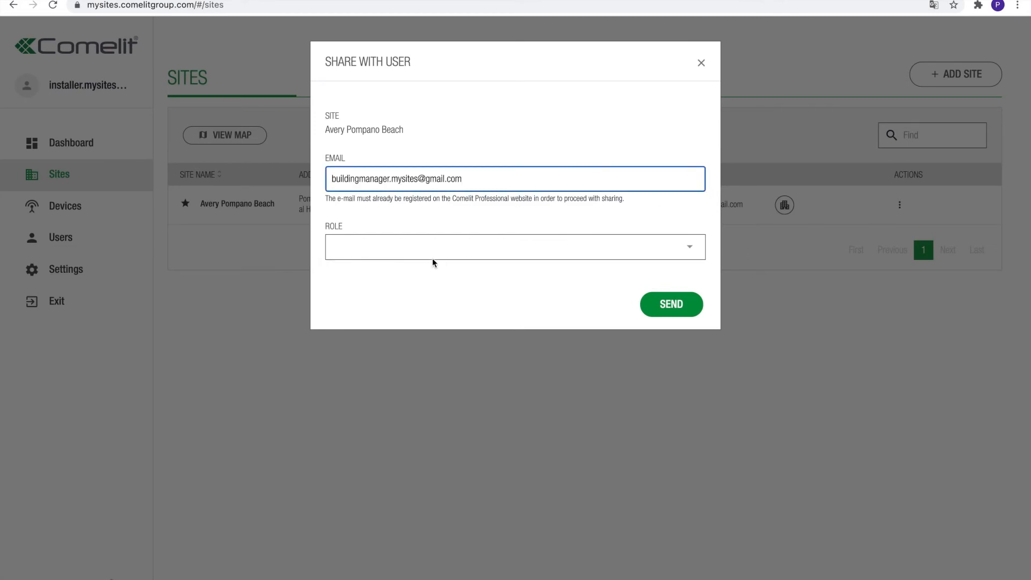
left_click(516, 247)
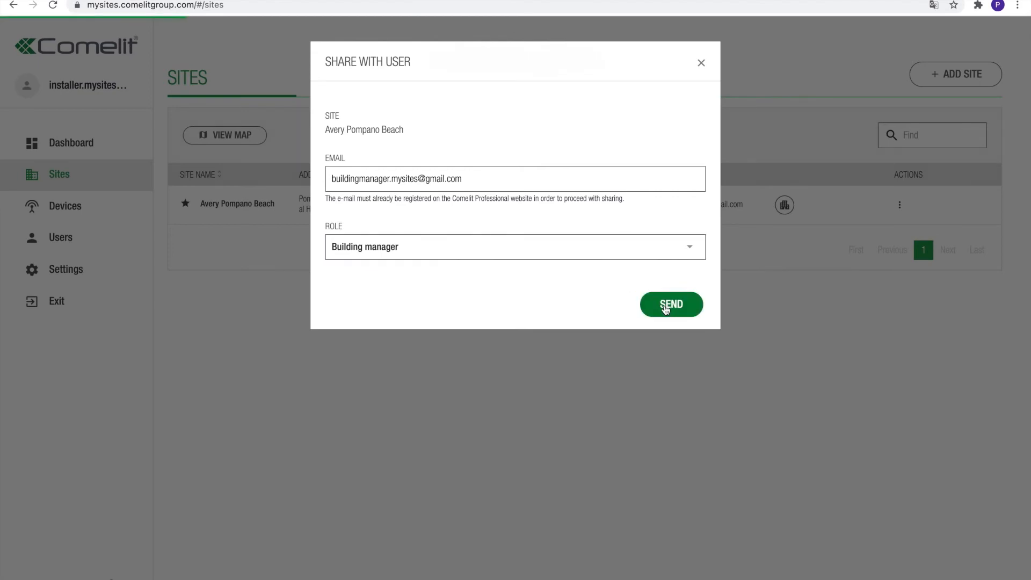
left_click(670, 304)
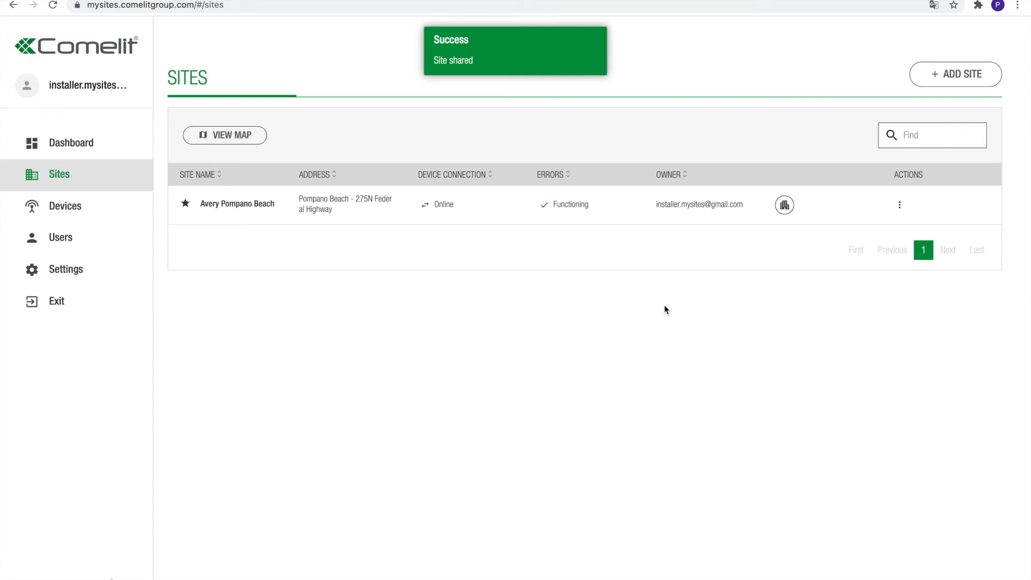
View the building manager's user details from the Users list, showing Avery Pompano Beach as Building manager.
left_click(60, 237)
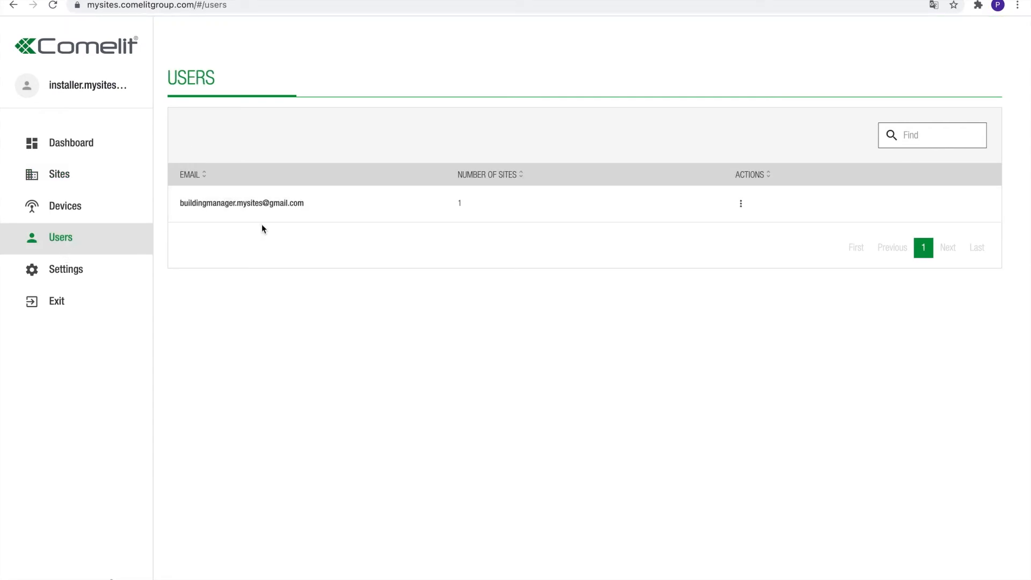
mouse_move(272, 208)
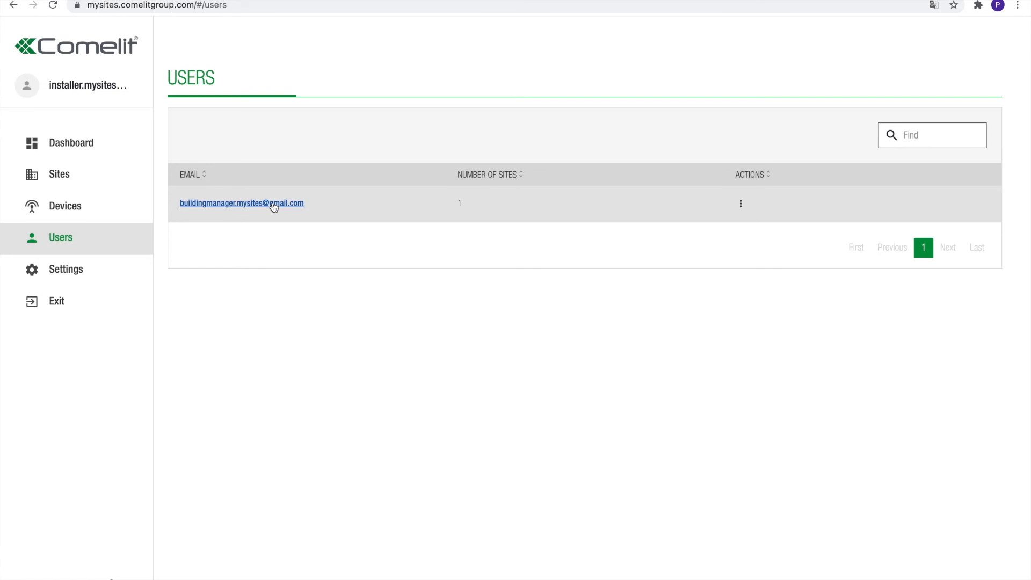
left_click(241, 203)
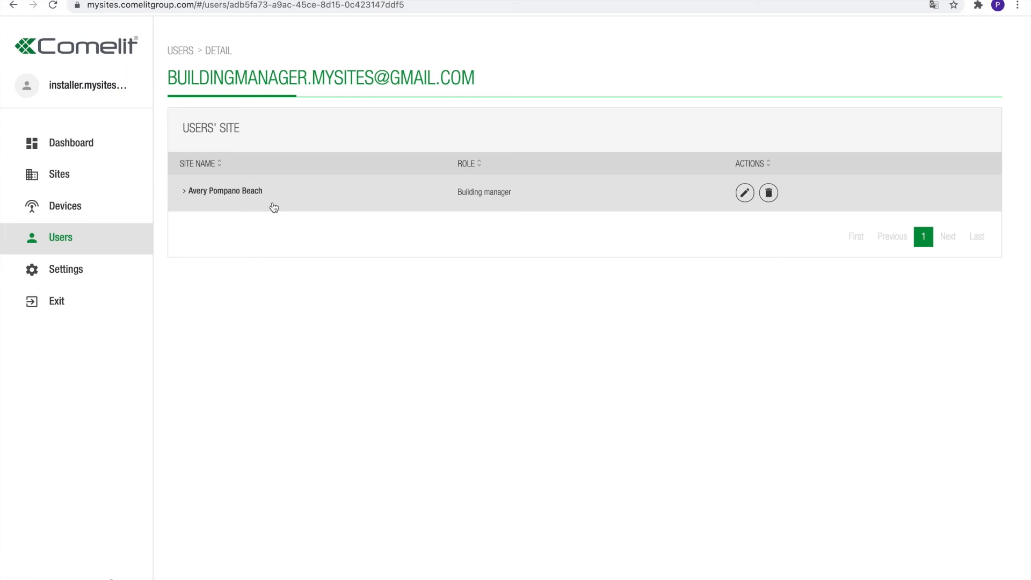
mouse_move(743, 195)
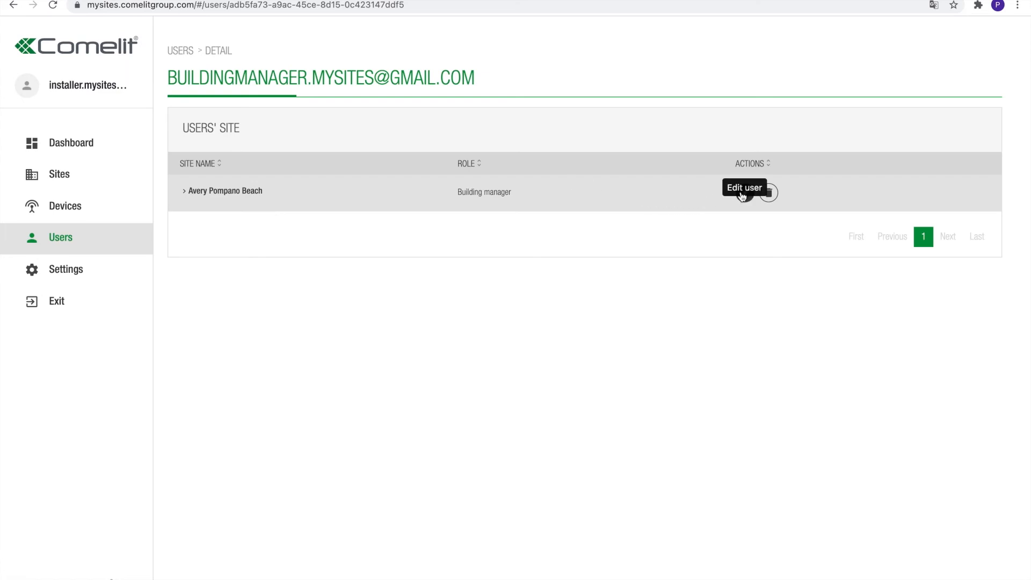
mouse_move(767, 199)
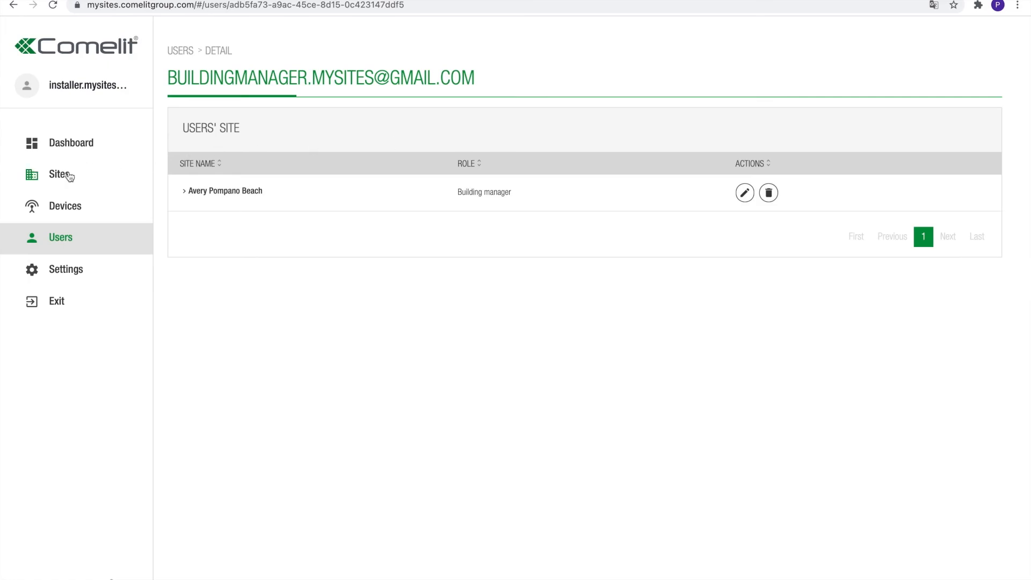
Go to the Sites section to reach Avery Pompano Beach's transfer option.
left_click(226, 192)
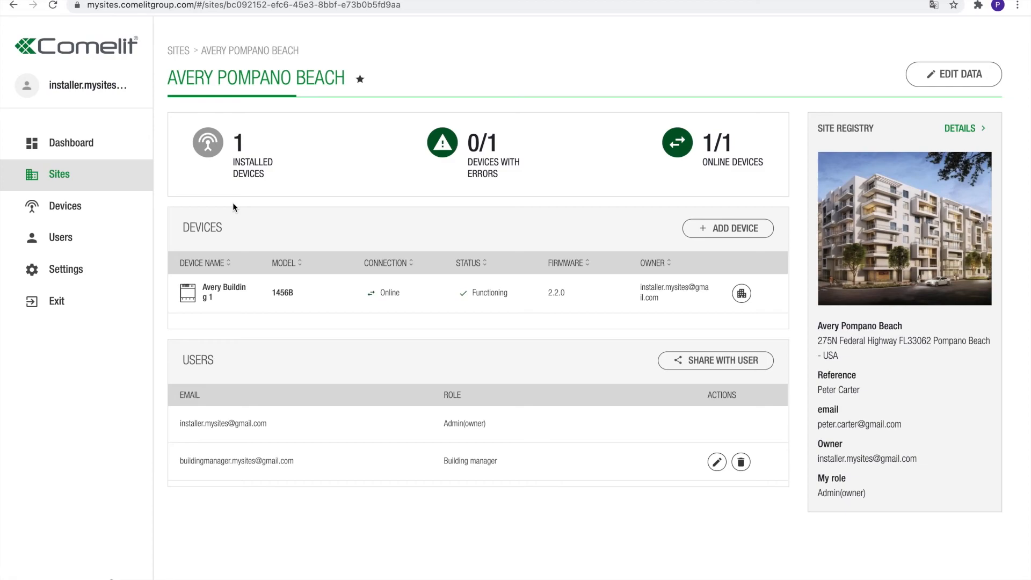
mouse_move(492, 428)
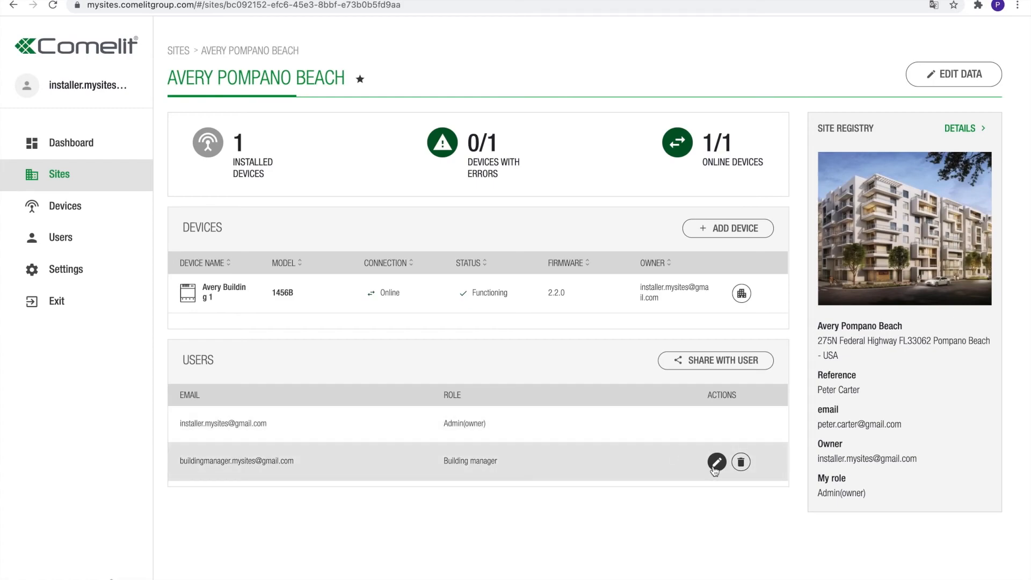
mouse_move(741, 462)
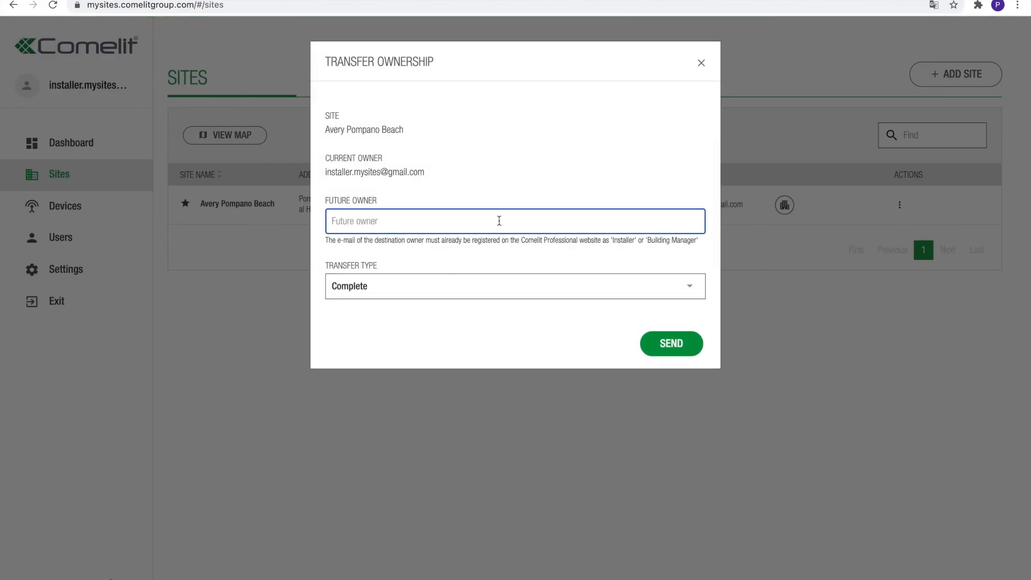
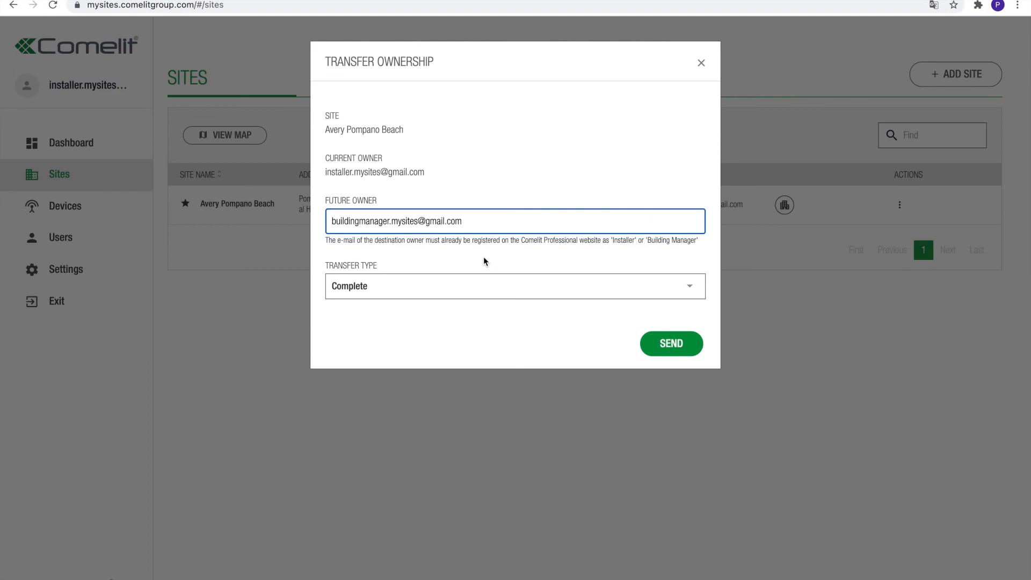
left_click(514, 286)
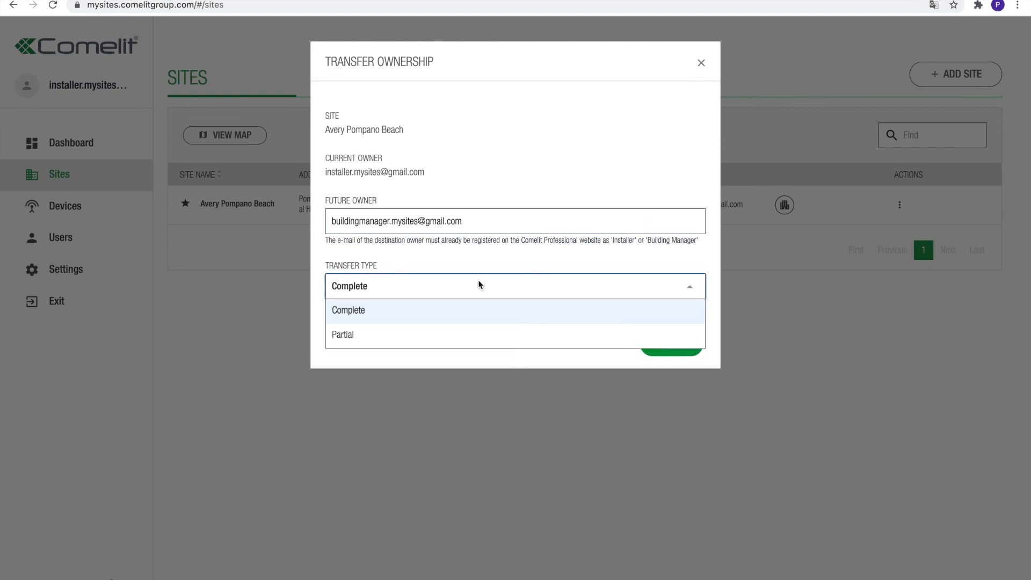
left_click(343, 335)
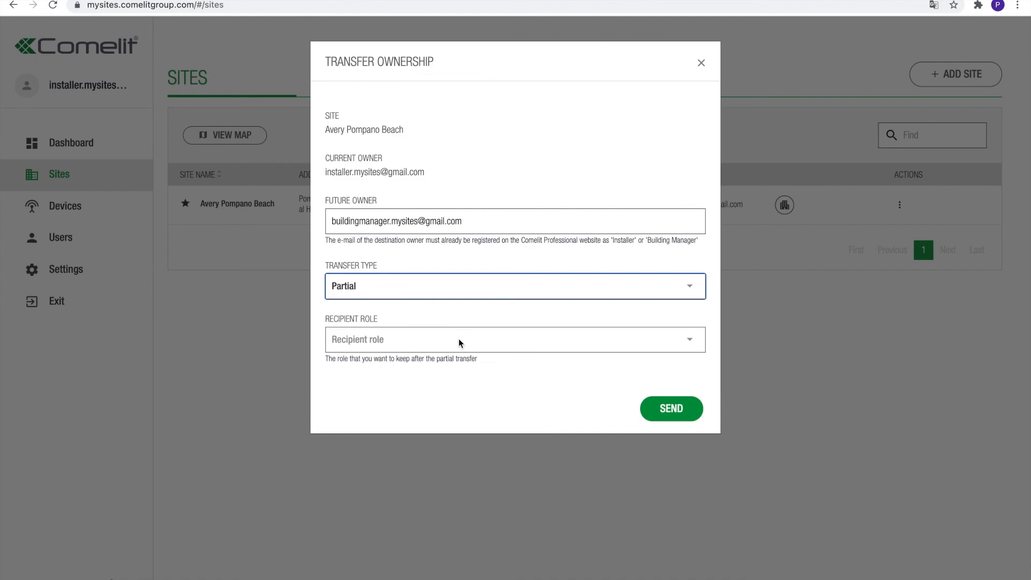
left_click(515, 340)
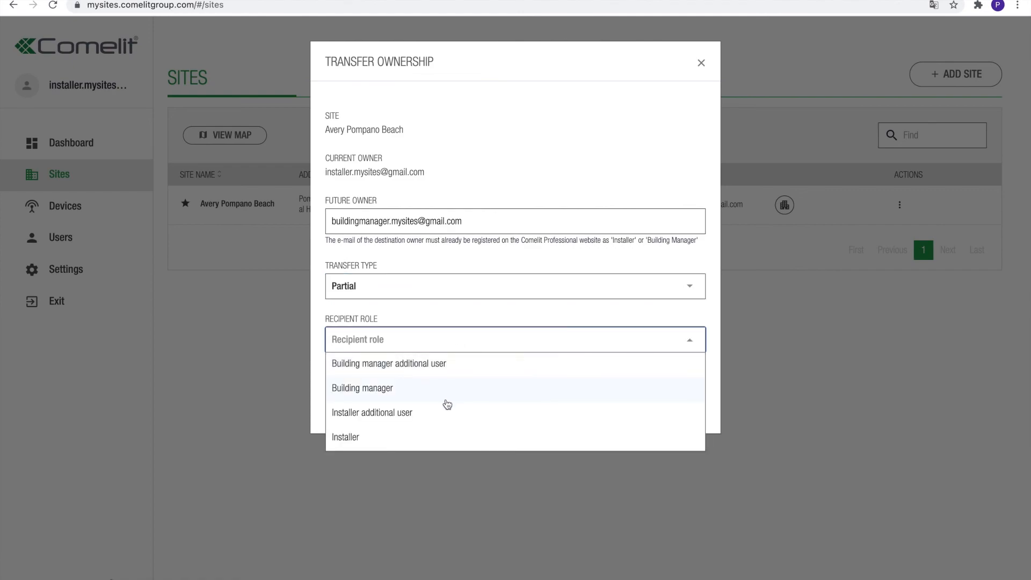
left_click(345, 436)
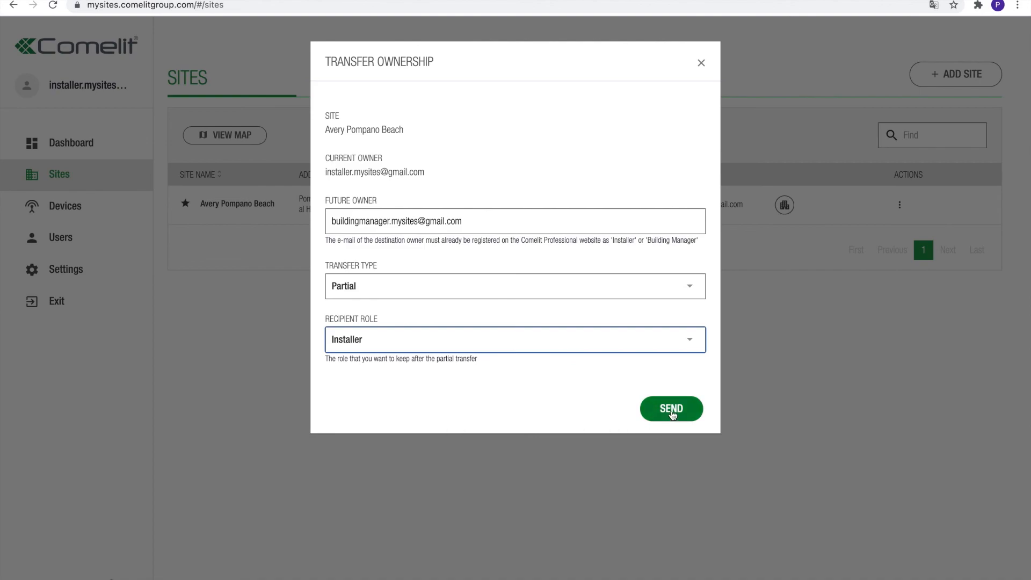
Send the ownership transfer and confirm it.
left_click(671, 408)
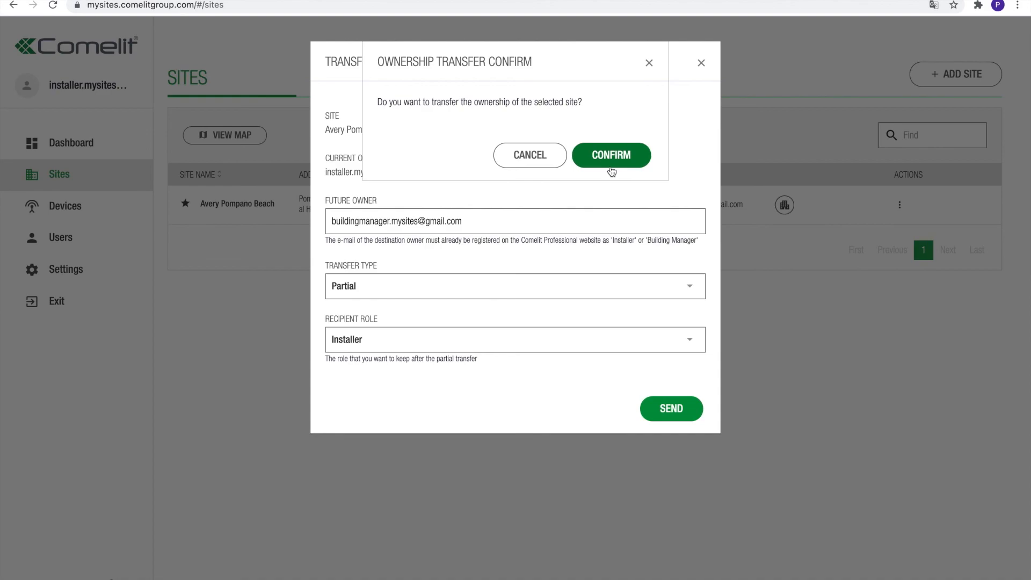
left_click(611, 155)
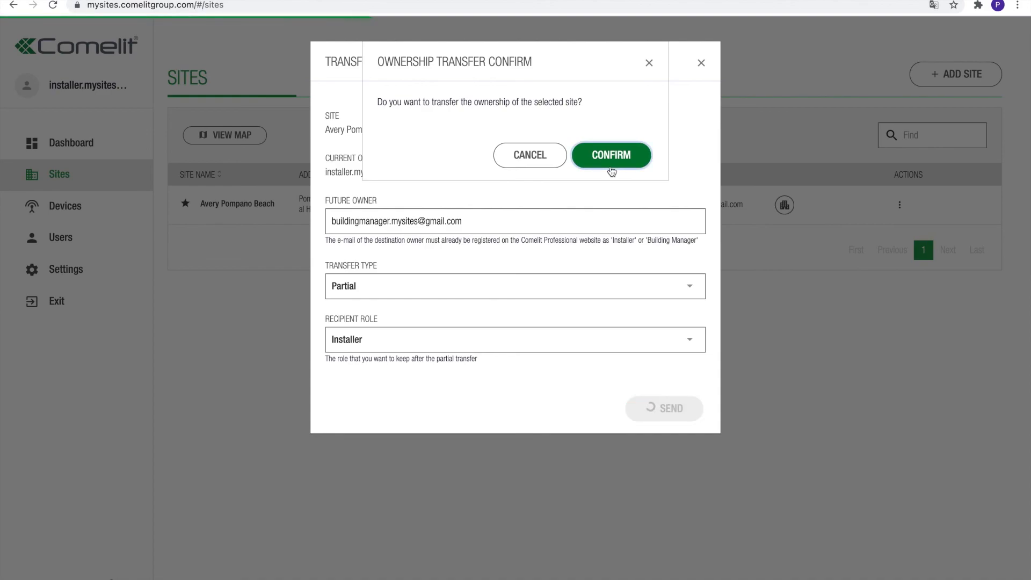
left_click(611, 155)
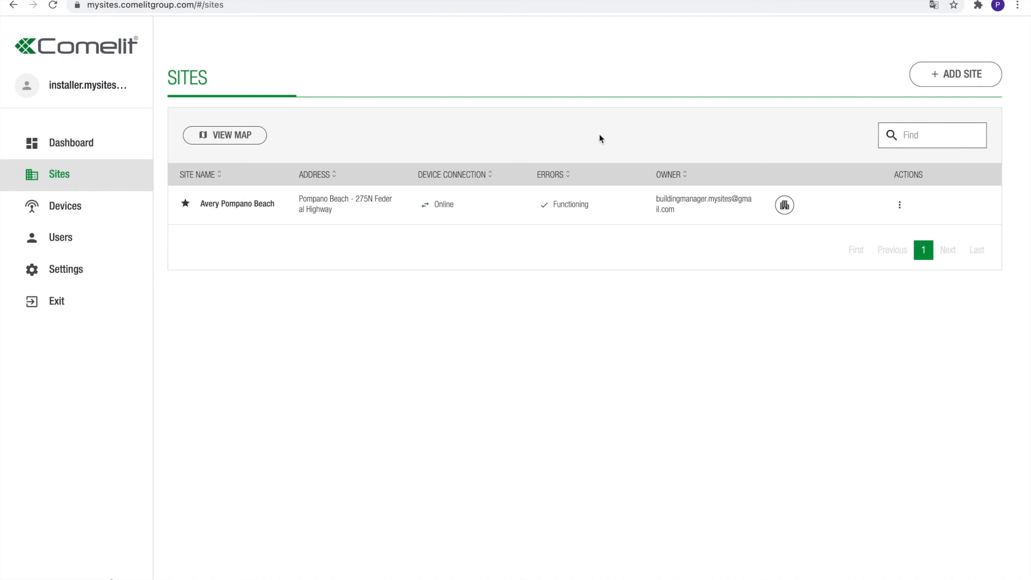